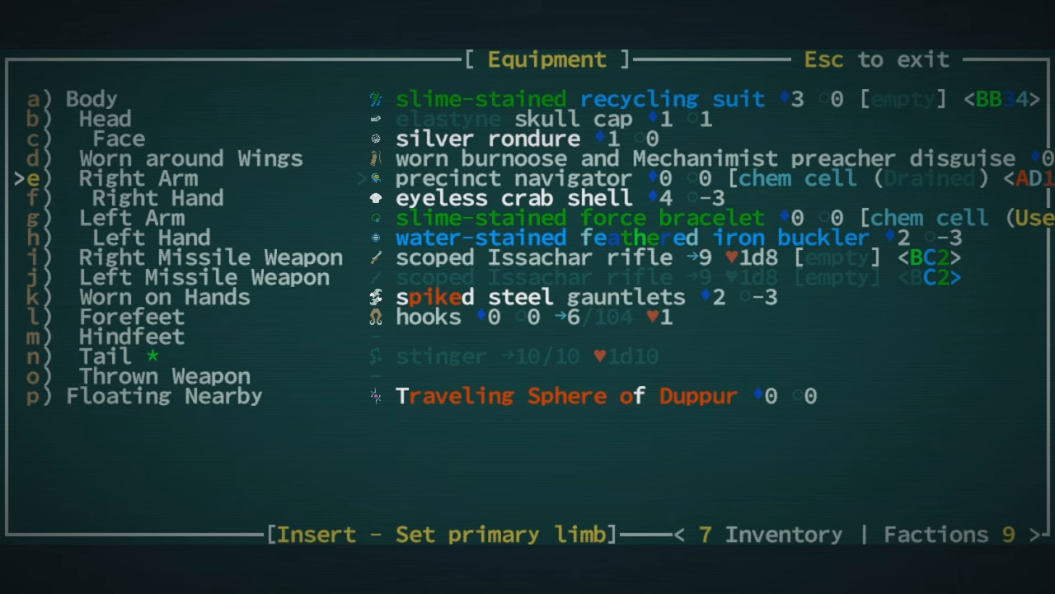
Step: Review attributes and mutations, declining to raise Heightened Quickness past rank 4
key(Escape)
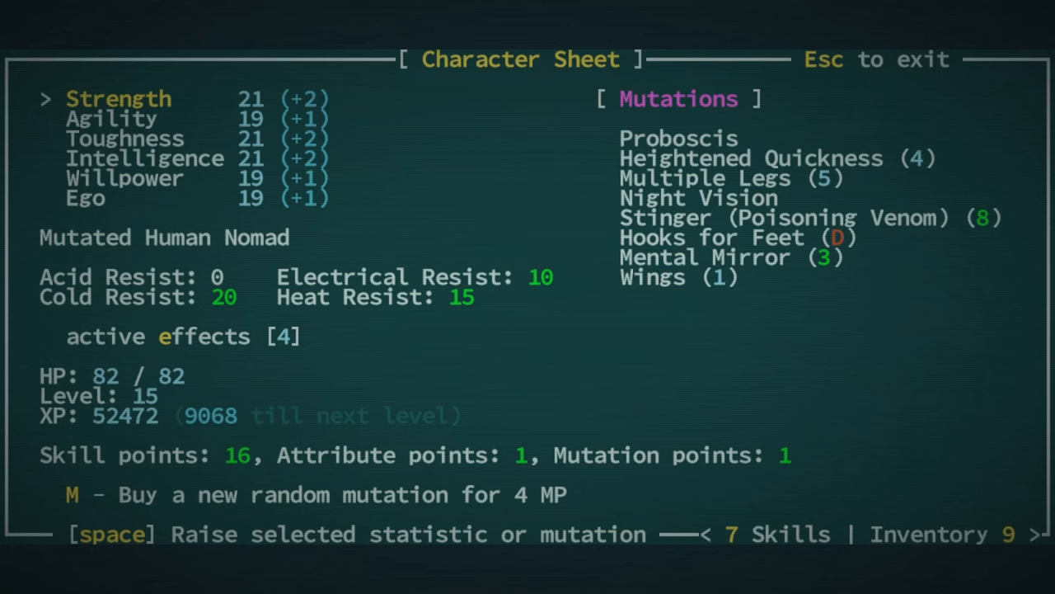
key(Tab)
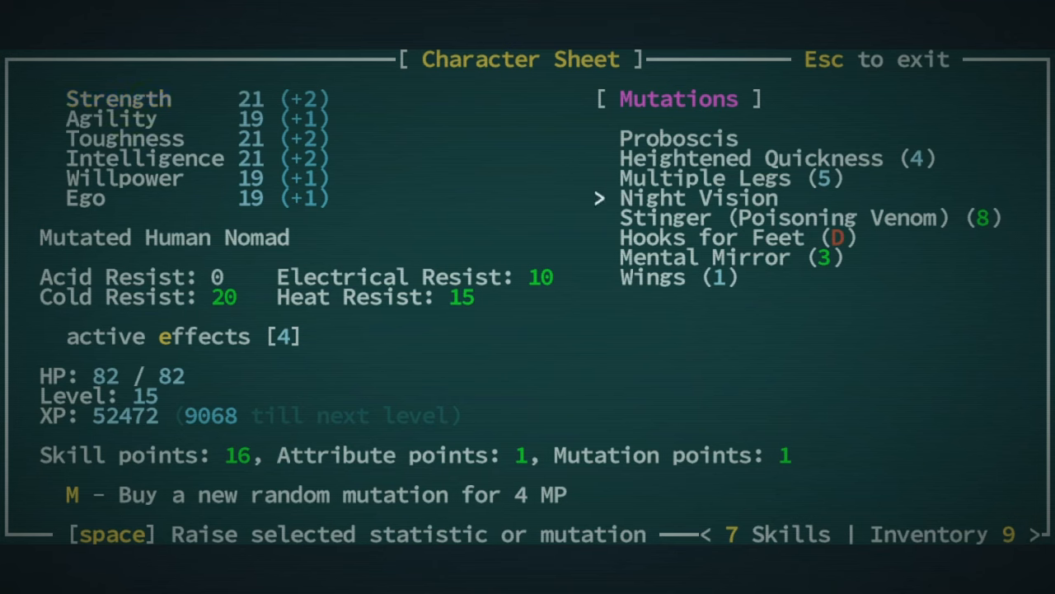
key(Down)
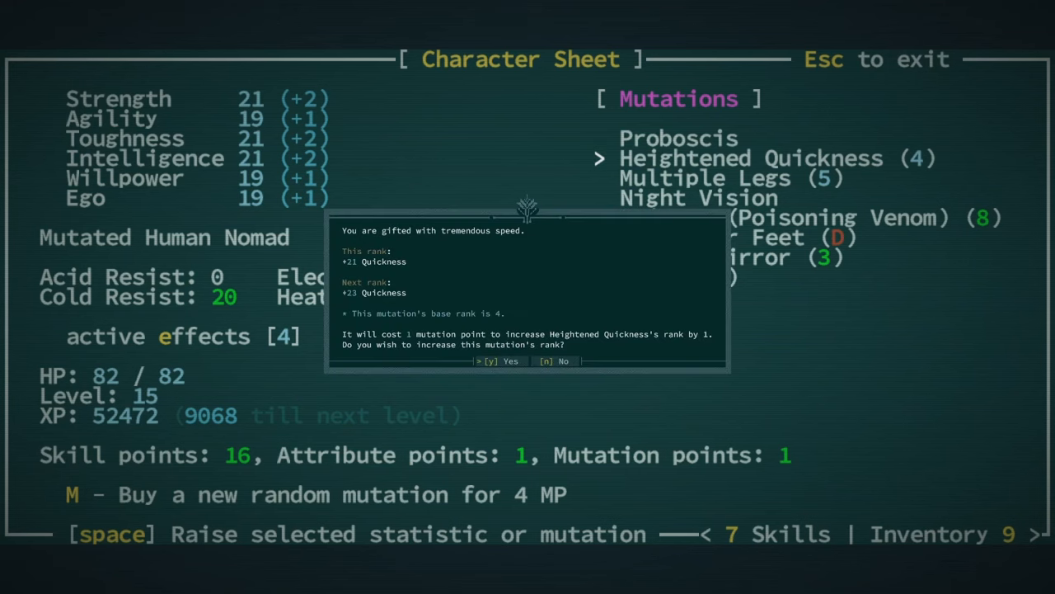
key(n)
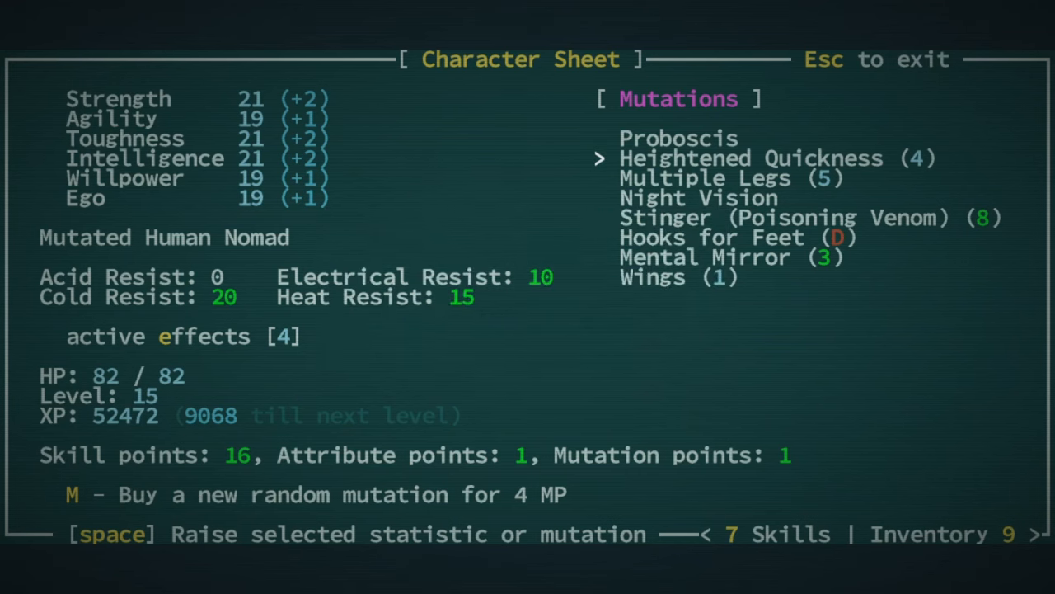
key(down)
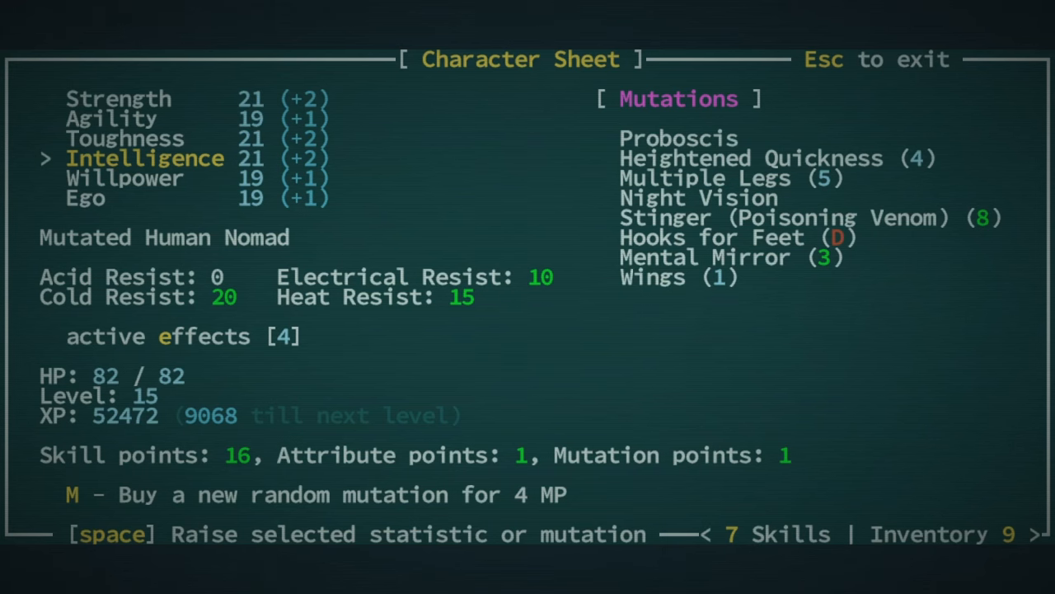
key(Escape)
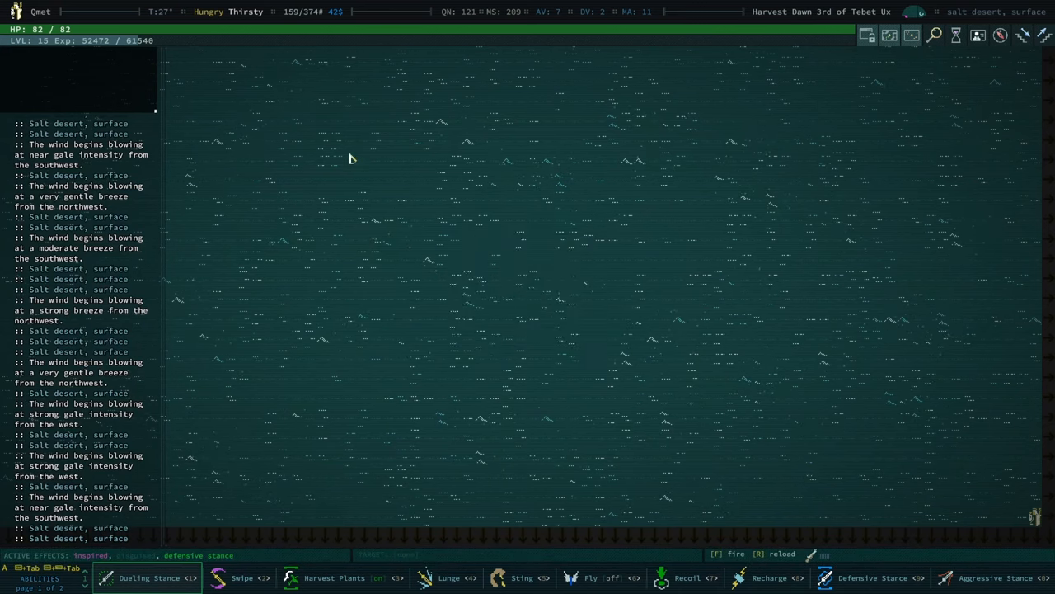
mouse_move(812, 273)
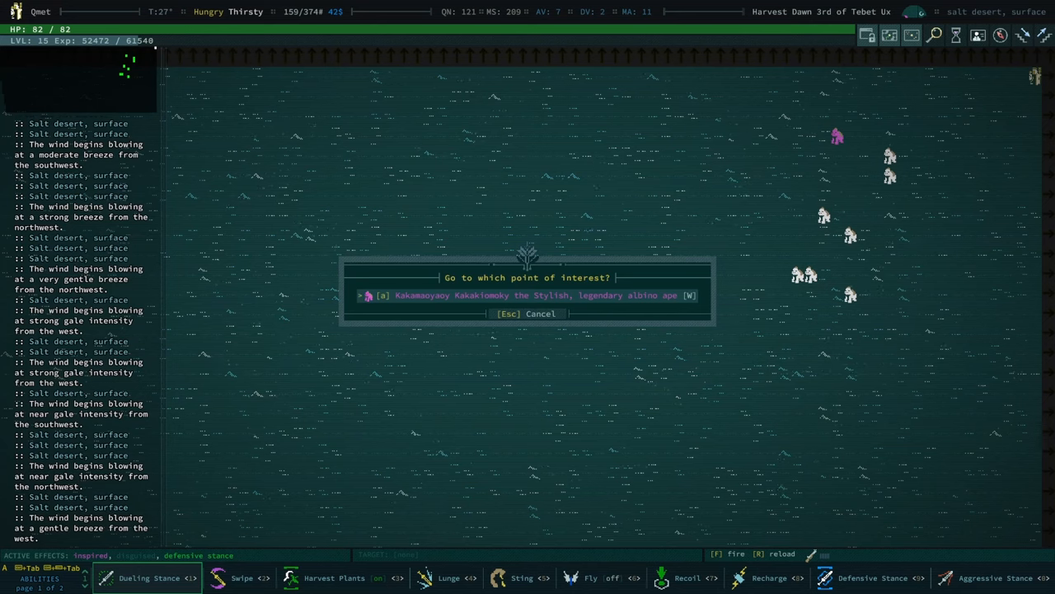
Step: Travel to the legendary albino ape and perform the water ritual, raising ape reputation to 100
click(528, 295)
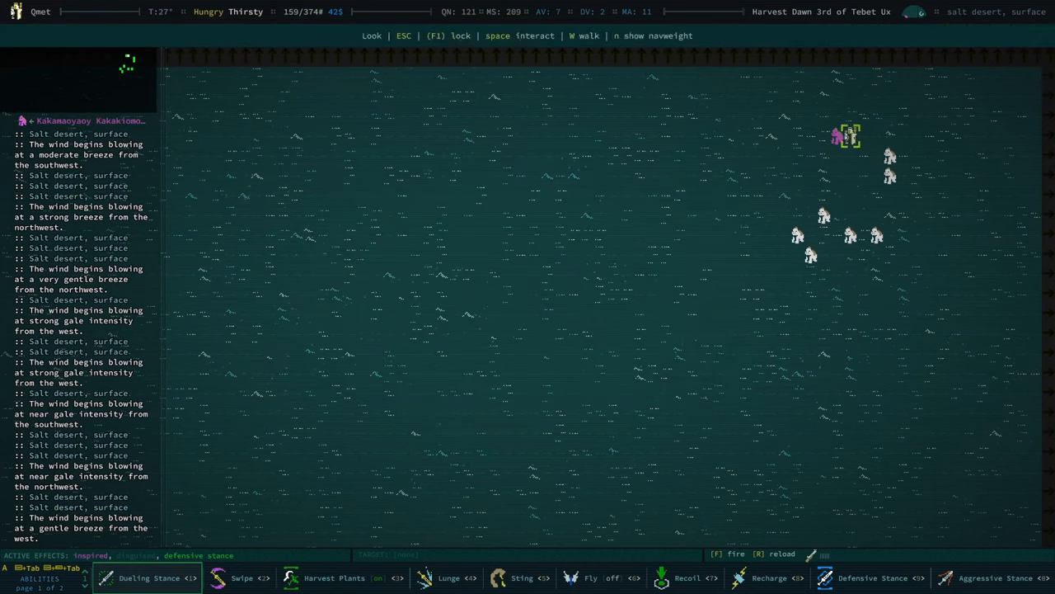
click(840, 136)
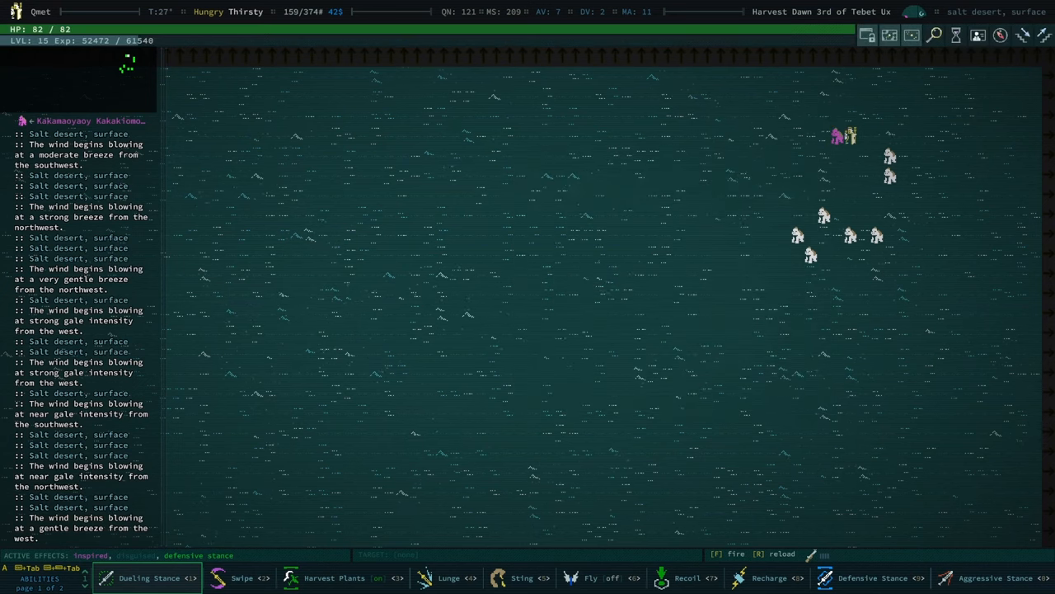
key(Space)
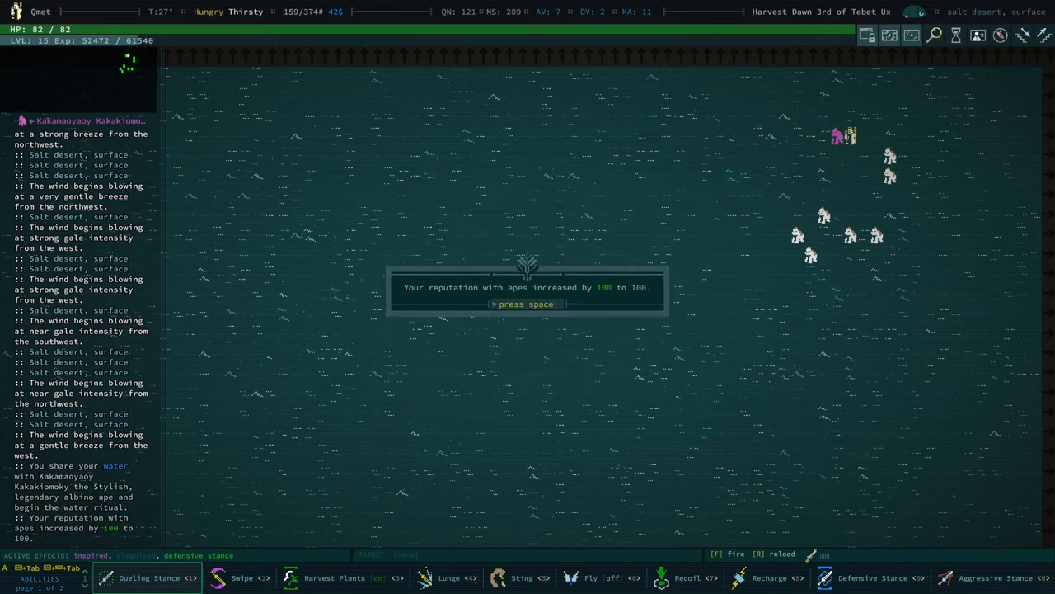
key(space)
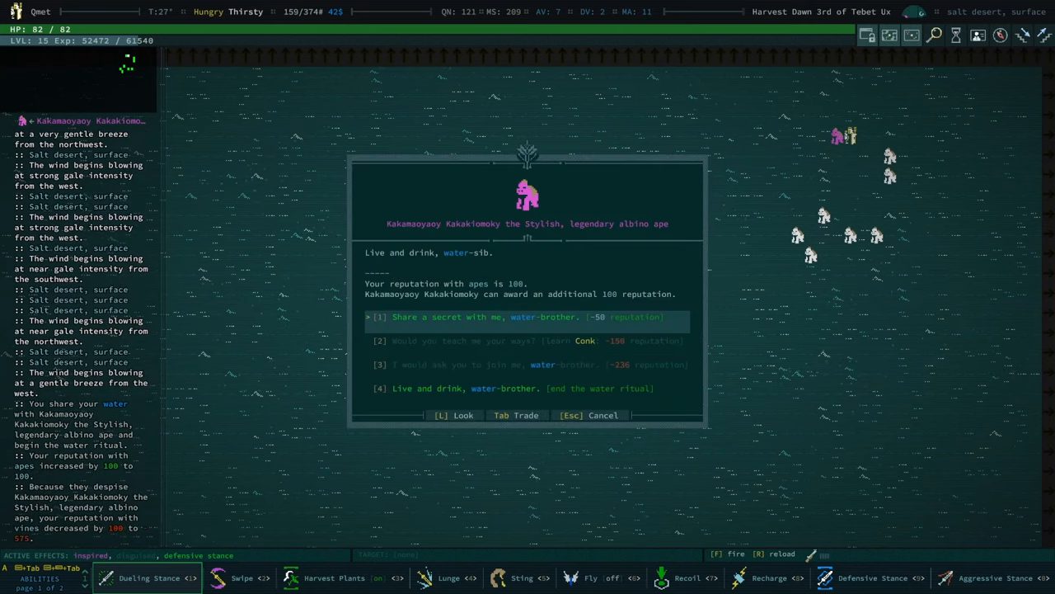
key(Escape)
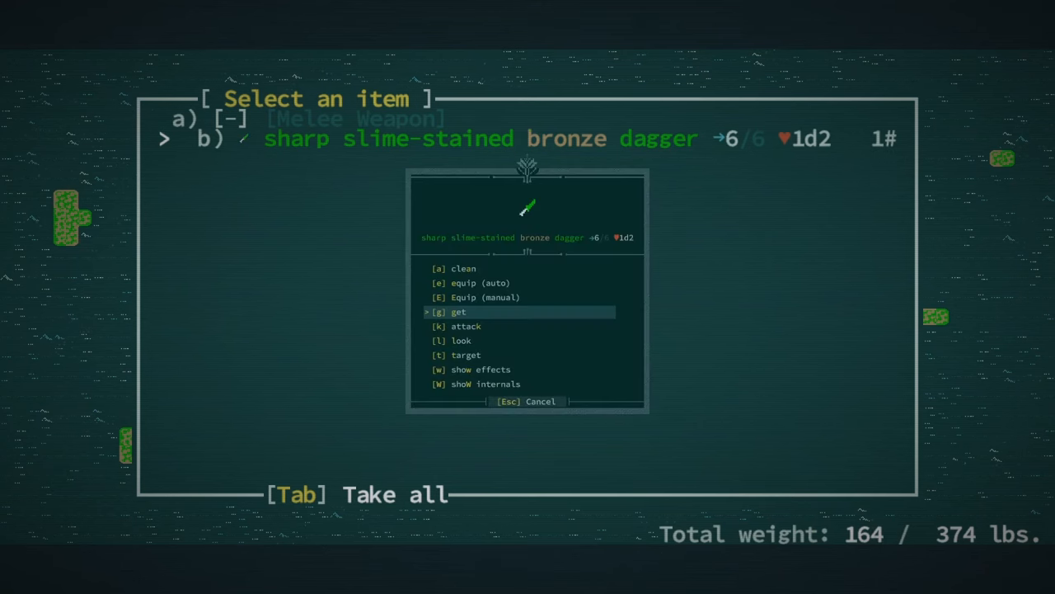
Step: Pick up the sharp slime-stained bronze dagger and the two bronze daggers
click(456, 312)
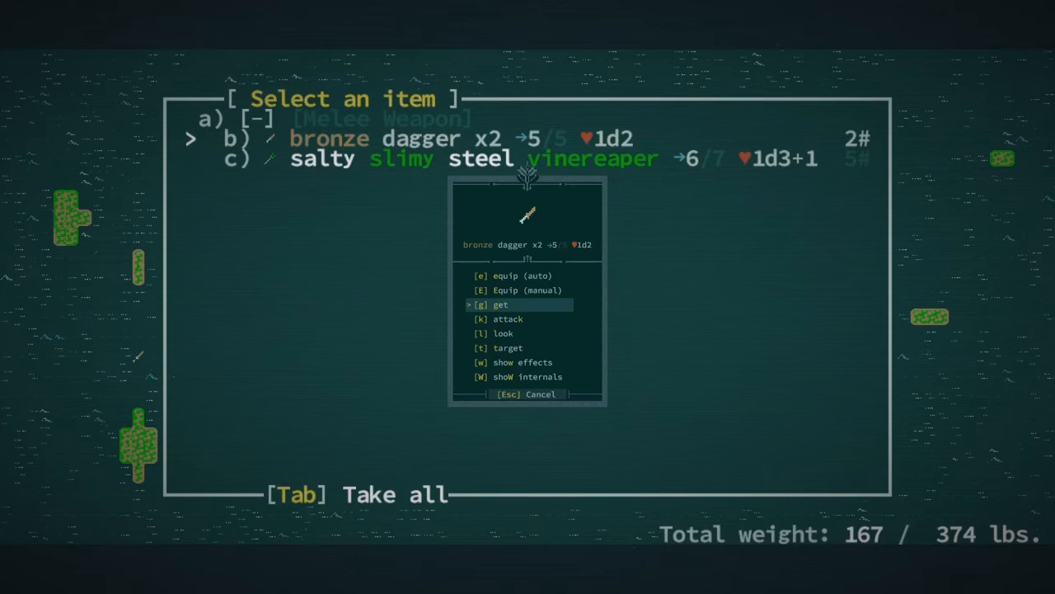
click(499, 304)
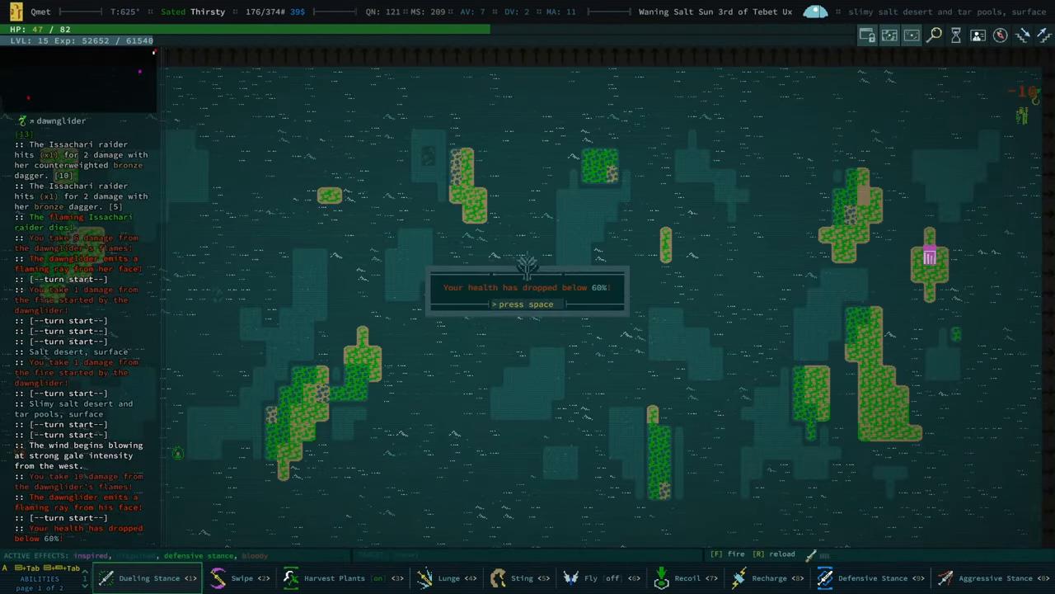
Step: Dismiss the low-health warning and take the blood-stained bronze dagger, reaching 186 lbs
key(space)
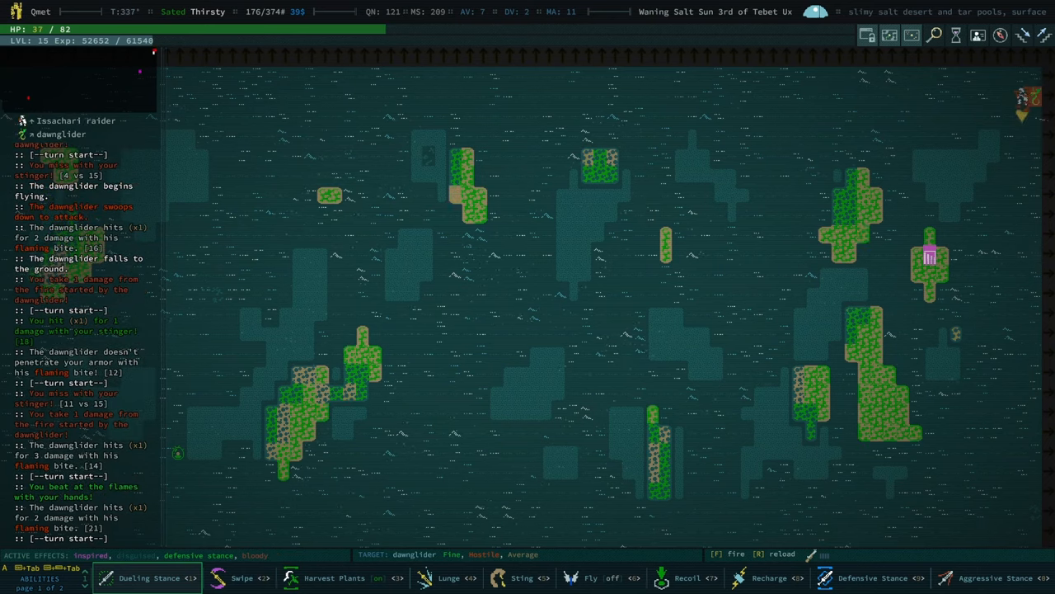
key(i)
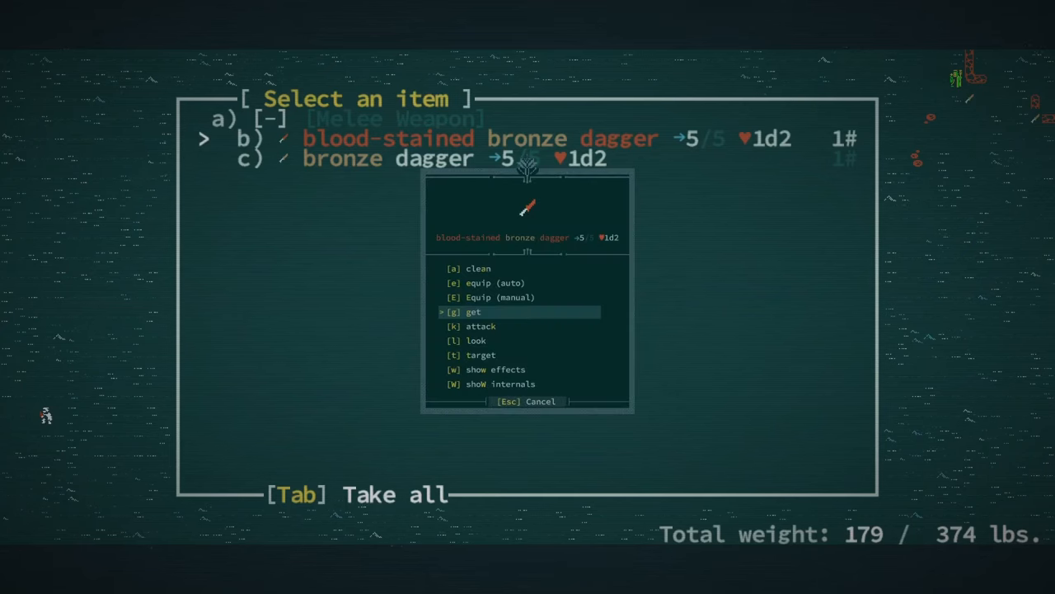
click(473, 312)
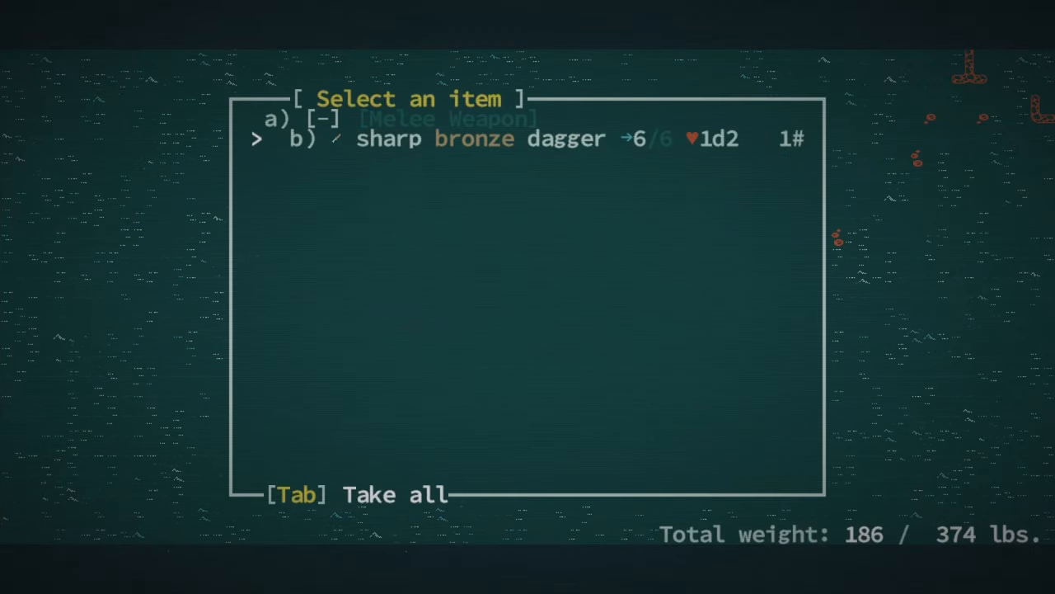
Step: Take the bronze dagger from the ground, leaving the bronze long sword behind
key(Tab)
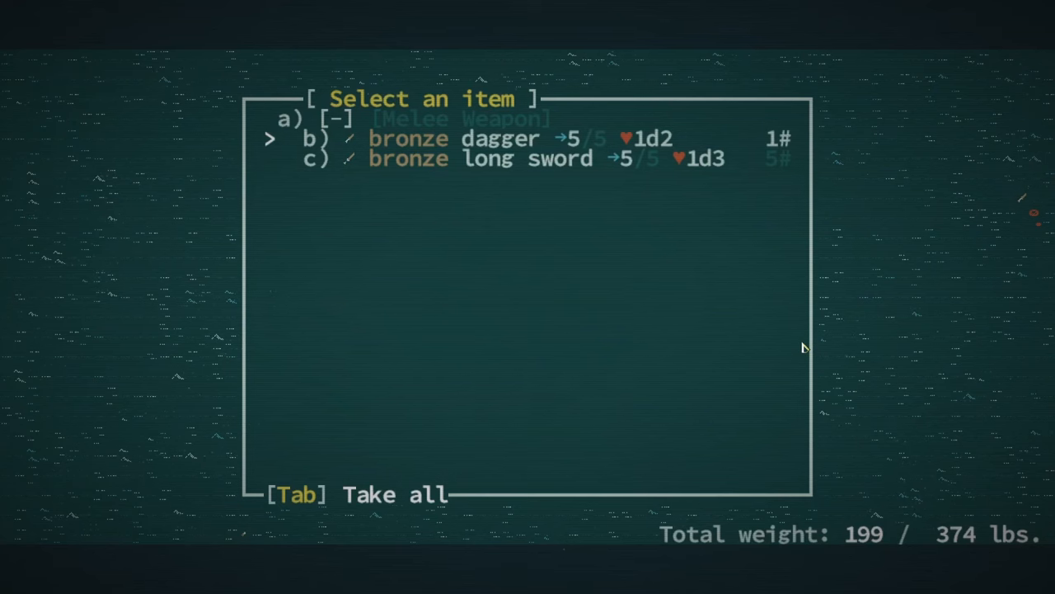
key(Tab)
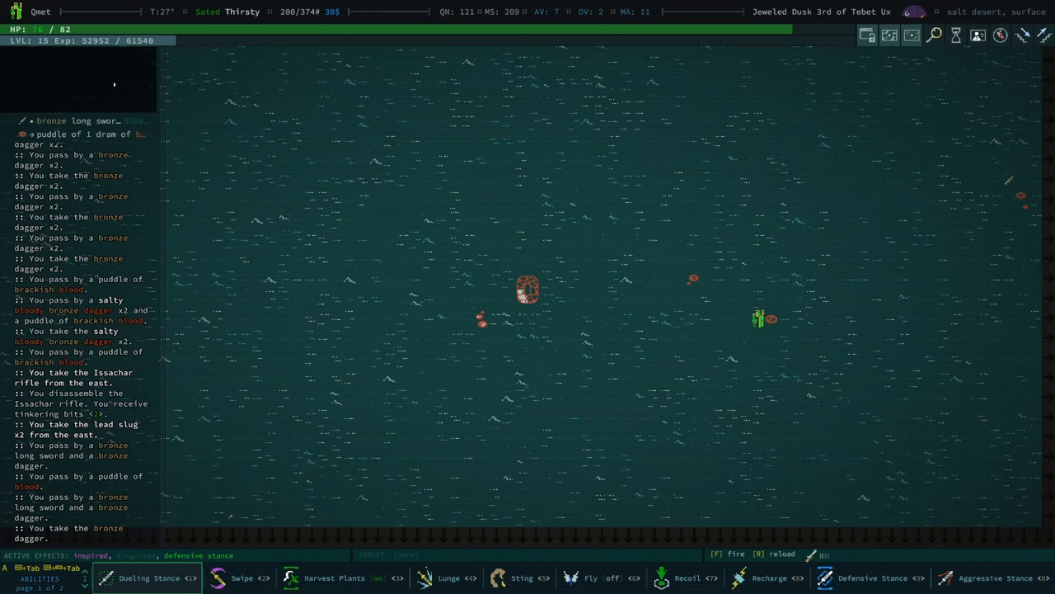
Step: Check the equipment screen, then bring up the bronze and jewel-encrusted dagger pile
key(e)
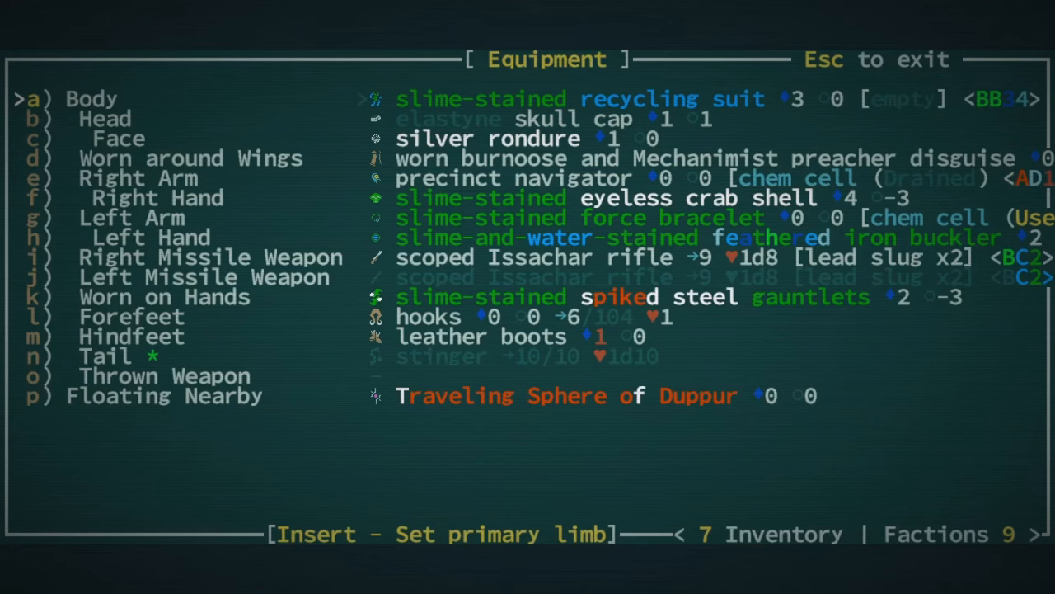
key(Escape)
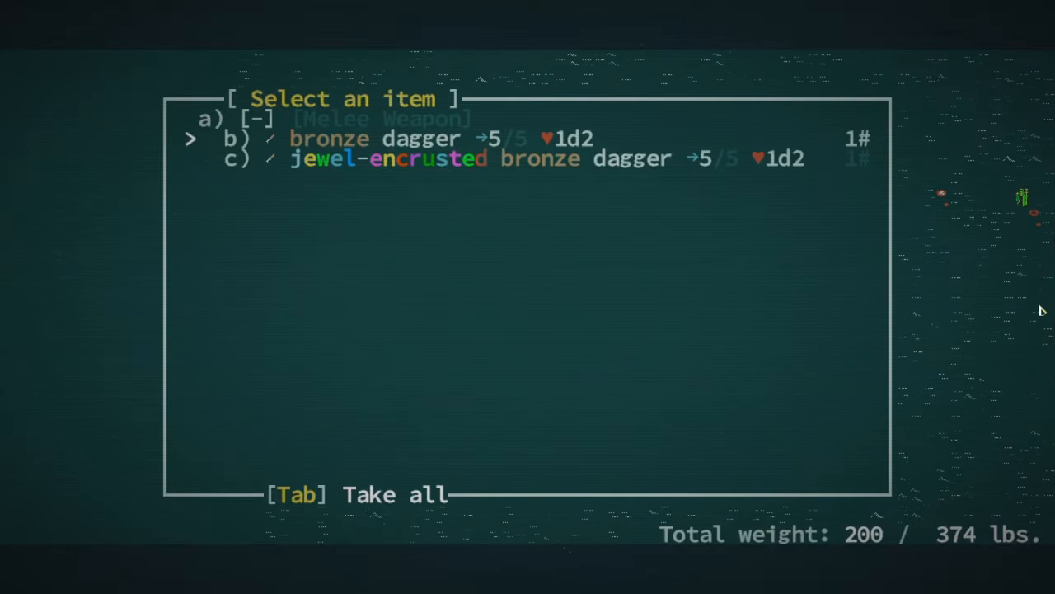
Step: Take all daggers from the pile and head across the salt desert
key(Tab)
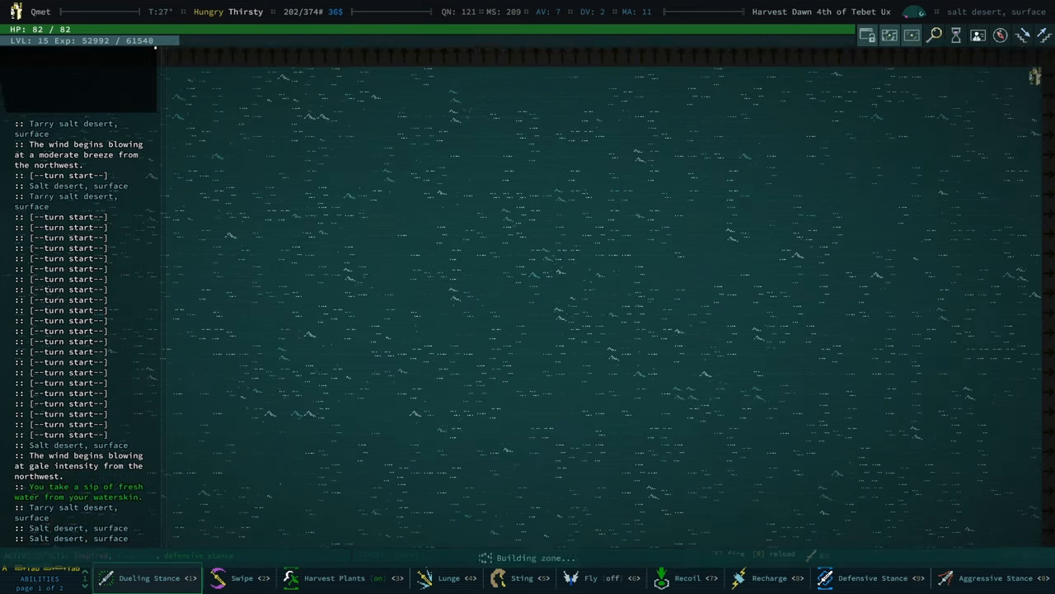
Step: Travel on into the Sharqamas outskirts and dismiss the famished warning
key(w)
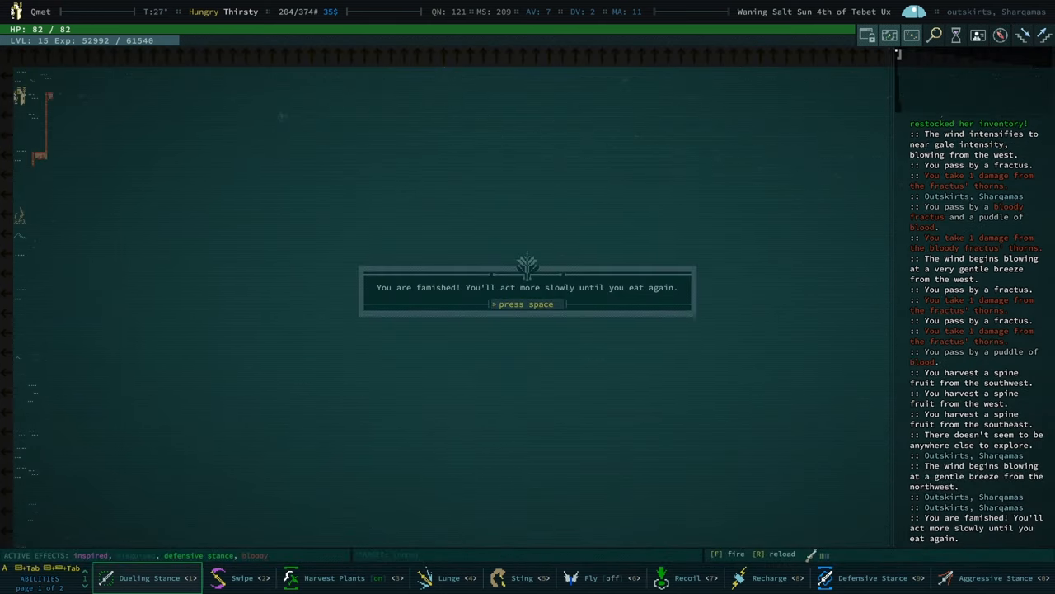
key(Space)
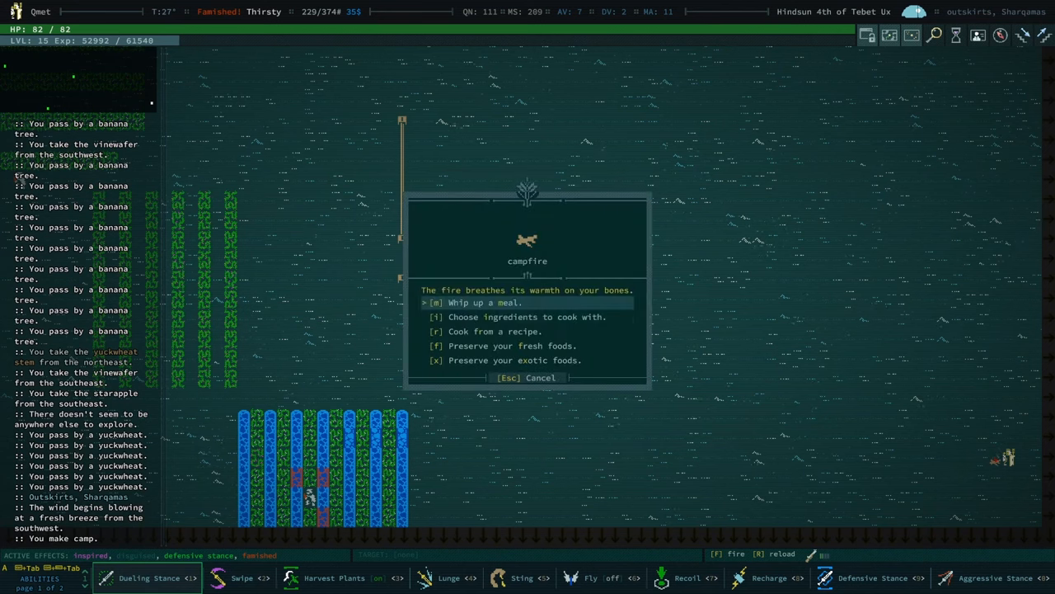
Step: Preserve the fresh fruit into jams, cook and eat a meal, then choose exotic-food preserving
click(508, 345)
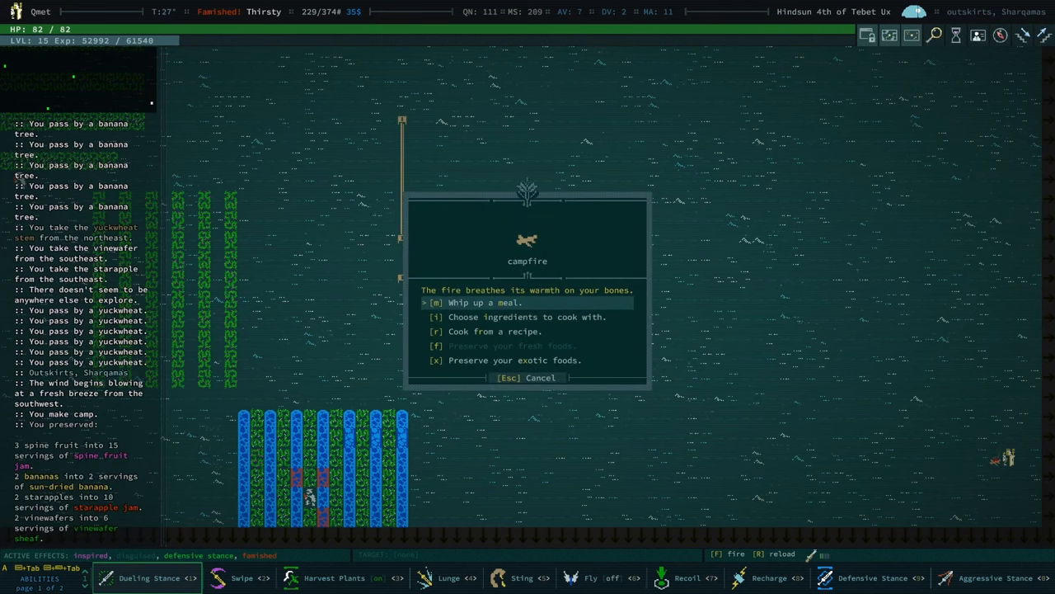
click(489, 302)
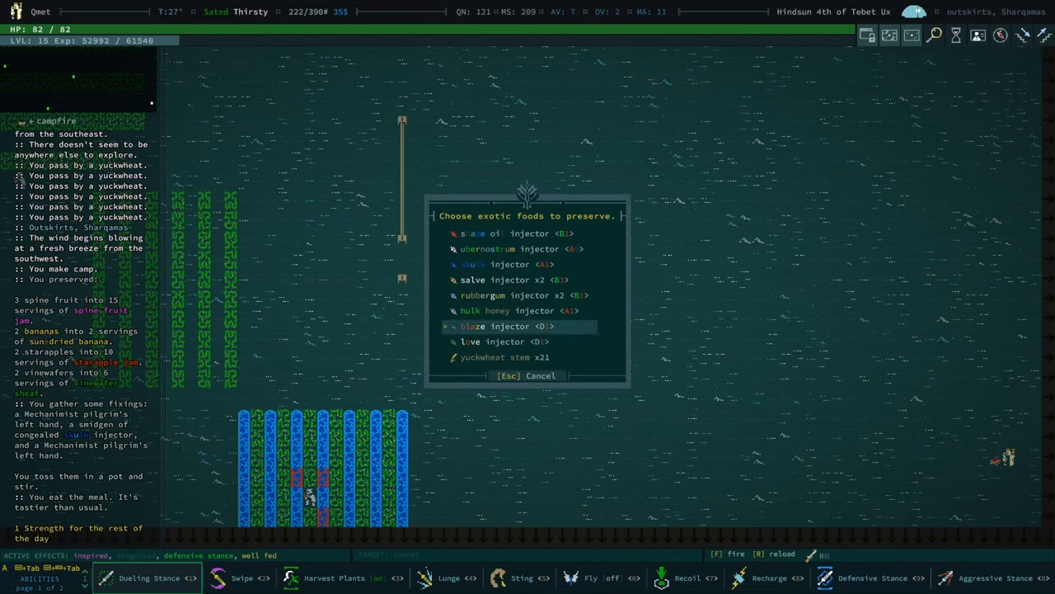
click(506, 357)
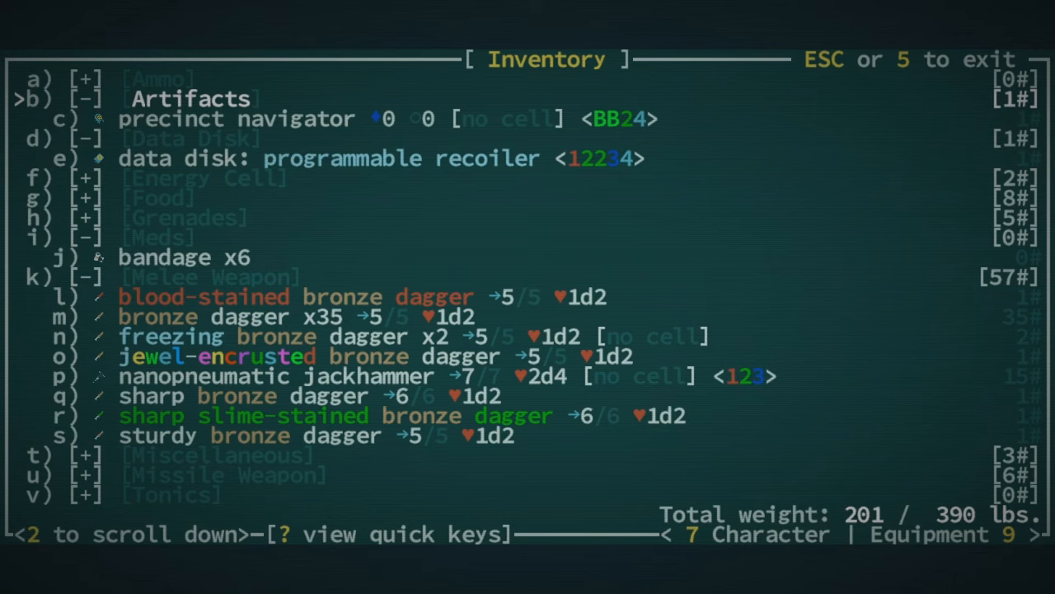
Step: Expand Grenades, scroll through weapons past the jewel-encrusted bronze dagger, then close the inventory
key(9)
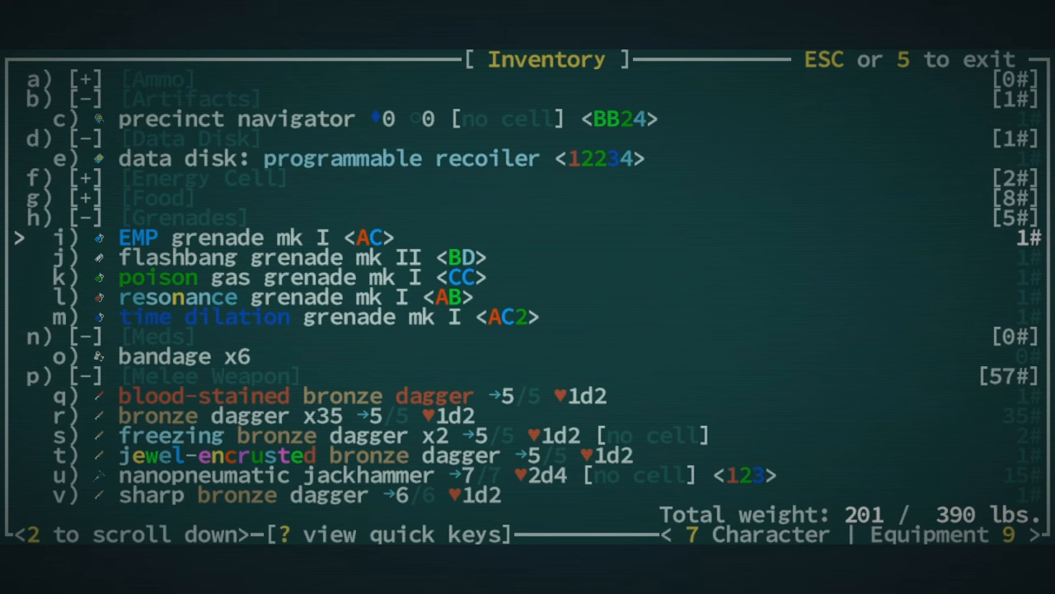
key(down)
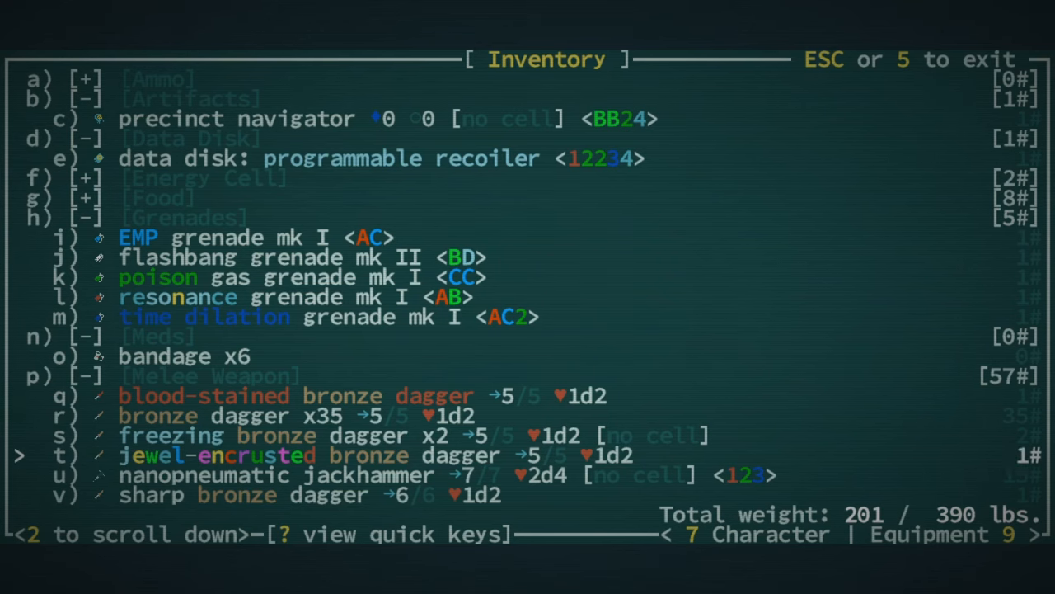
scroll(down, 3)
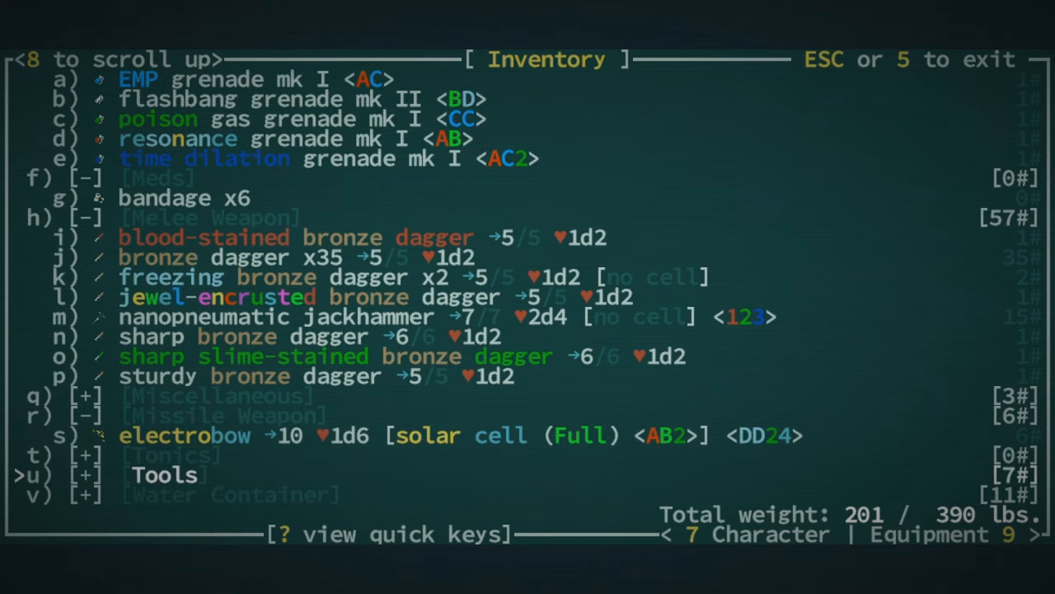
scroll(down, 3)
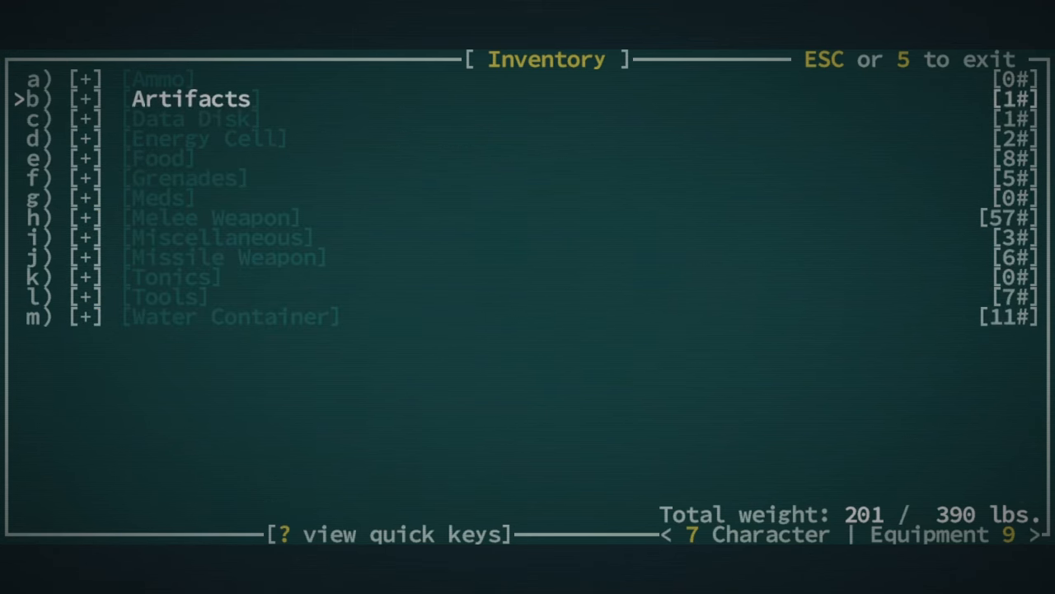
key(Escape)
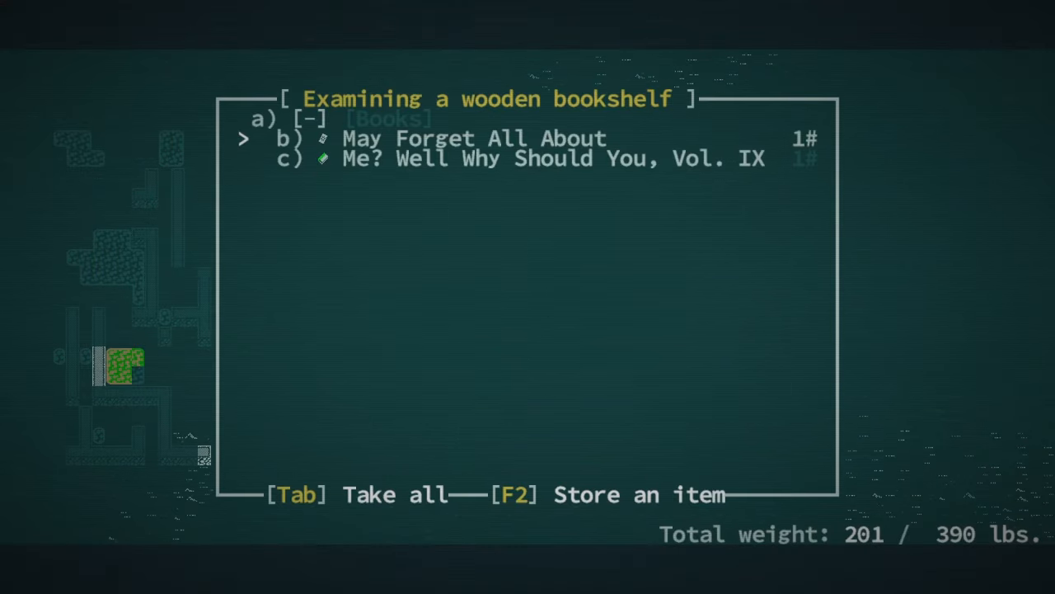
Step: Take all books from the wooden bookshelf, then take the two bronze daggers
key(Tab)
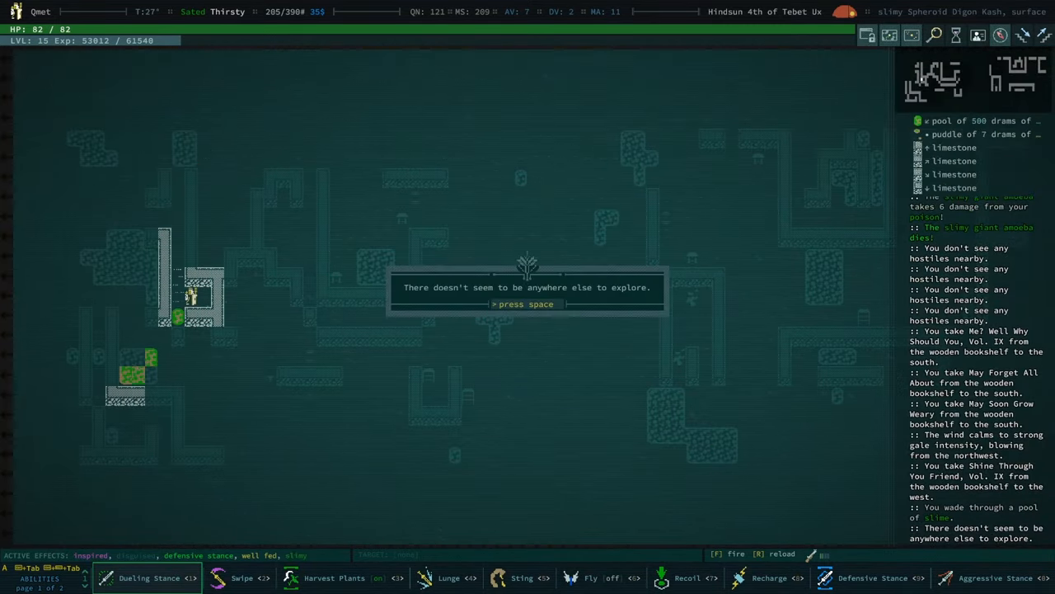
key(Space)
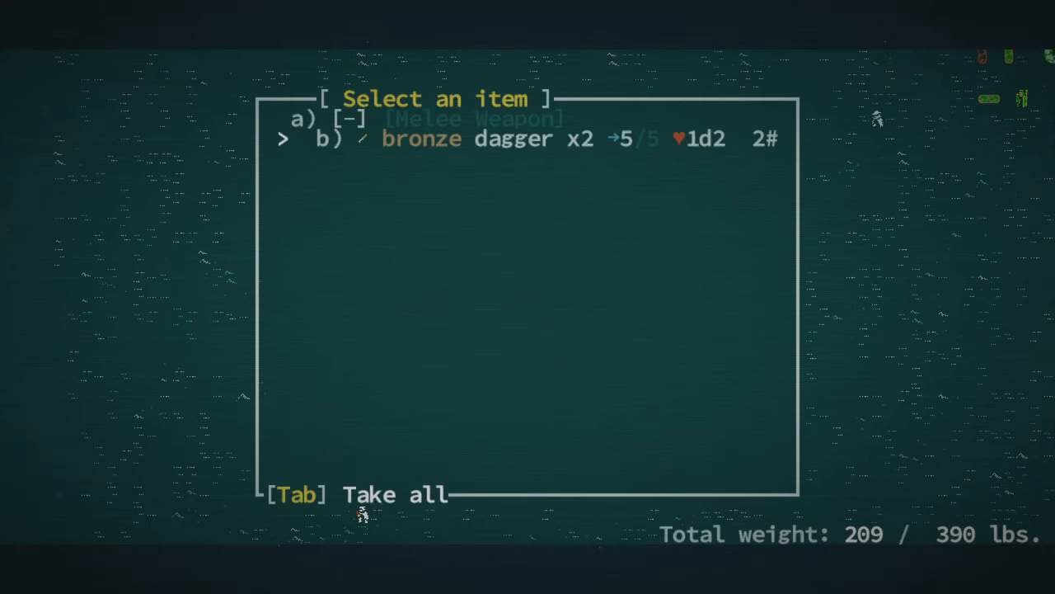
key(Tab)
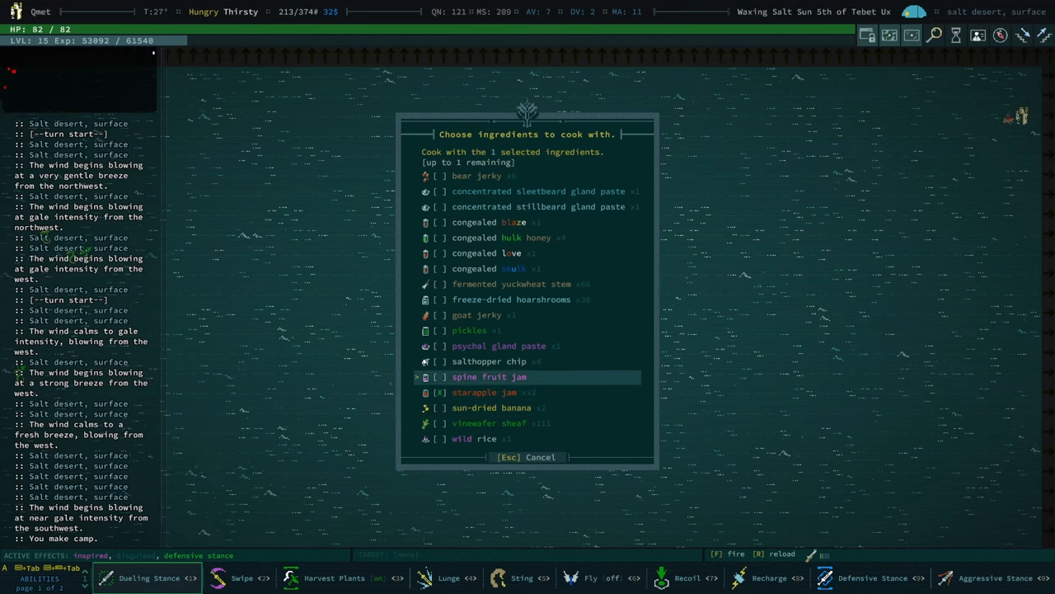
mouse_move(513, 299)
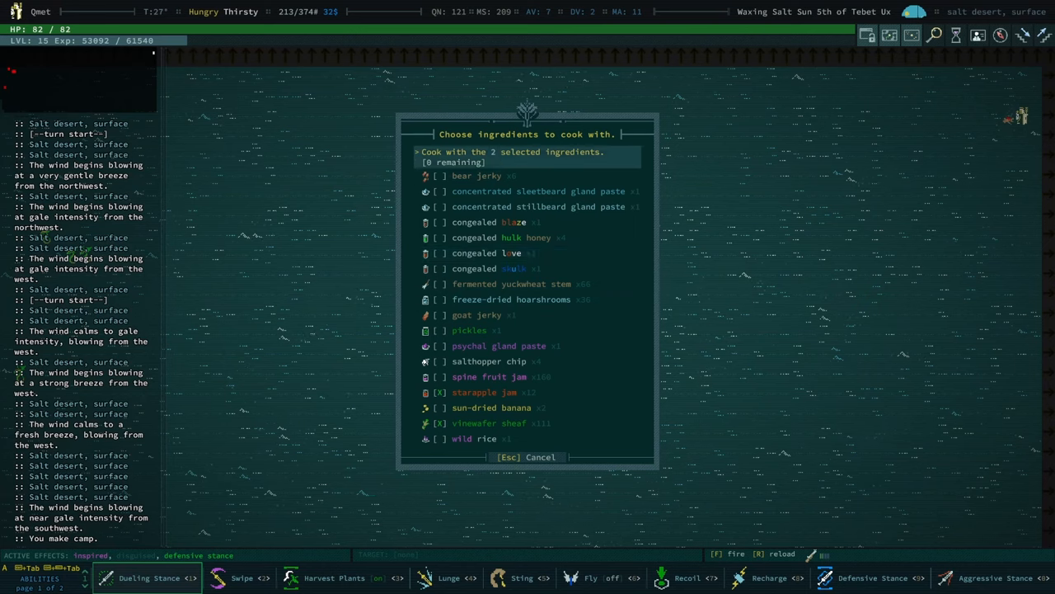
Step: Cook starapple jam with vinewafer sheaf, learning Qmet's Soggy Apple Juice Stew
click(511, 152)
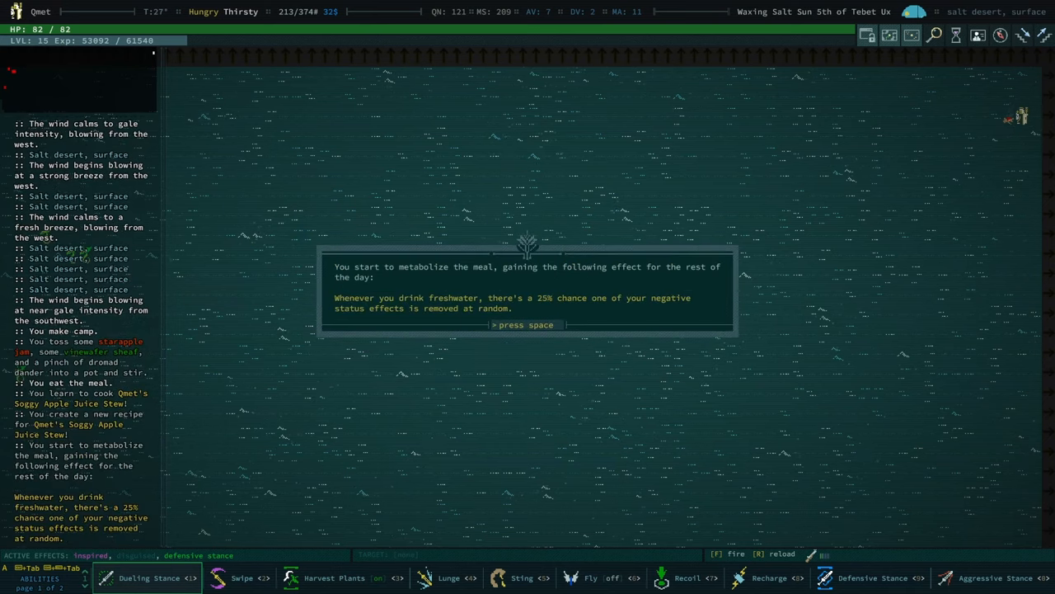
key(space)
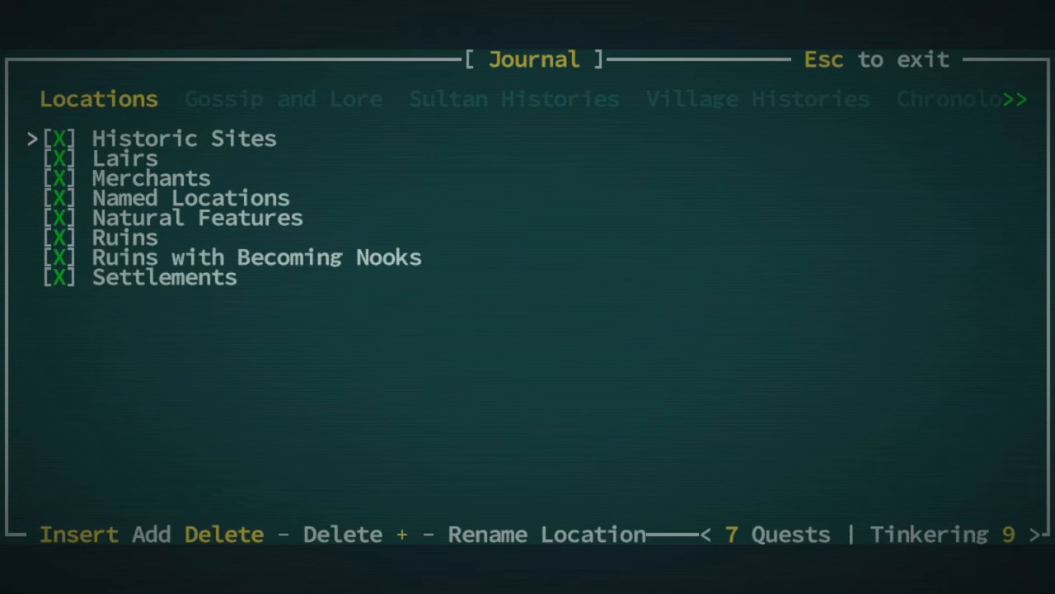
Step: Close the journal and finish examining the legendary girshling Sisisys Shebos
key(Escape)
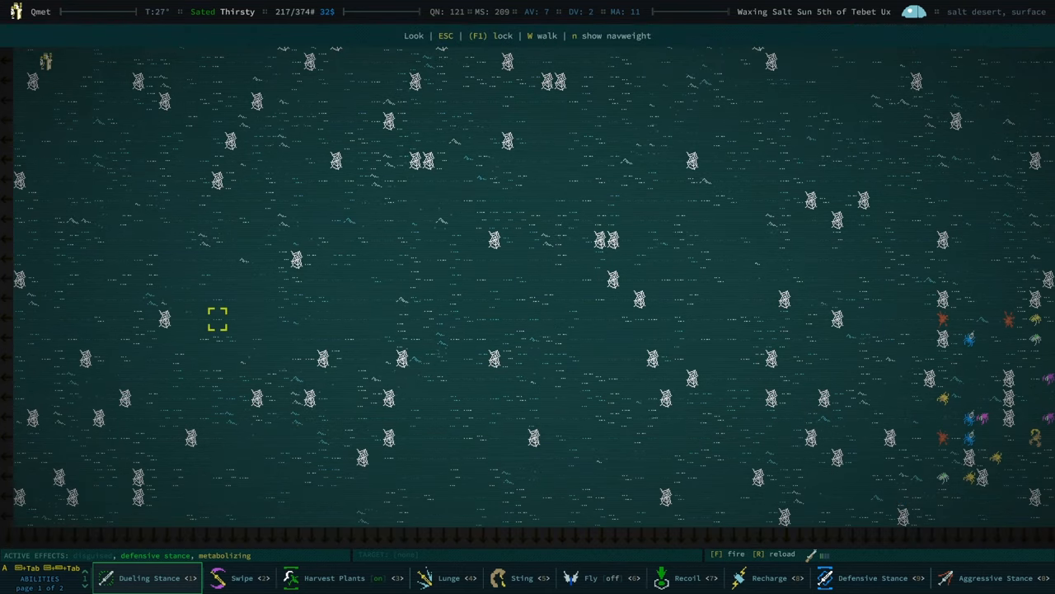
mouse_move(923, 395)
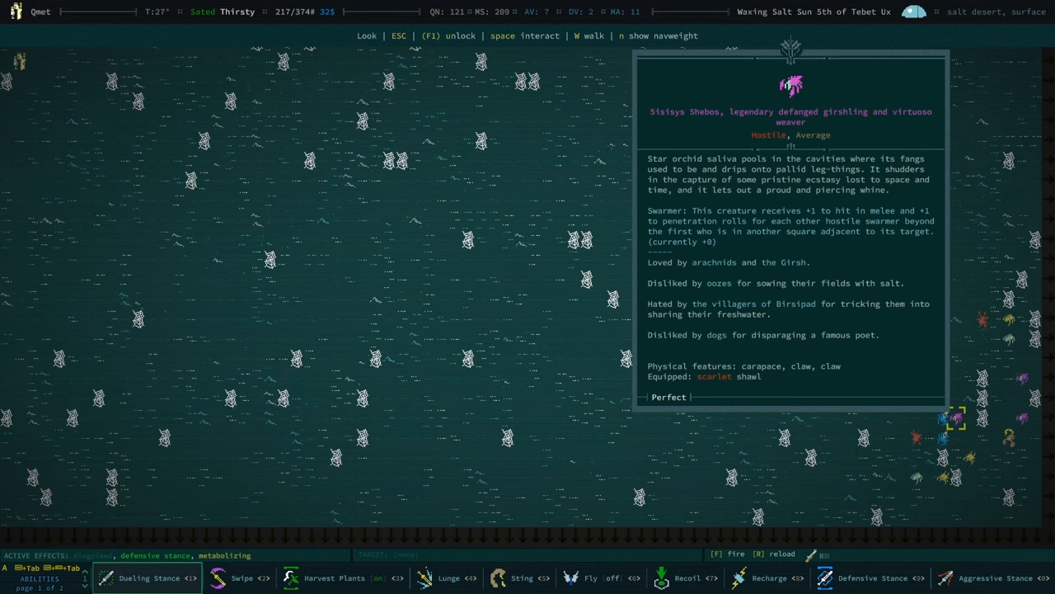
key(Escape)
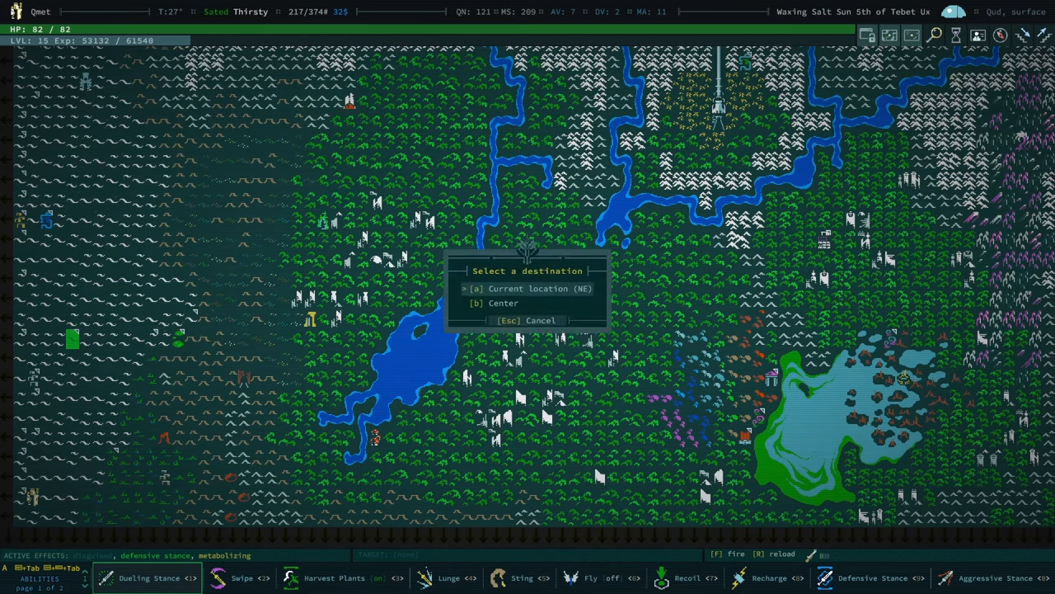
Step: Pick a travel destination in the world map's 'Select a destination' prompt
click(534, 287)
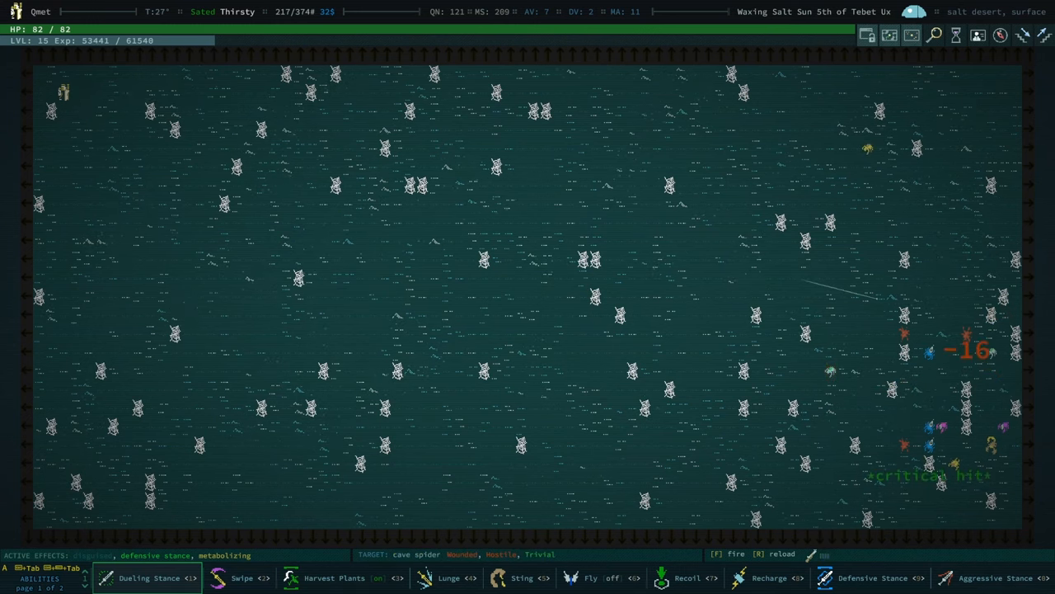
Step: Fire the missile weapon again at the cave spiders to the east
key(f)
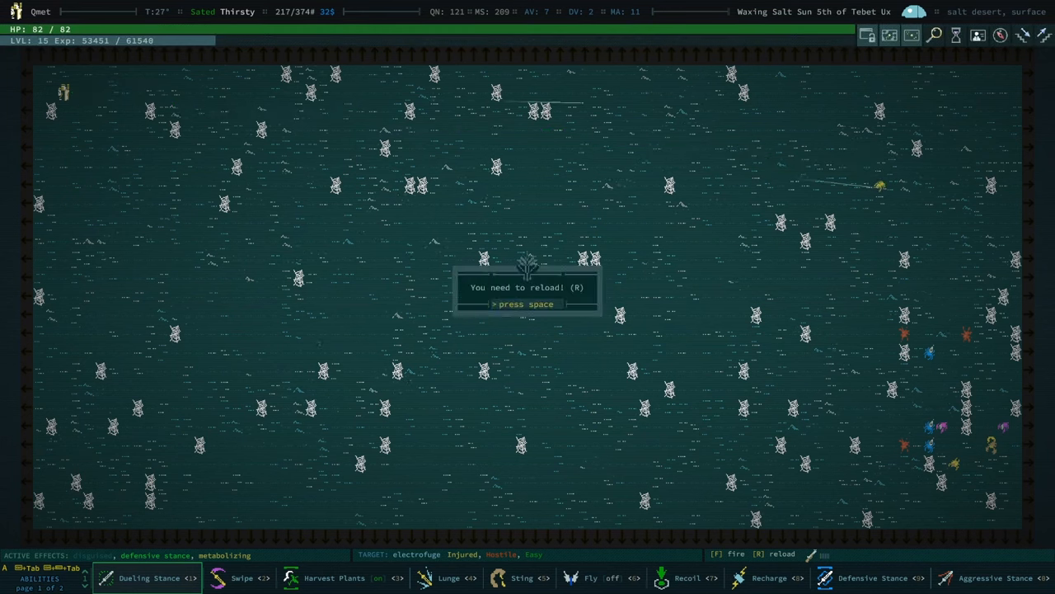
Step: Shoot at the hostile voider, dismissing the reload warnings
key(Space)
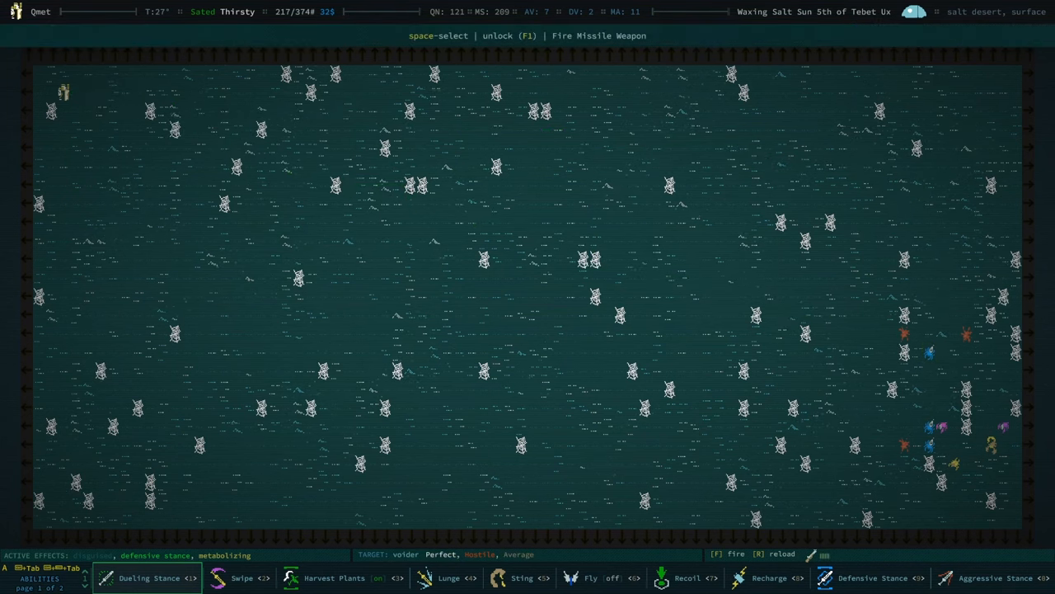
key(f)
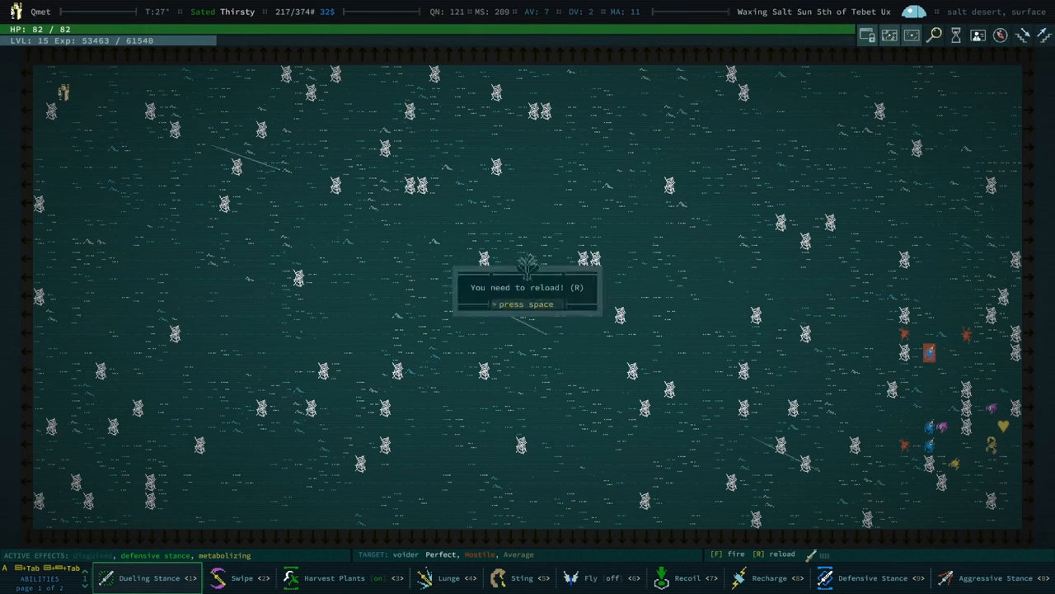
key(Space)
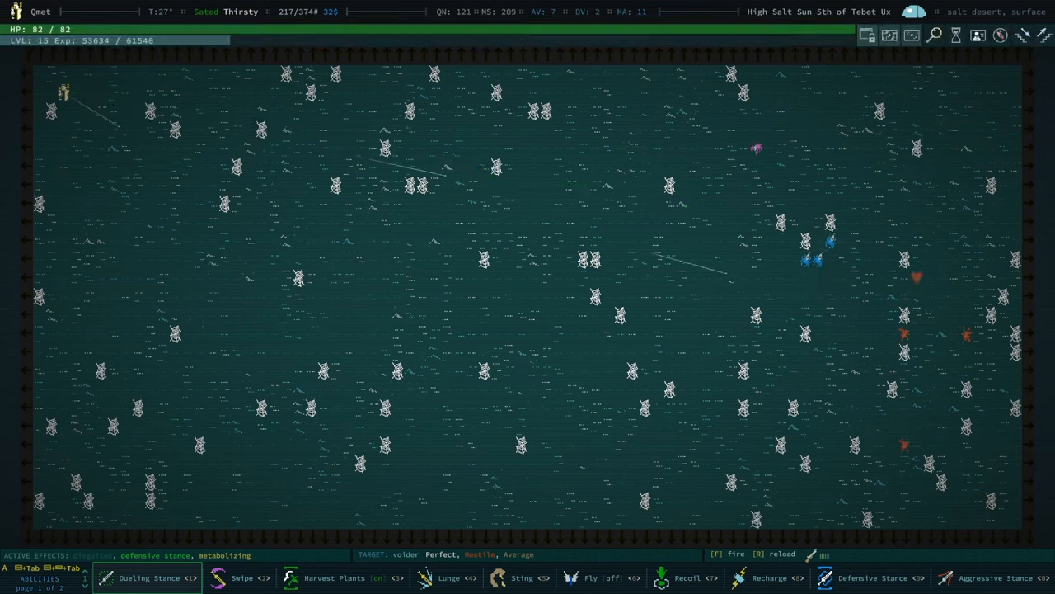
Step: Fire repeatedly at the approaching voider and creatures until reload is needed
key(f)
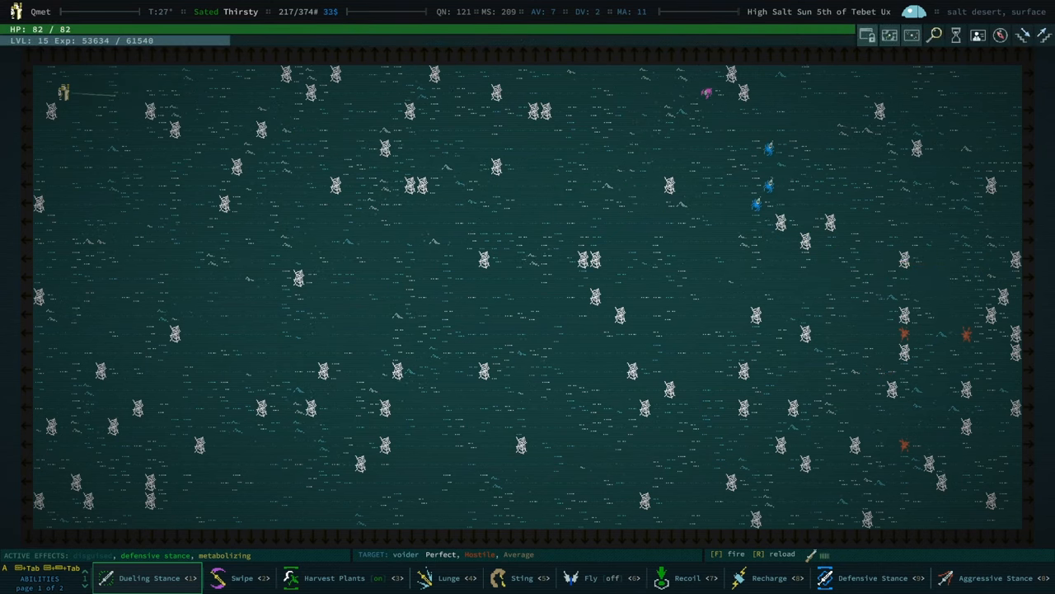
key(F)
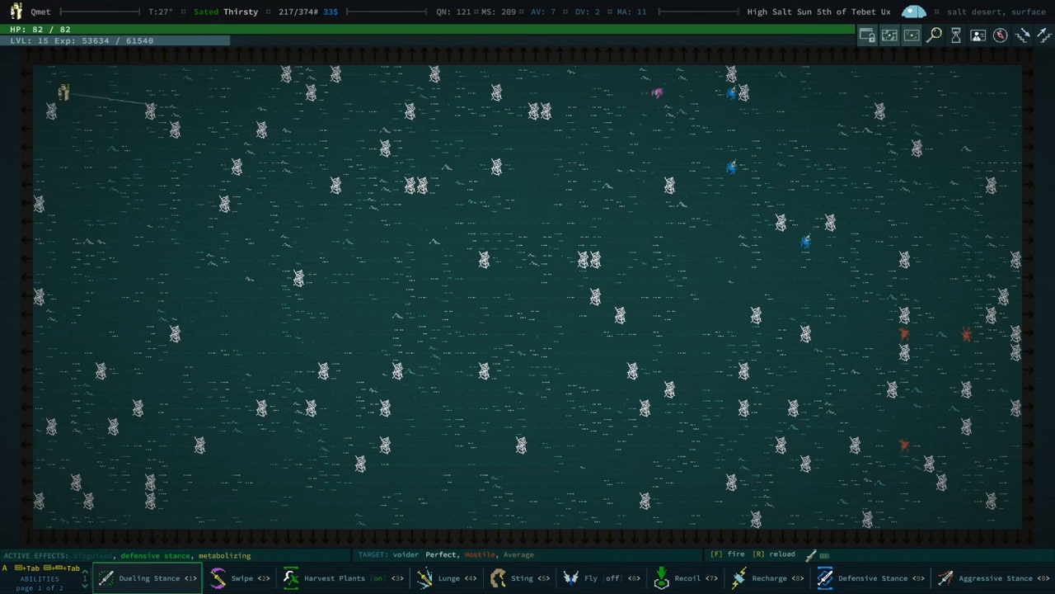
key(f)
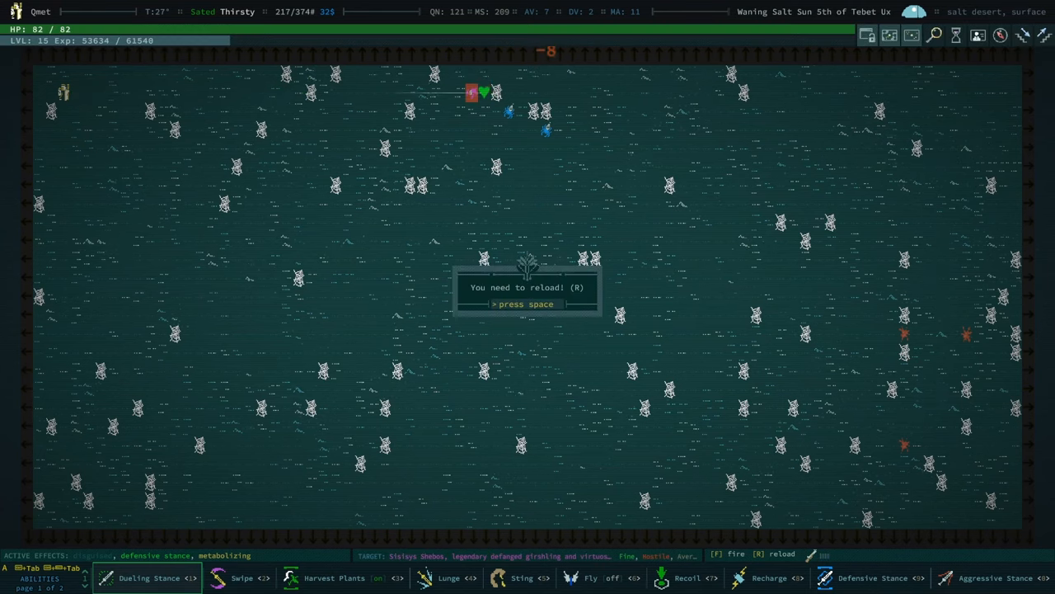
key(space)
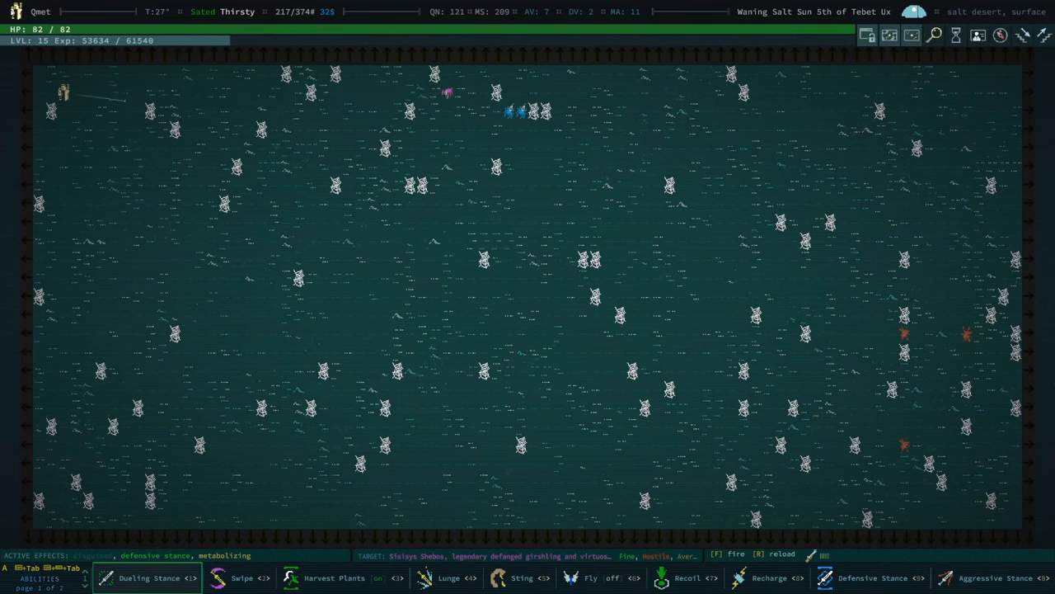
Step: Keep shooting Sisisys Shebos, dismissing each reload warning, leaving it badly wounded
key(f)
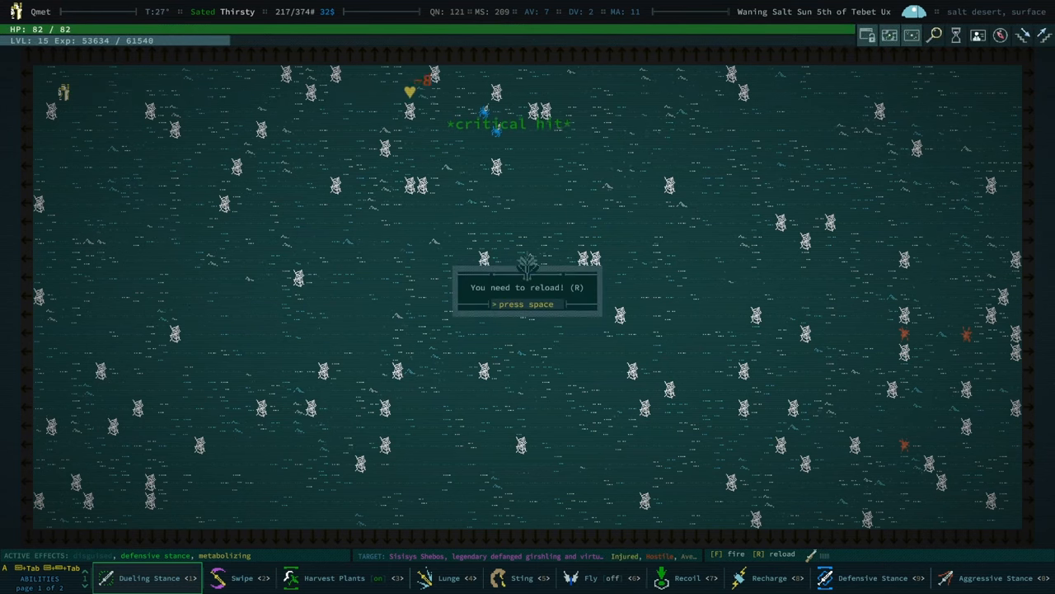
key(Space)
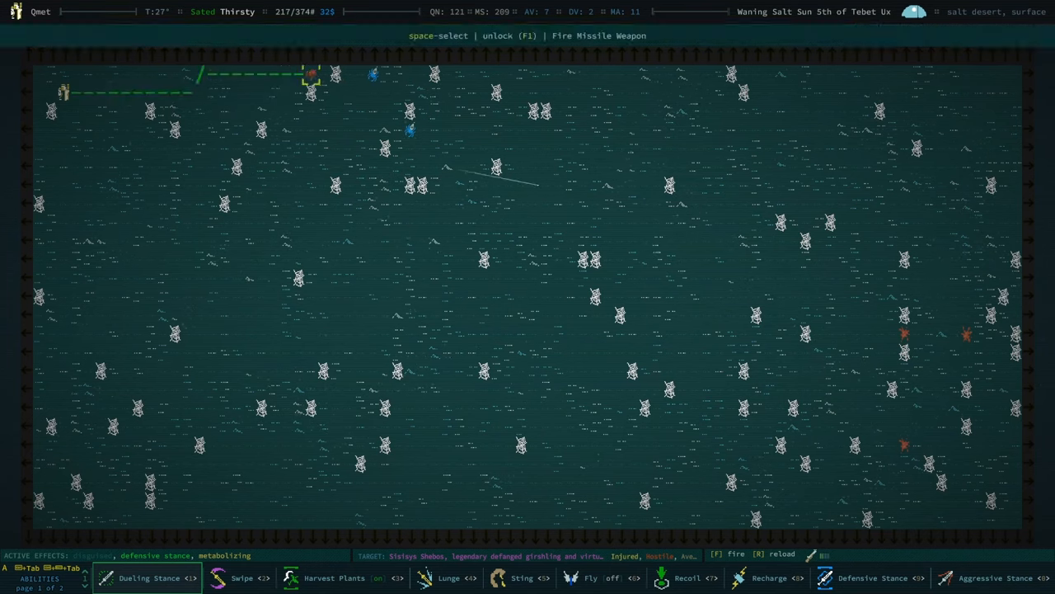
key(f)
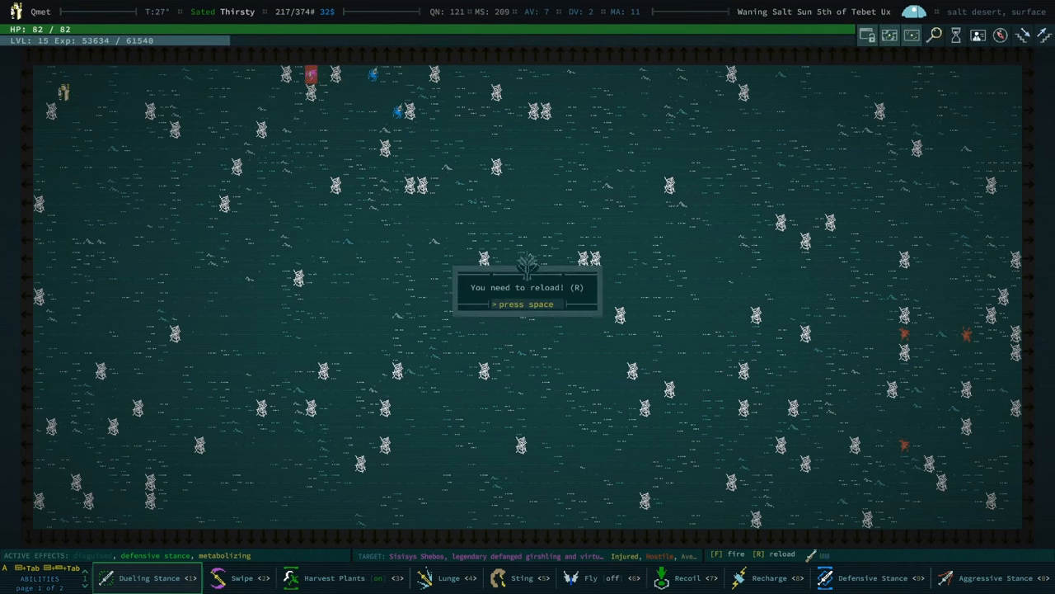
key(Space)
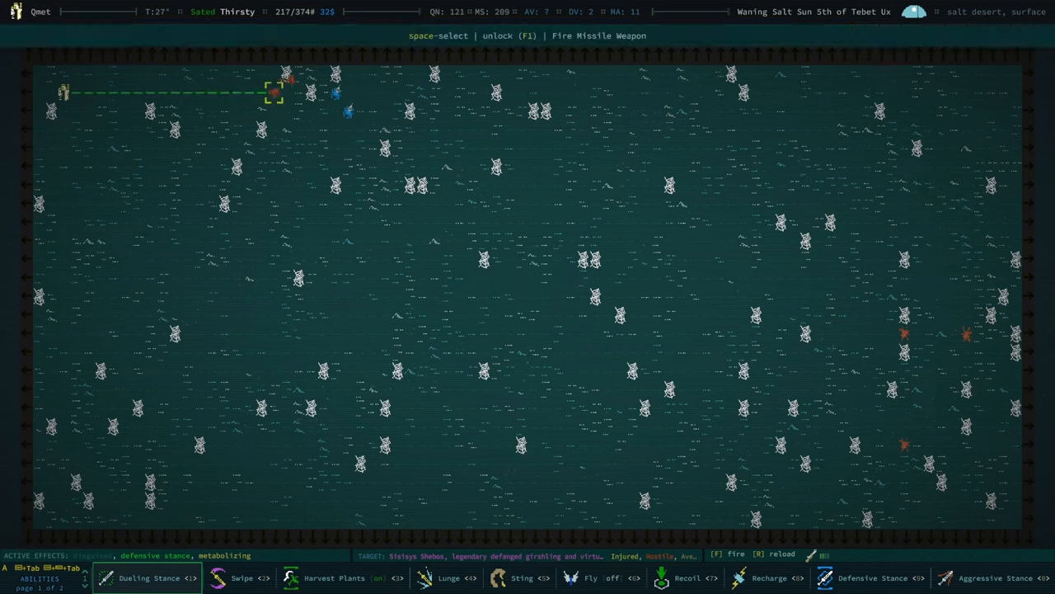
key(f)
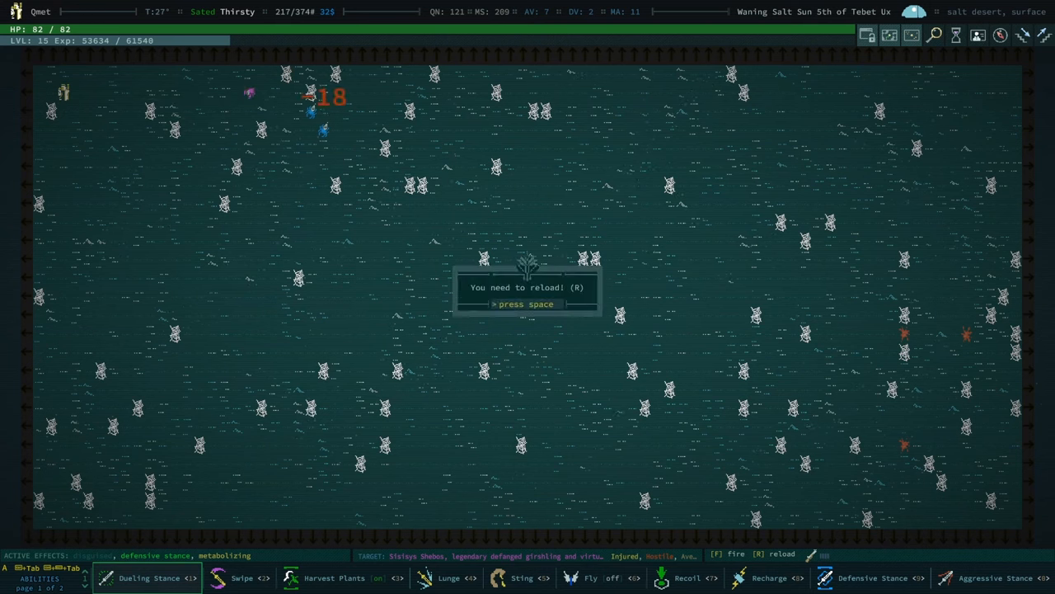
key(space)
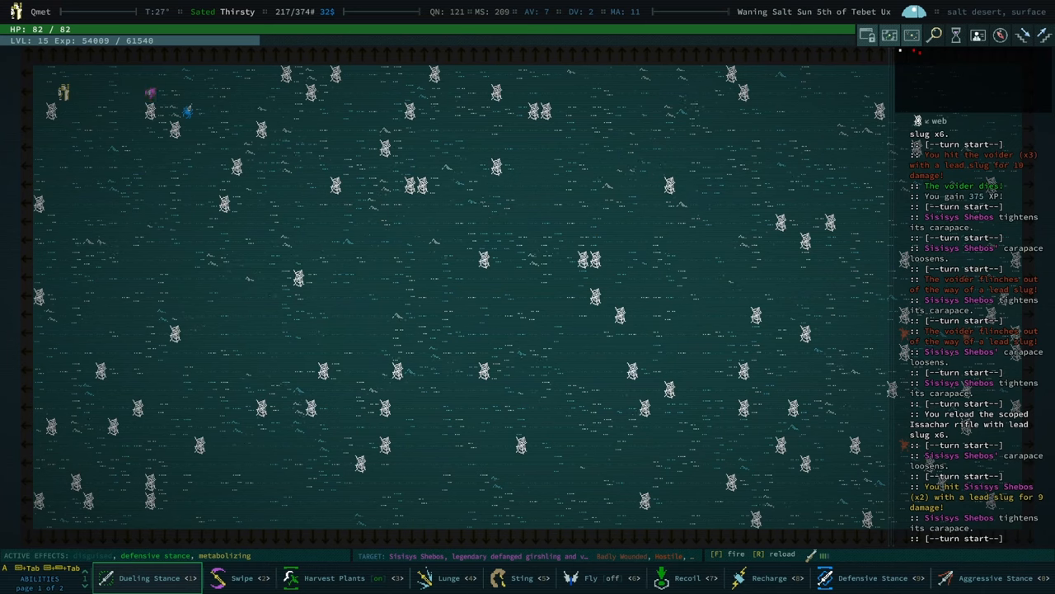
key(f)
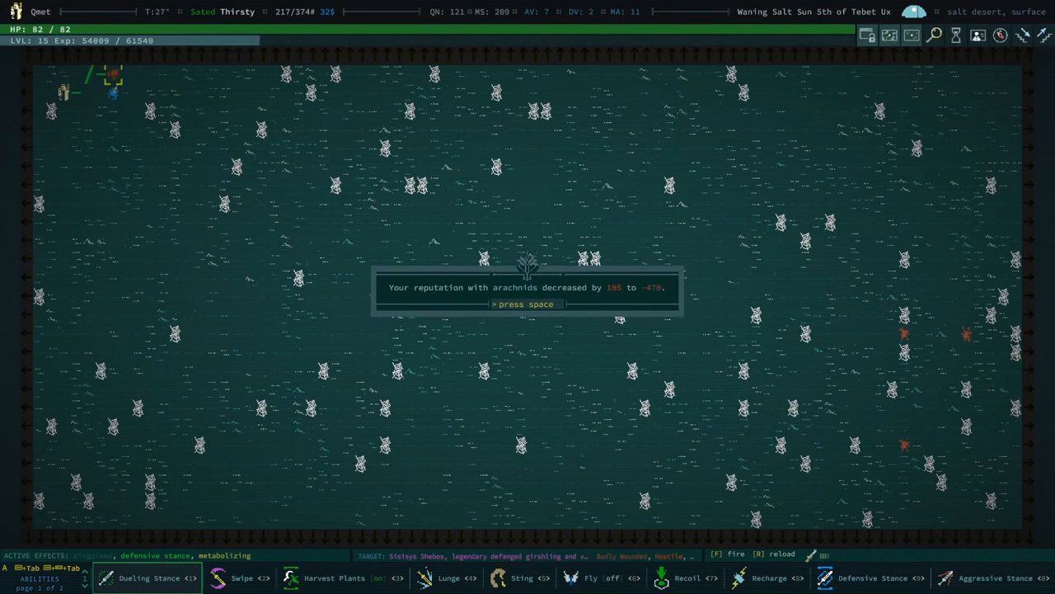
Step: Acknowledge reputation changes: arachnids and Girsh down; oozes, Birsipad villagers and dogs up
key(space)
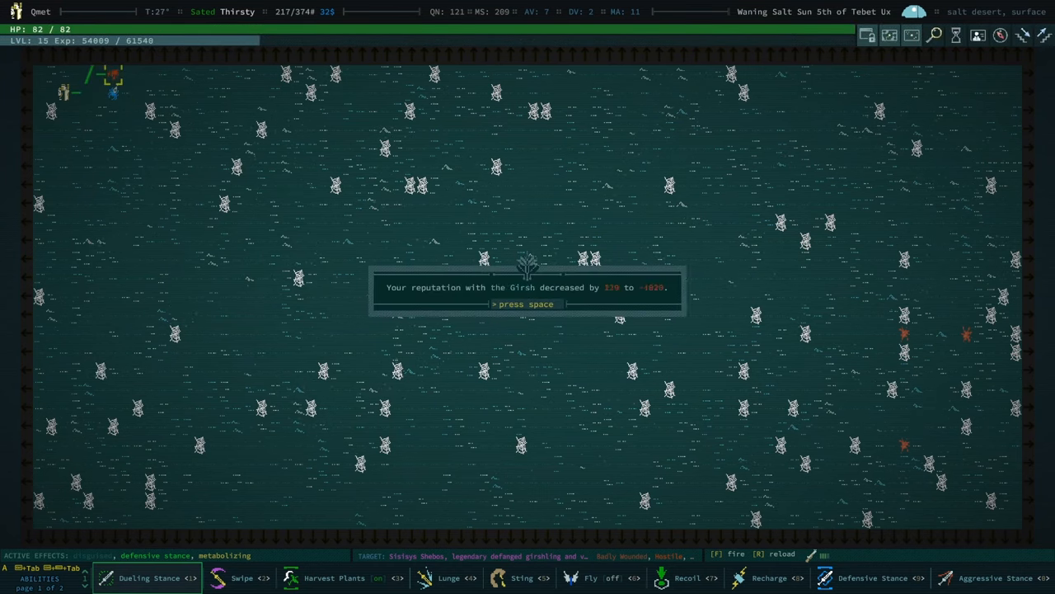
key(space)
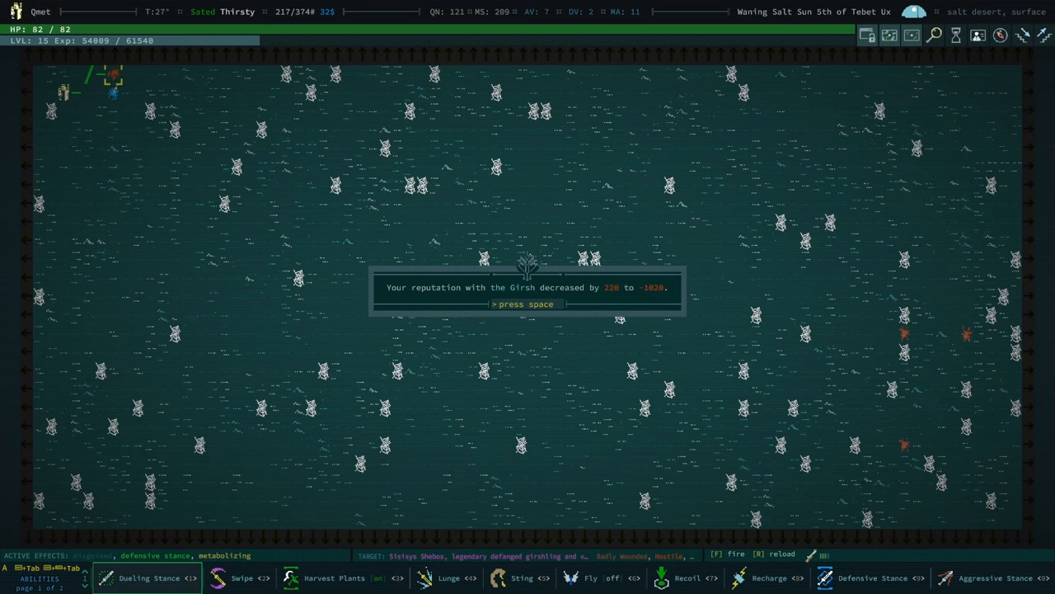
key(space)
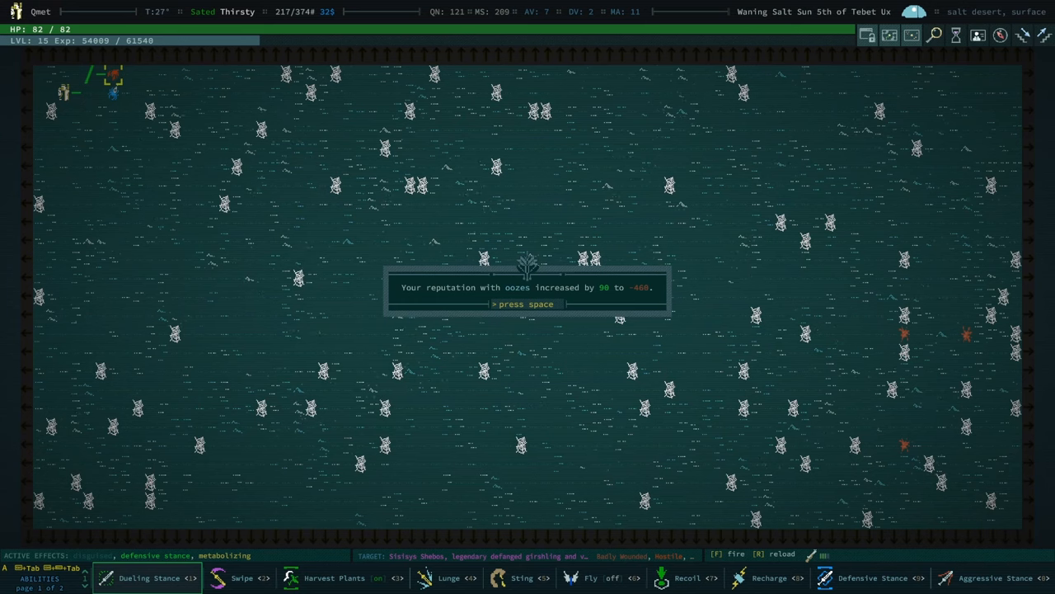
key(space)
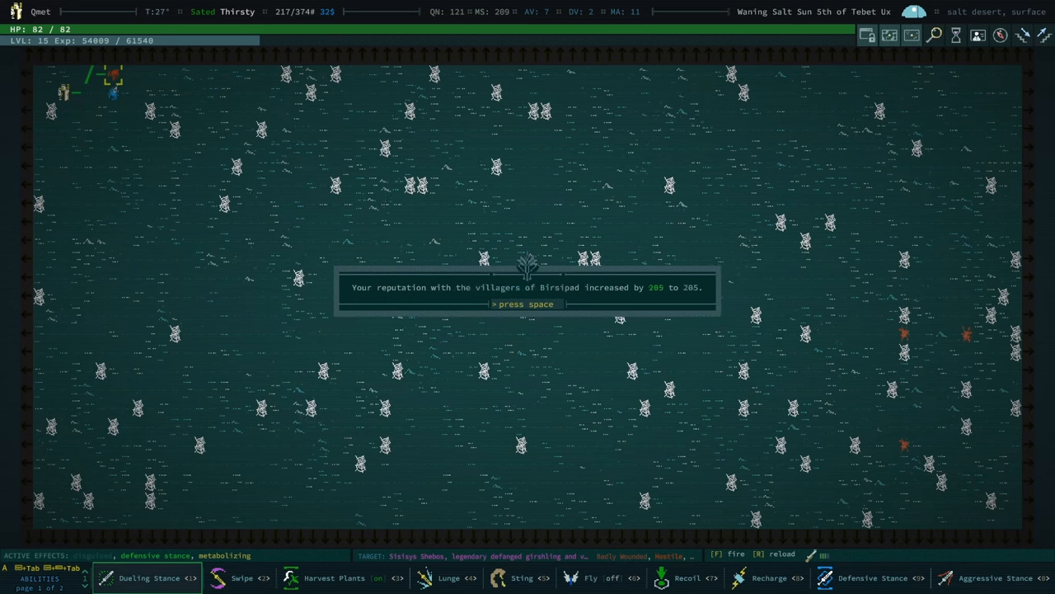
key(space)
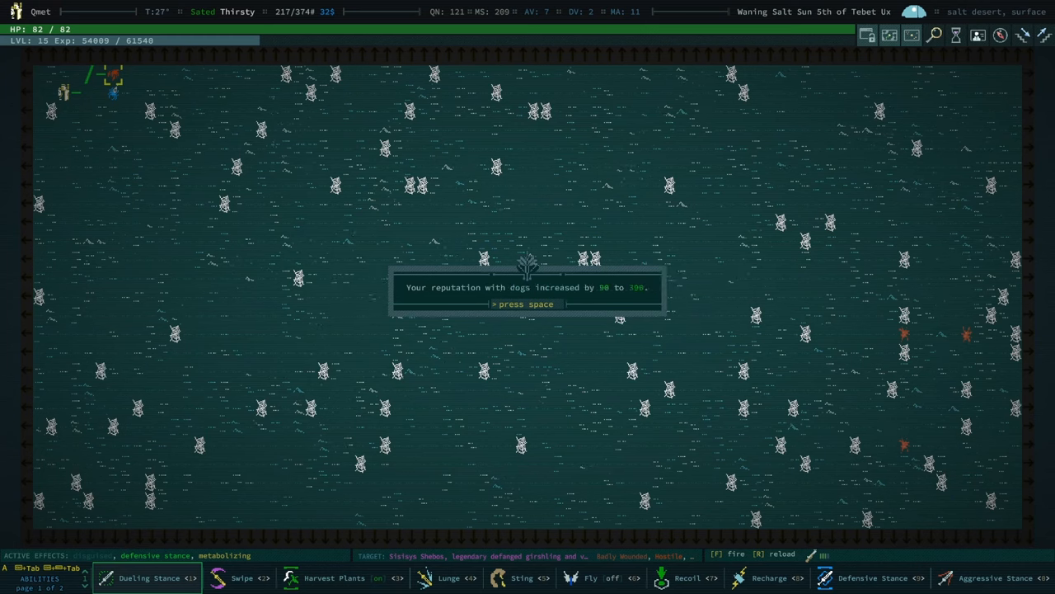
key(Space)
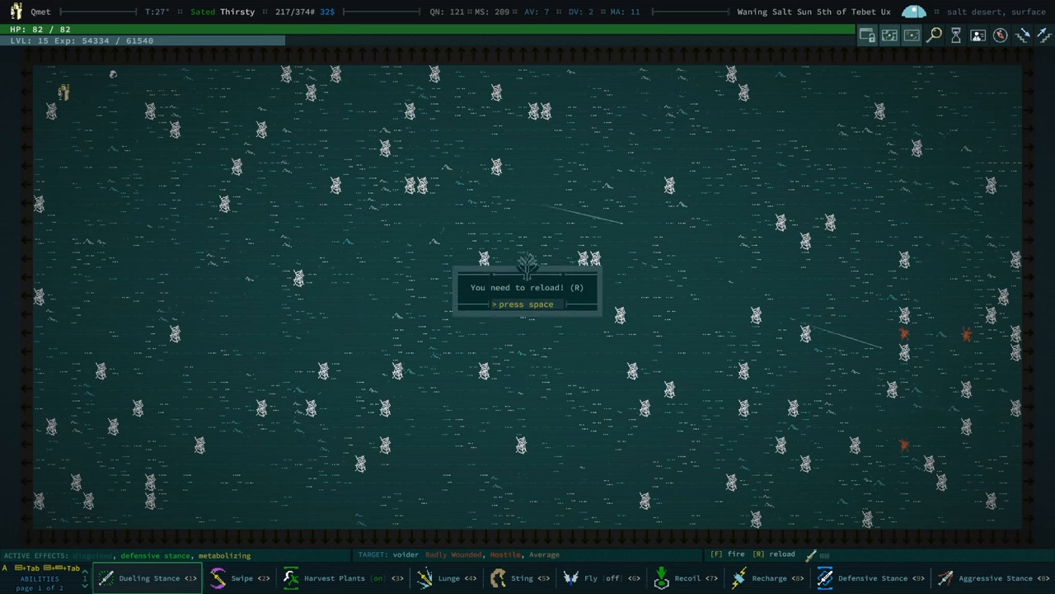
Step: Dismiss the reload warning and bring up Buy Skills with 16 points
key(space)
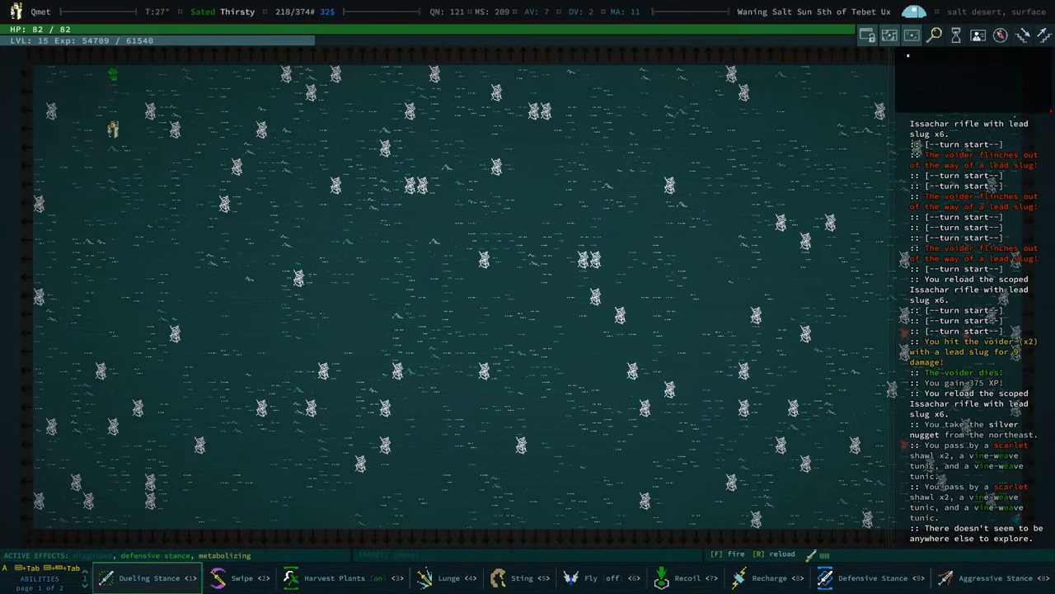
key(c)
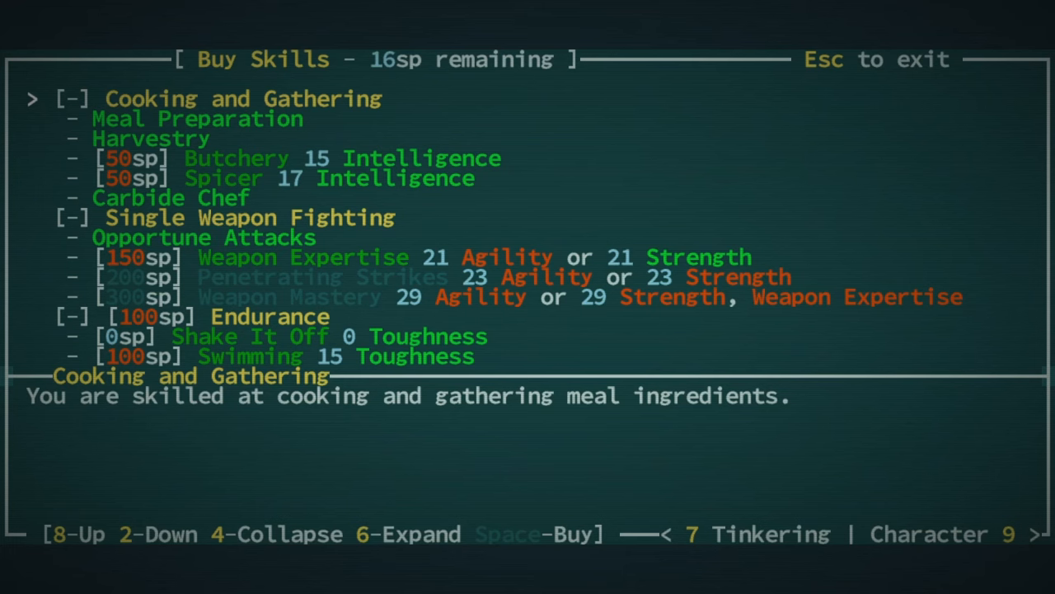
Step: Exit the Buy Skills screen back to the salt desert map
key(Escape)
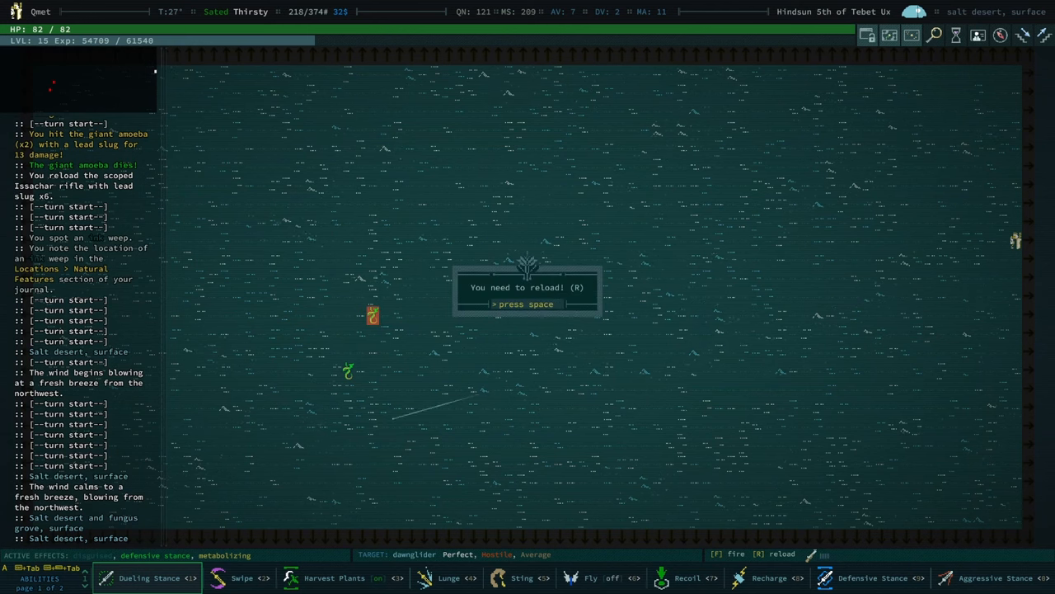
Step: Dismiss the reload warning and bring up the character sheet to raise Intelligence from 21
key(space)
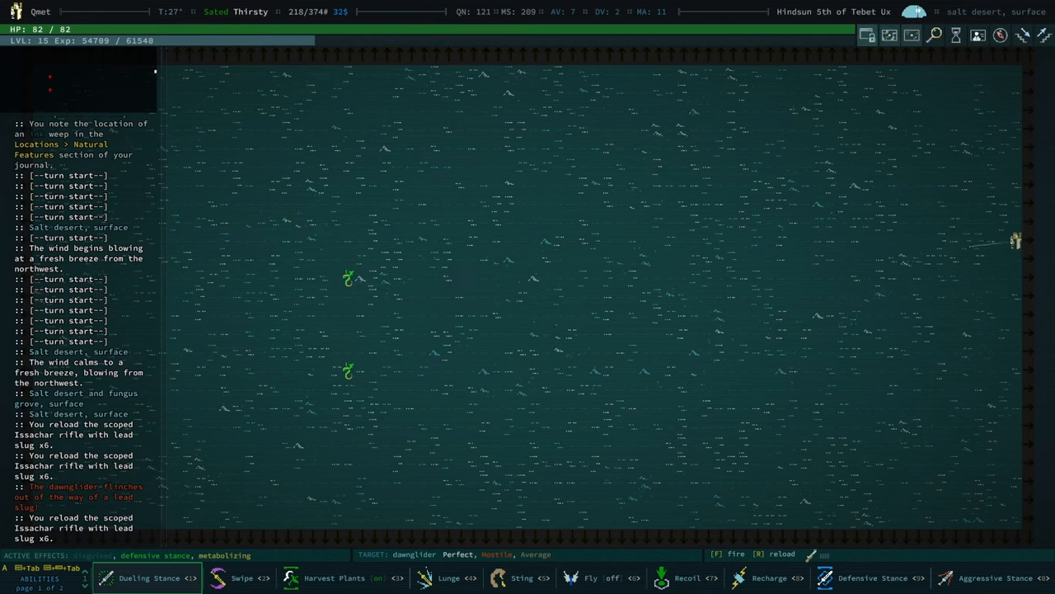
key(C)
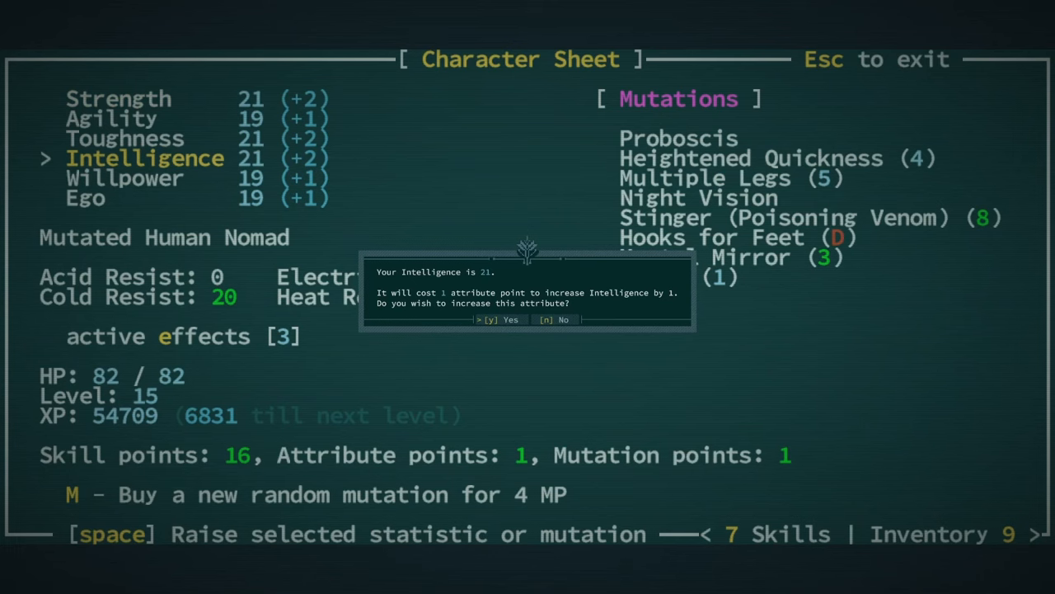
Step: Confirm the Intelligence increase and buy the Butchery skill
key(y)
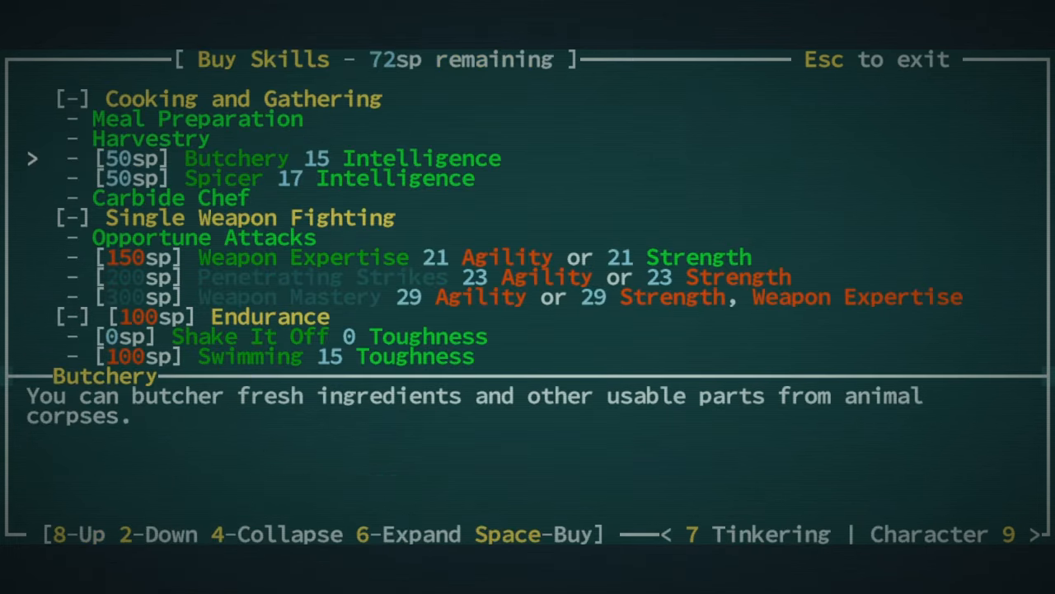
key(space)
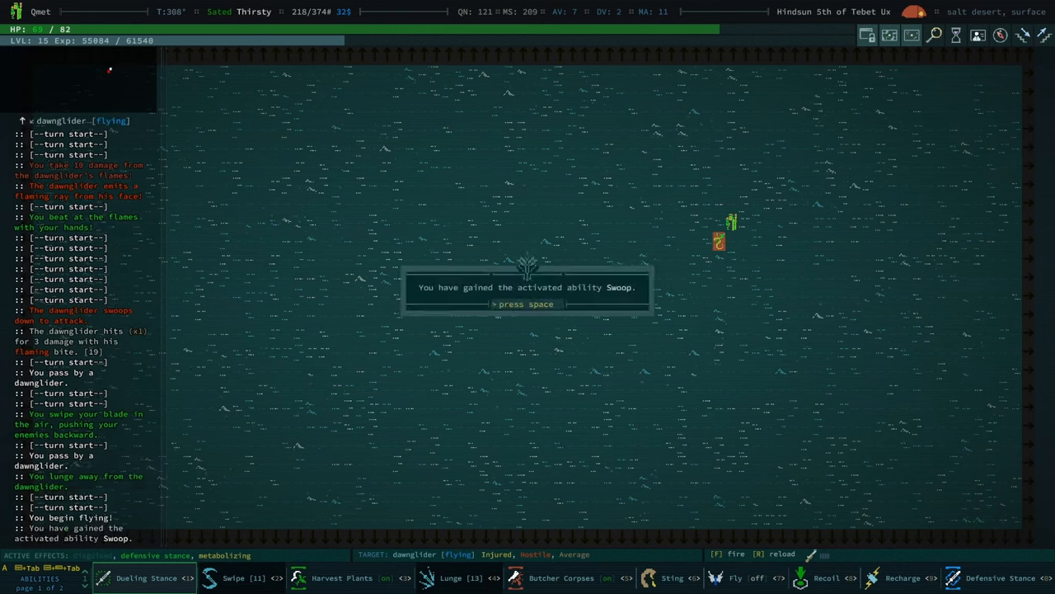
Step: Dismiss the Swoop notice and save the current spot as journal location 'legend tor'
key(space)
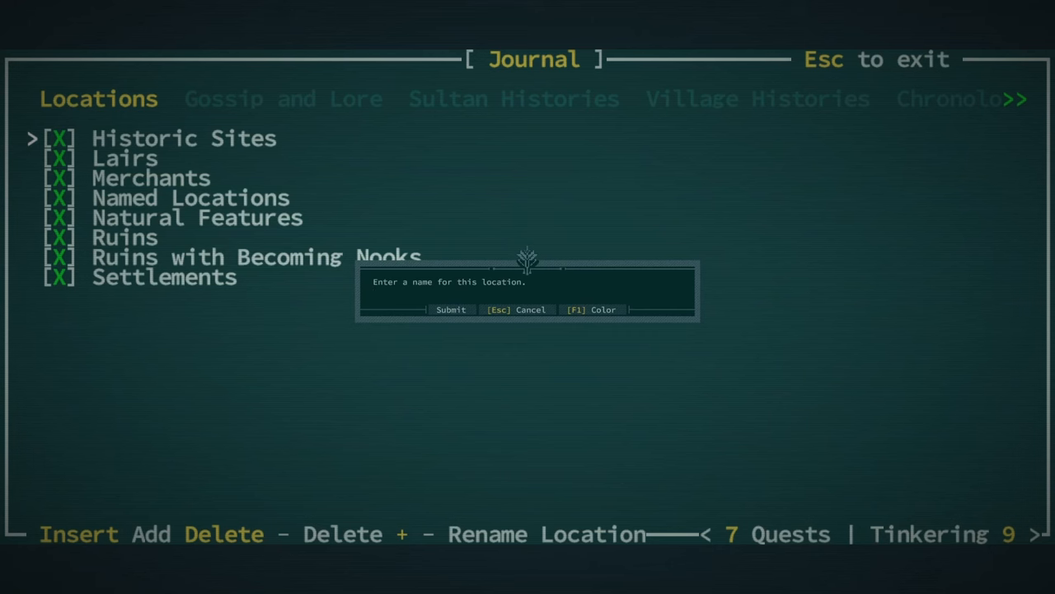
text(legend tor)
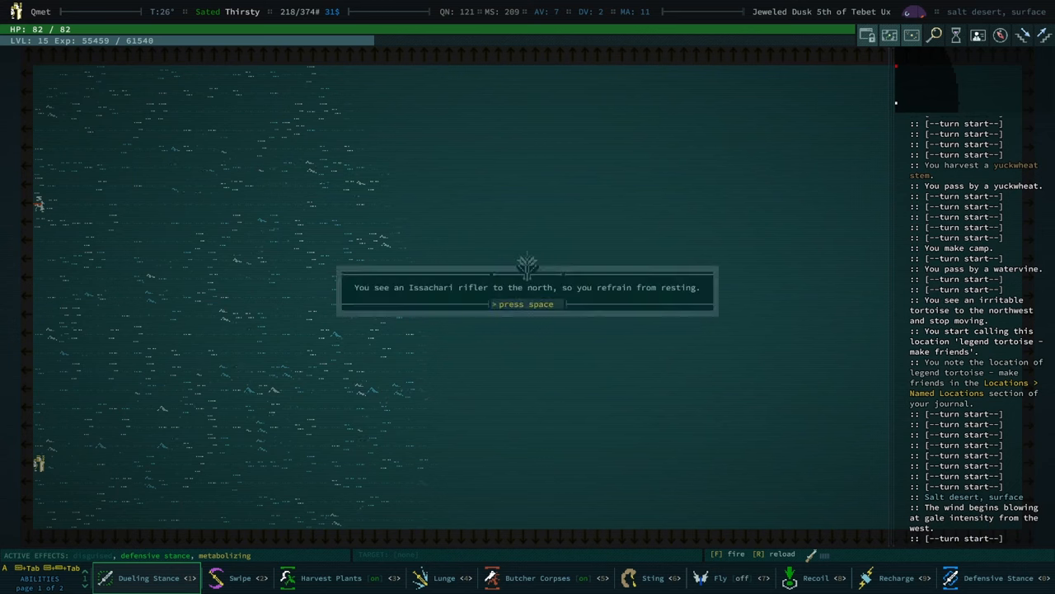
Step: Dismiss the notice that the nearby Issachari rifler prevents resting
key(space)
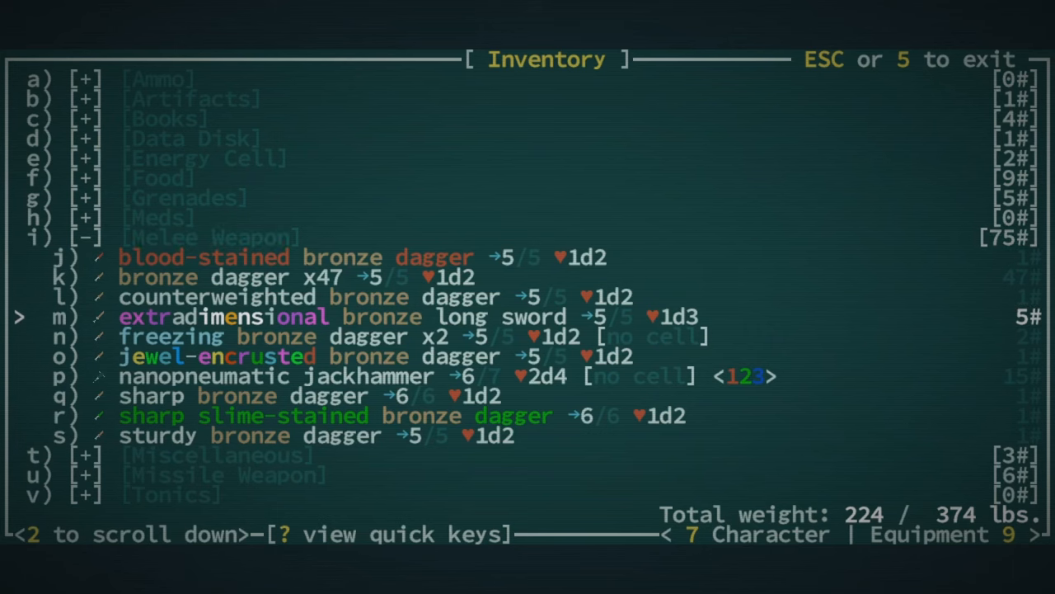
Step: Read the extradimensional bronze long sword's description, then move to the equipment screen
click(226, 316)
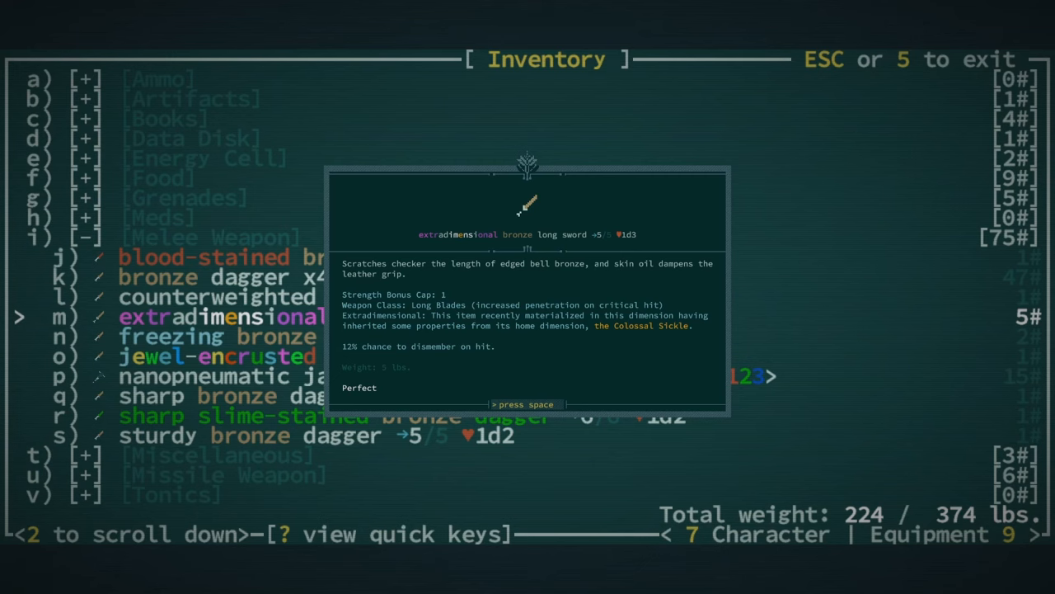
key(Space)
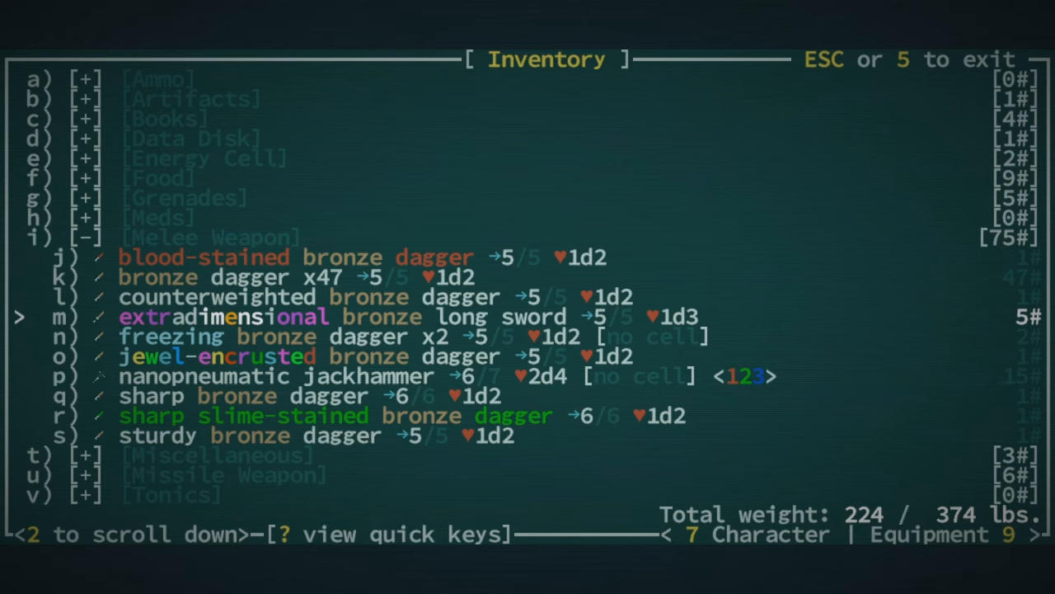
key(Escape)
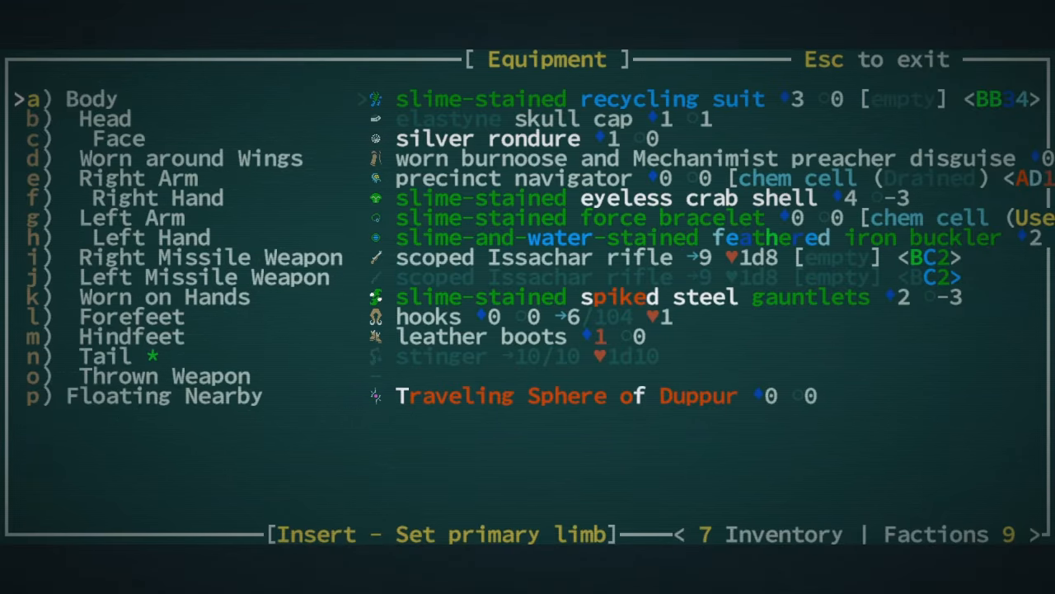
Step: Close the equipment screen and return to the slime-drenched salt desert map
key(Escape)
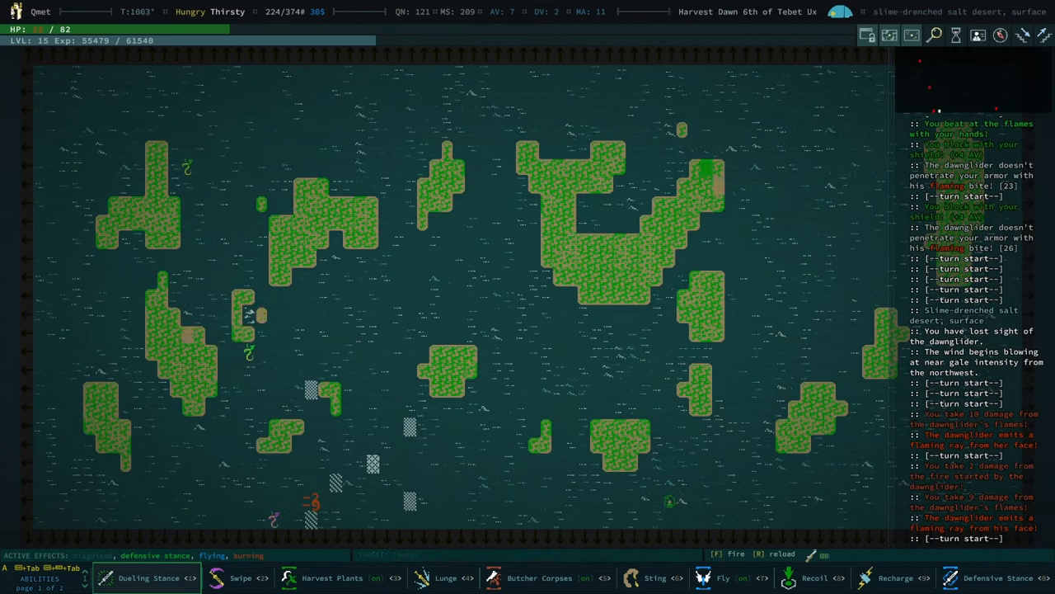
Step: Inject the salve tonic from the inventory and acknowledge the dawnglider death messages
key(i)
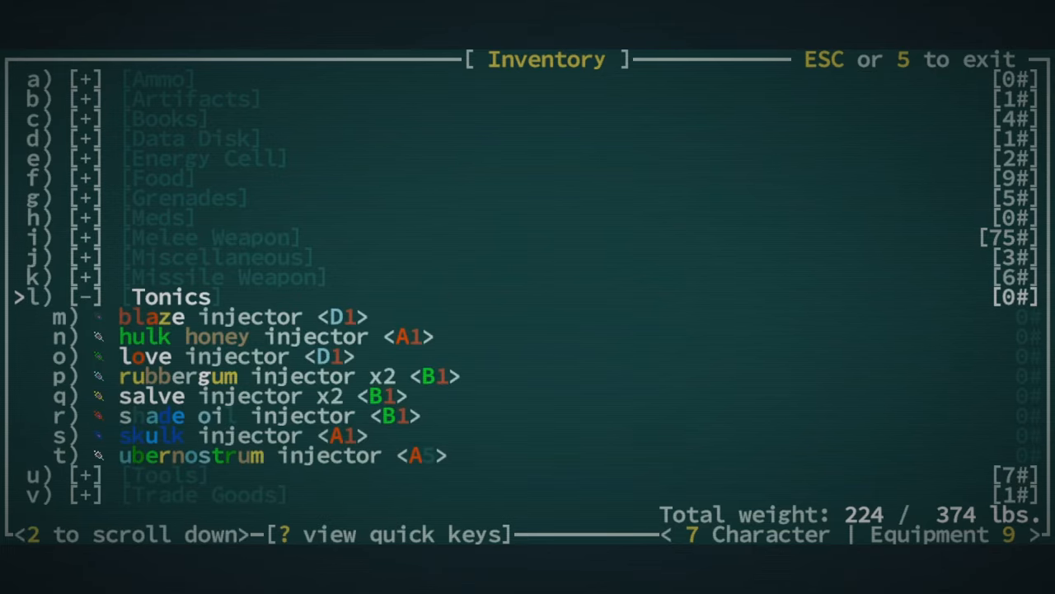
key(Escape)
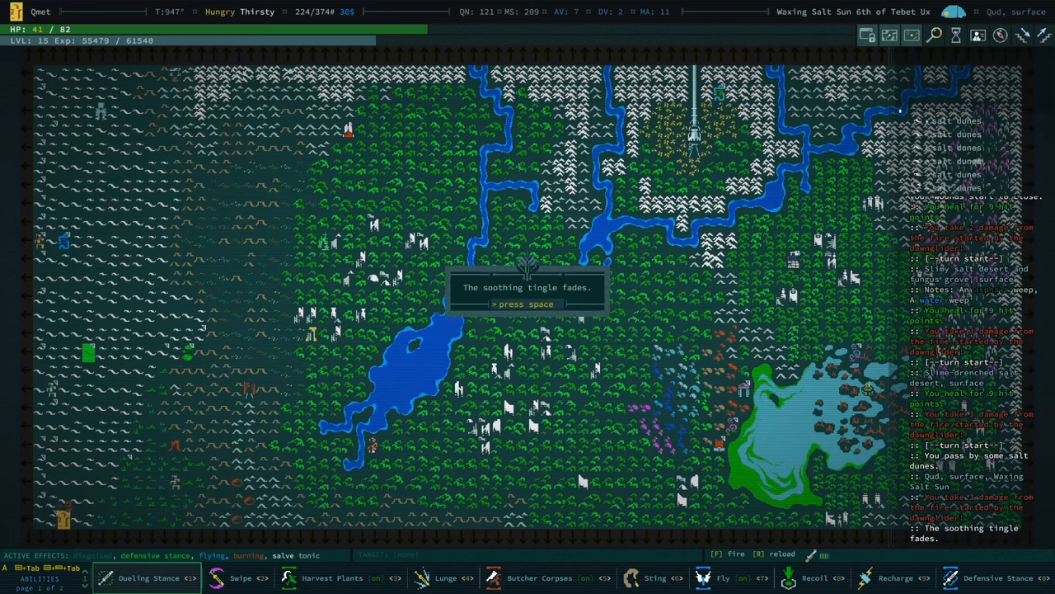
key(space)
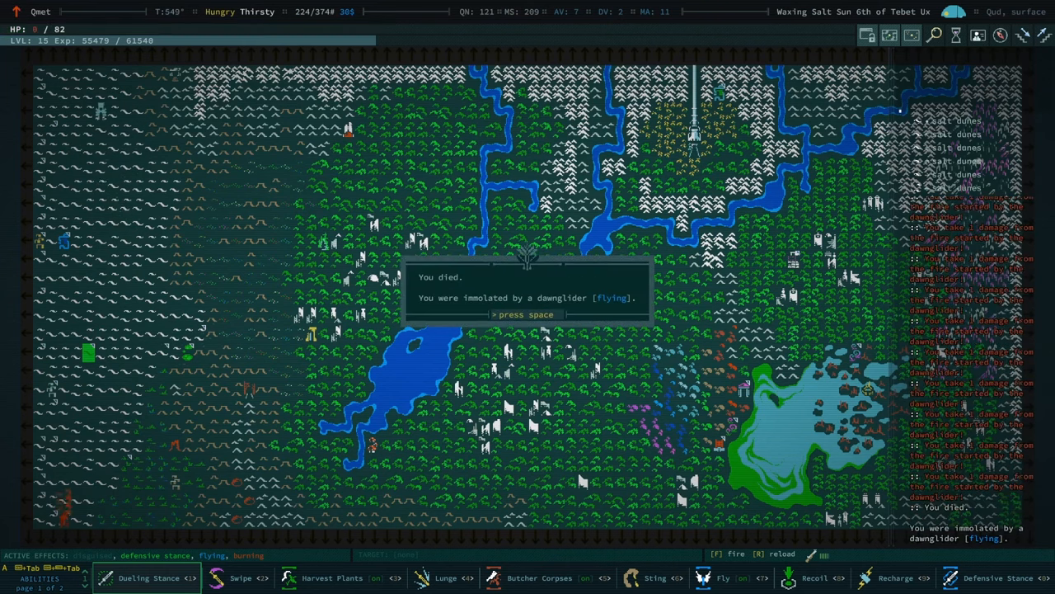
key(space)
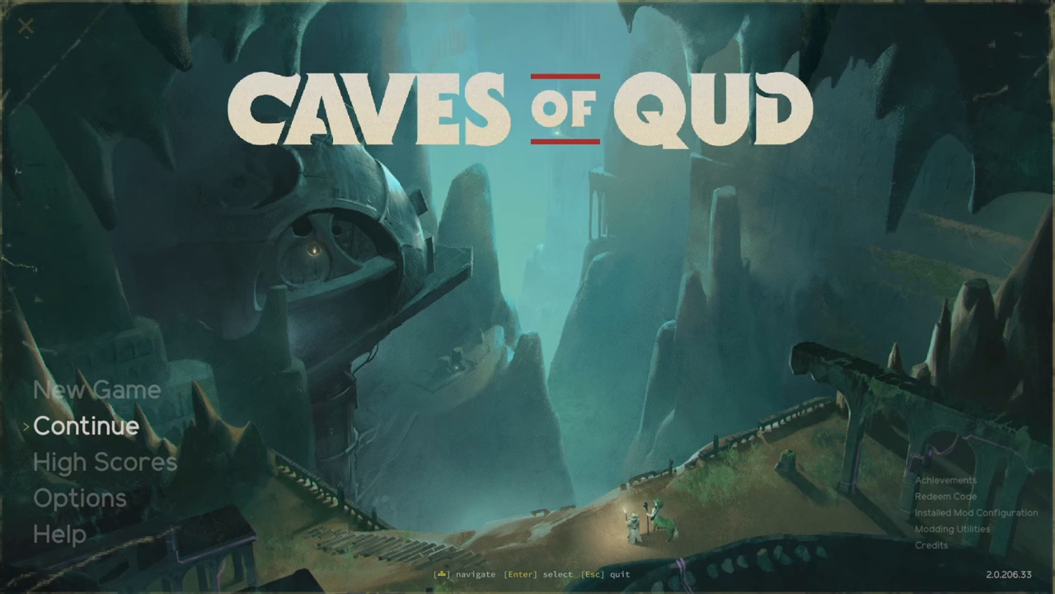
Step: Finish the Customize screen, renaming the character Ya-Gaq, and reach starting location choice
click(95, 389)
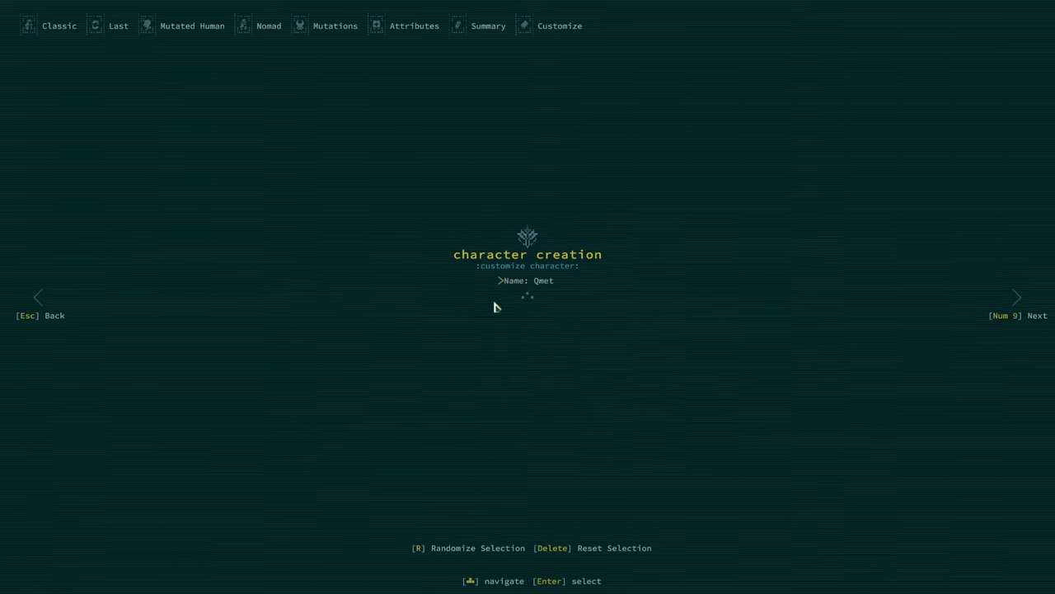
mouse_move(537, 383)
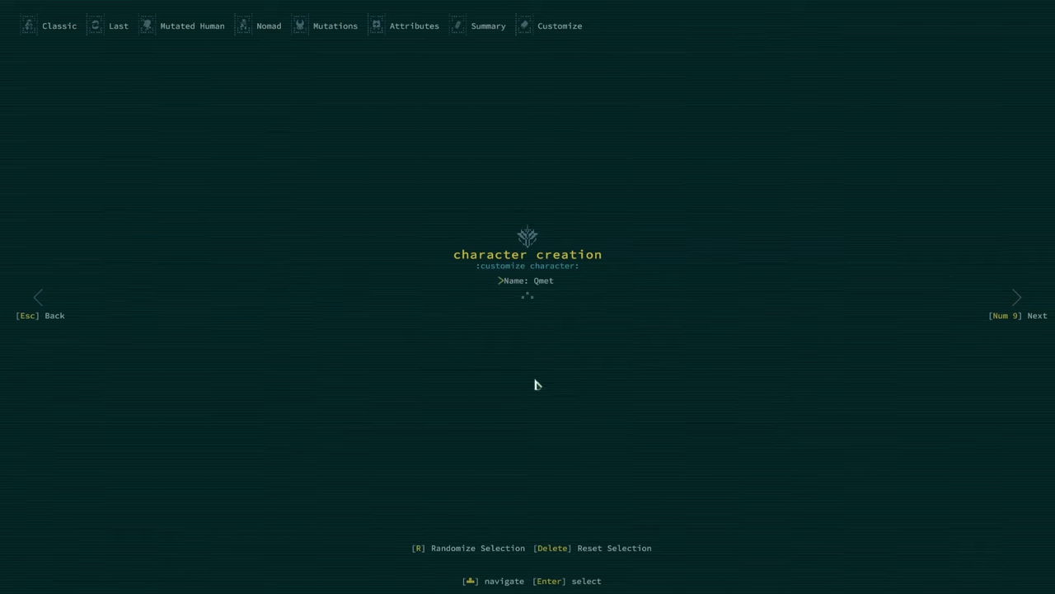
key(r)
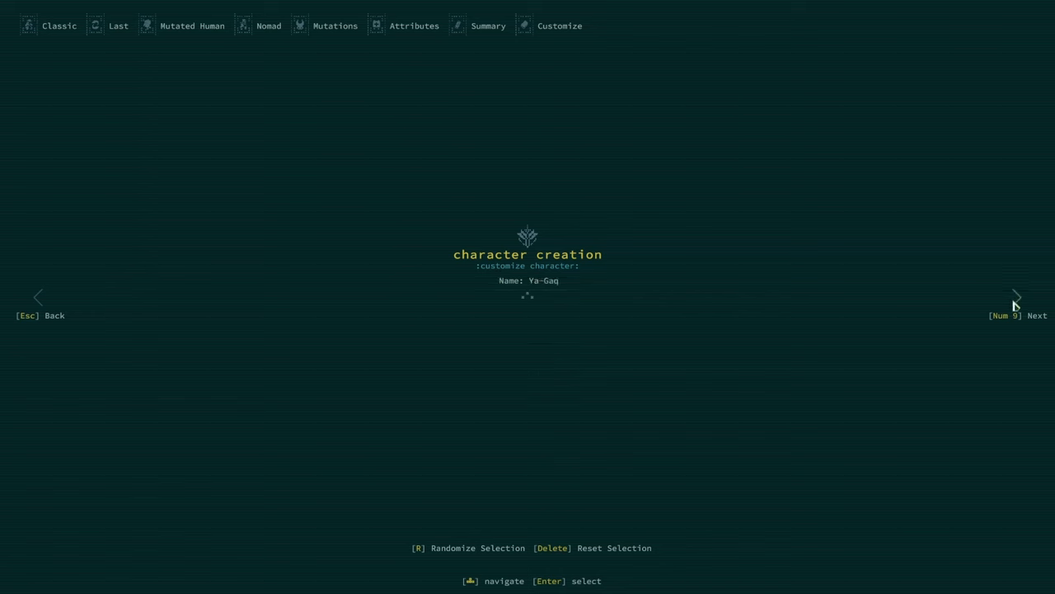
click(1017, 297)
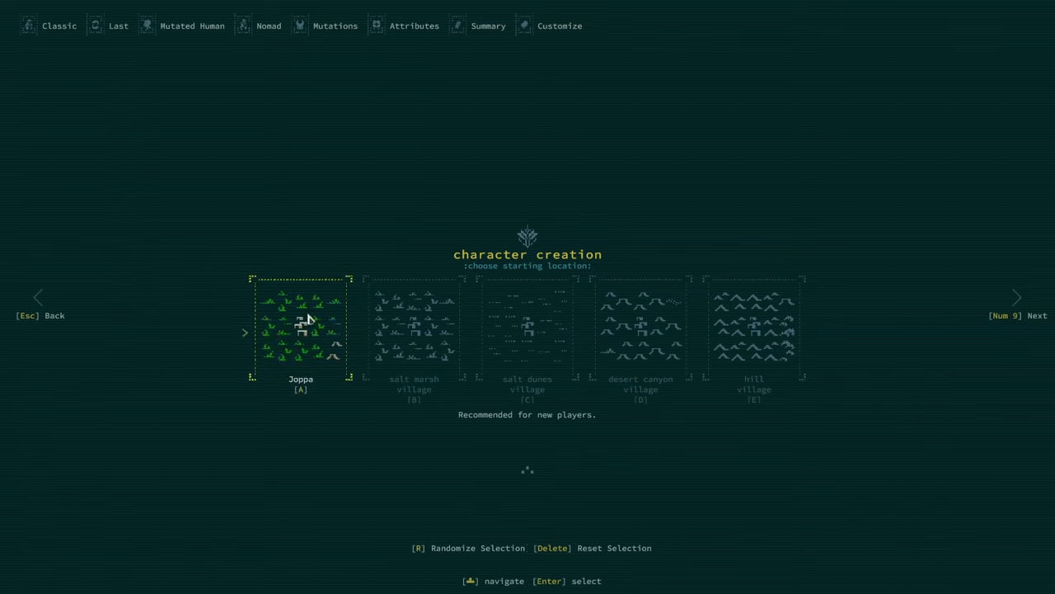
mouse_move(337, 189)
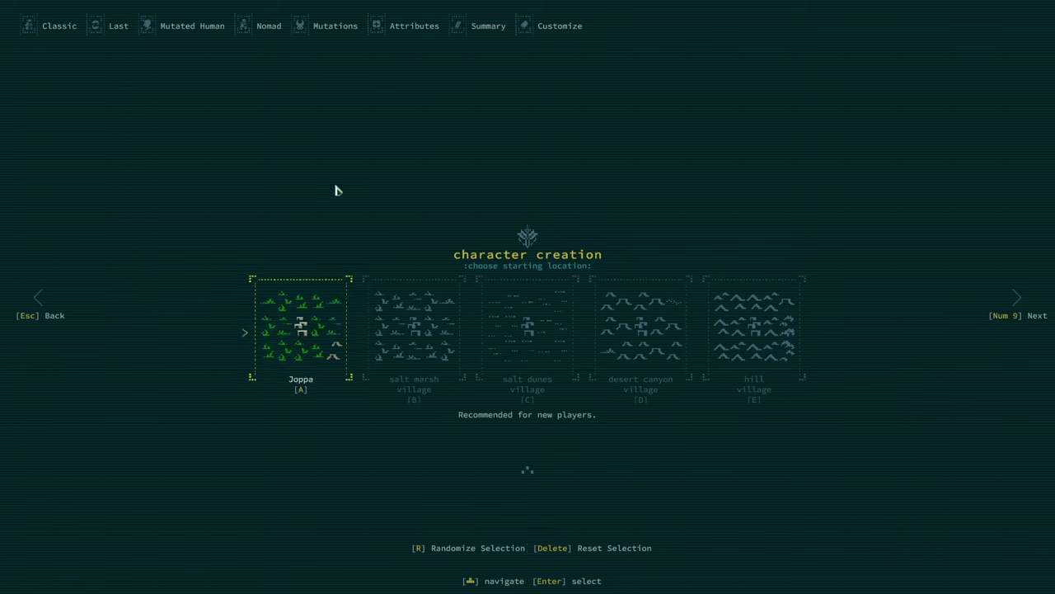
mouse_move(300, 322)
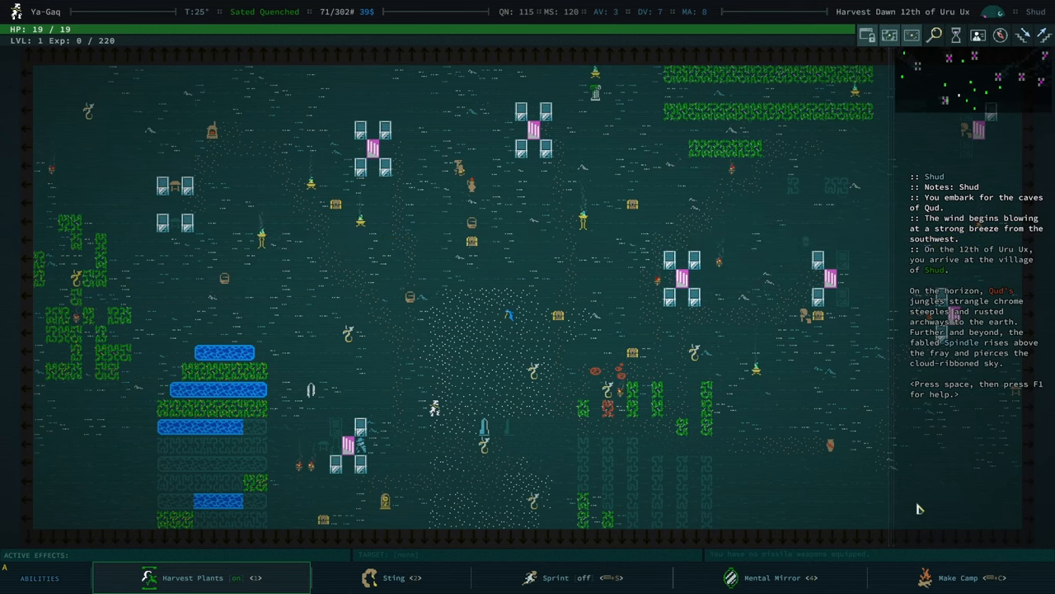
mouse_move(902, 516)
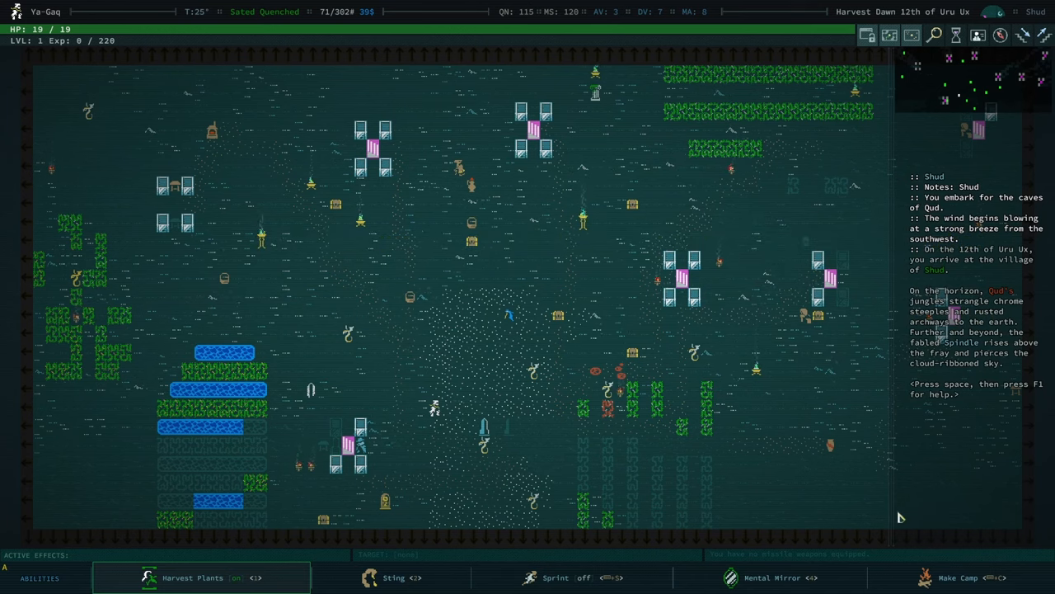
mouse_move(822, 420)
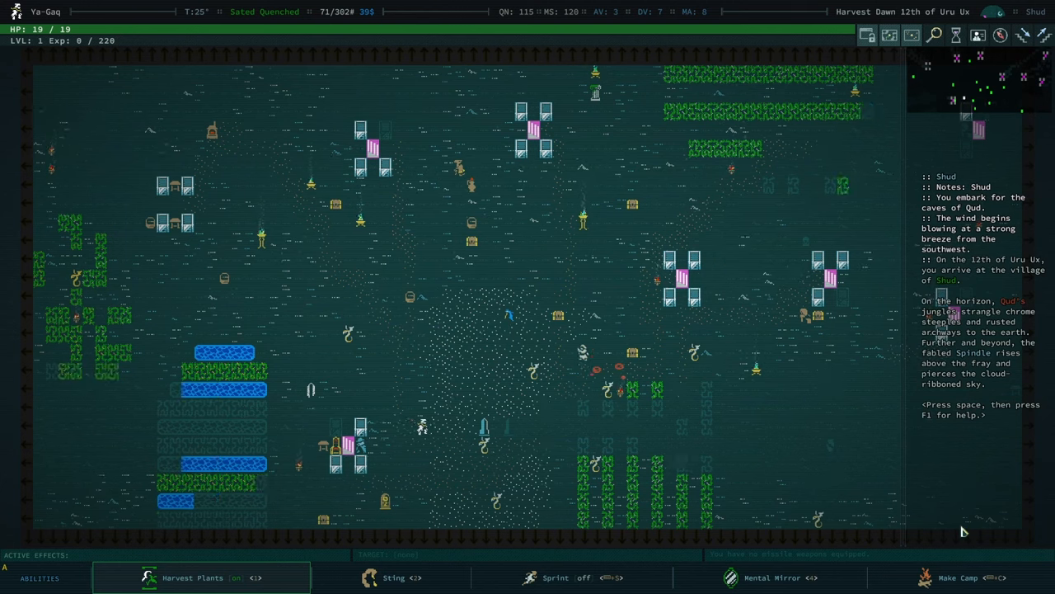
Step: List Shud's points of interest and browse around Viceroy Li Balhothaah
key(g)
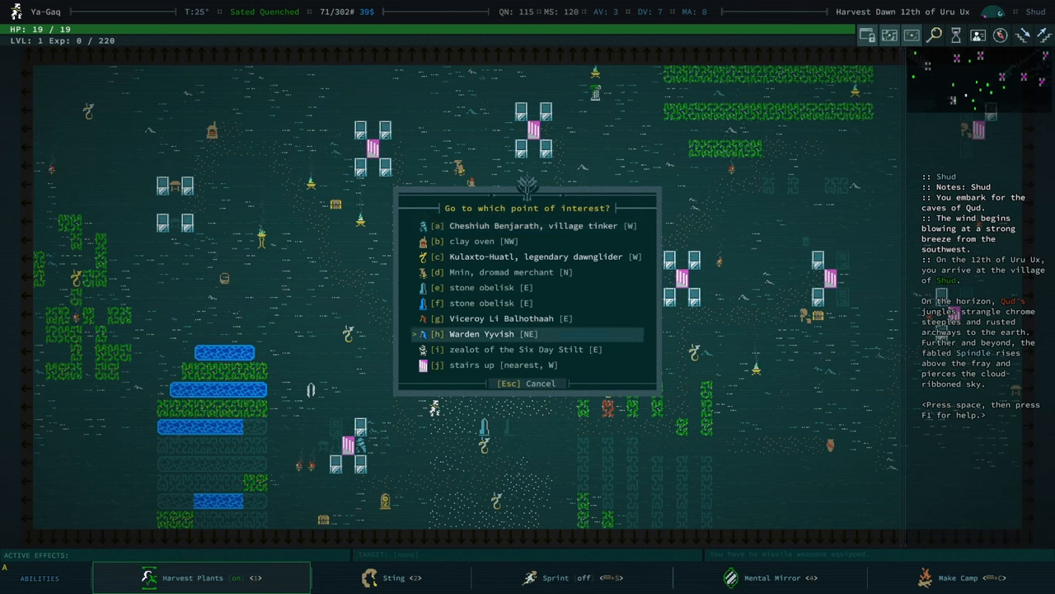
key(Up)
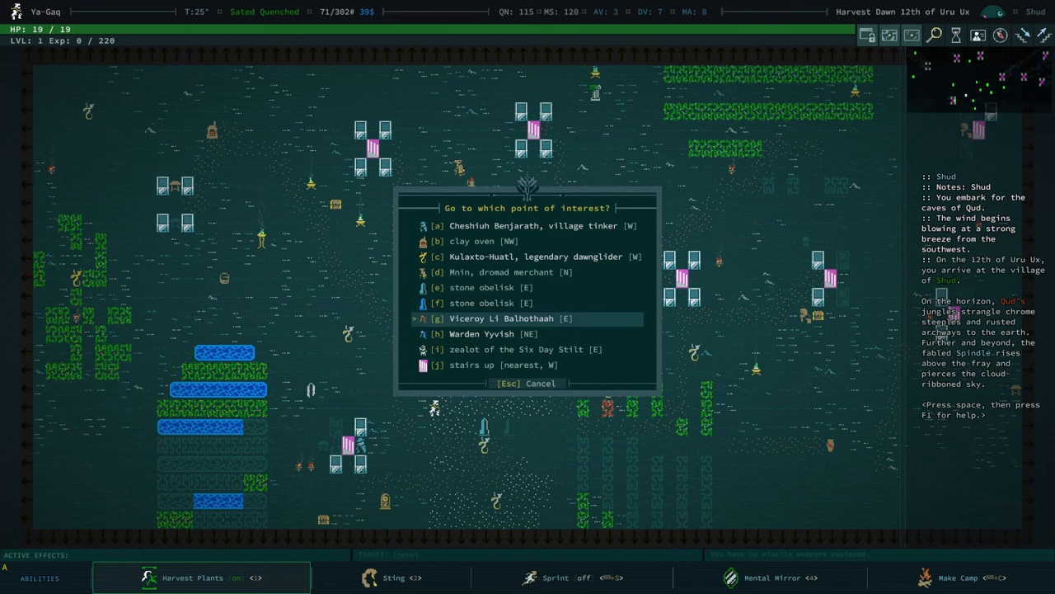
key(Down)
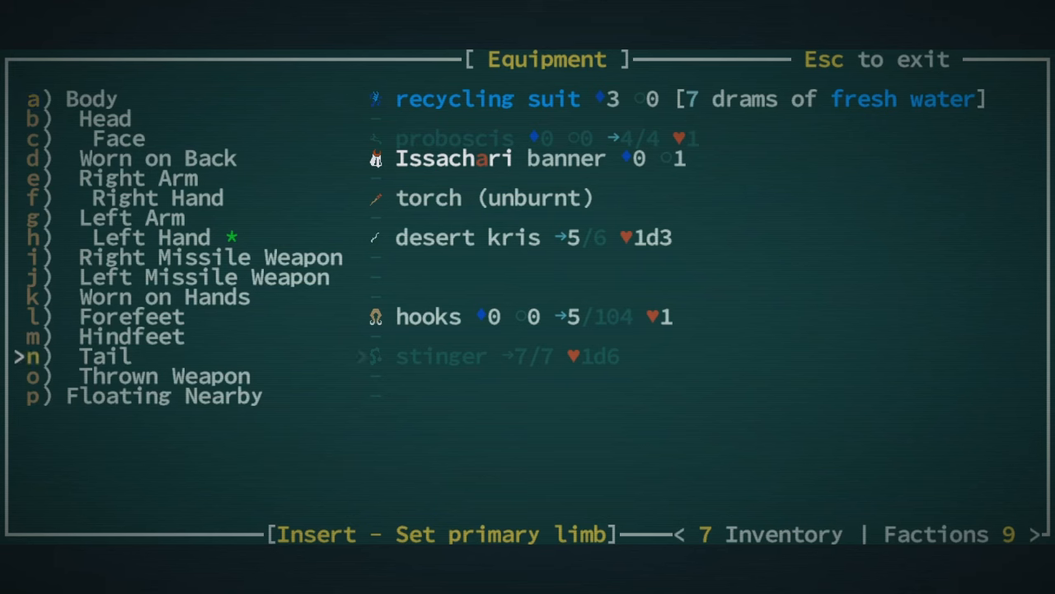
Step: Return to the map, list points of interest, and briefly talk with tinker Cheshiuh Benjarath
key(Escape)
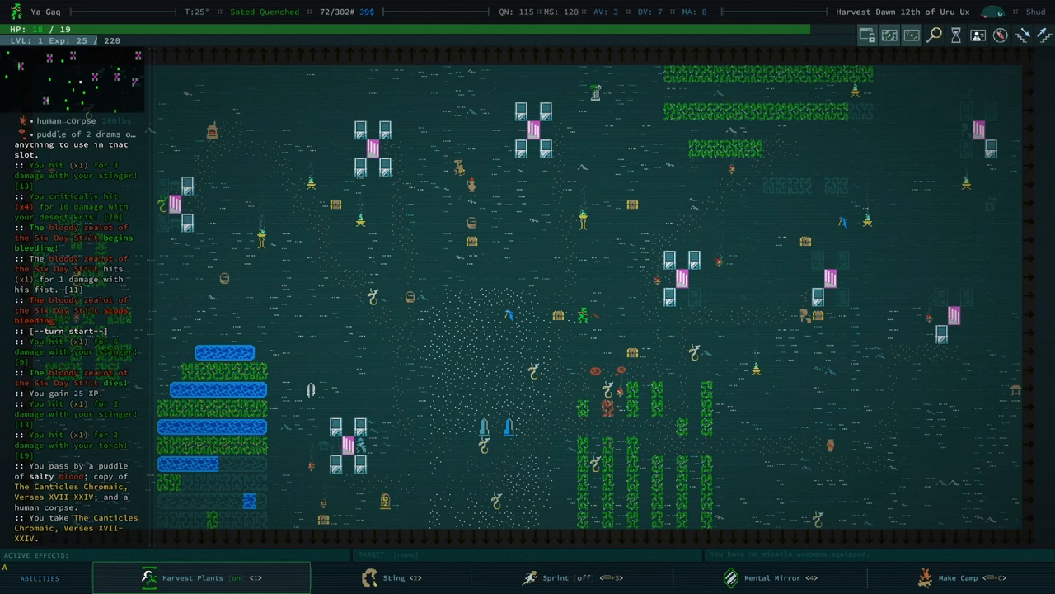
key(g)
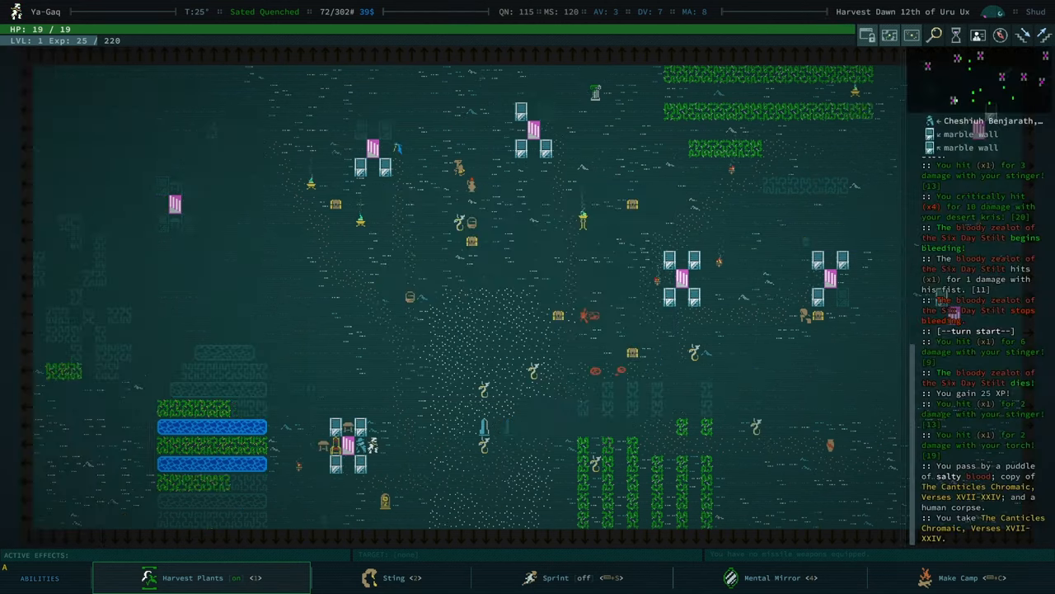
click(521, 212)
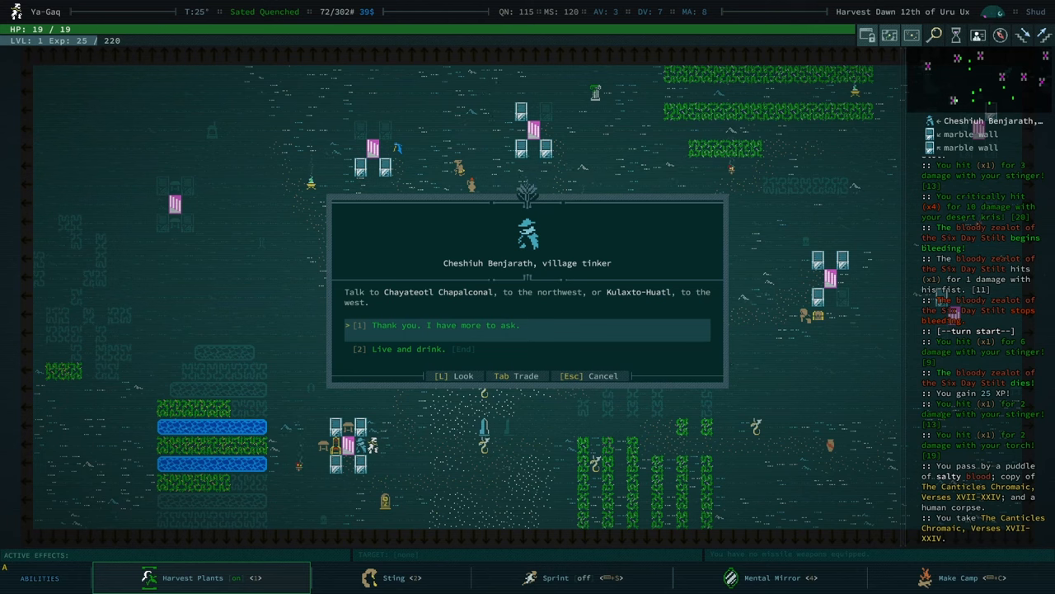
key(Escape)
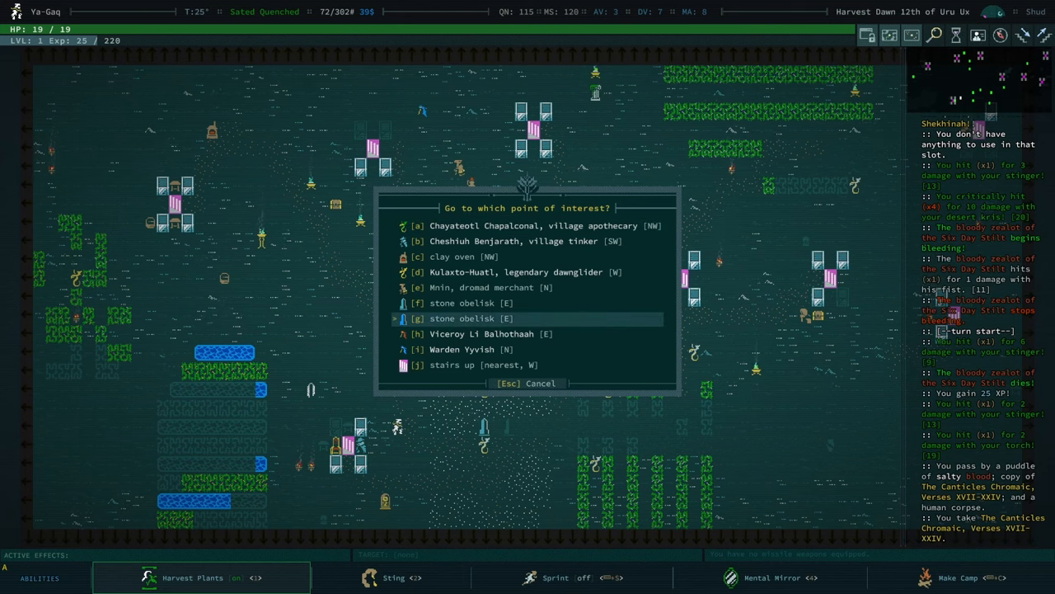
Step: Leave the tinker and auto-walk across Shud to the apothecary Chayateotl Chapalconal
key(Escape)
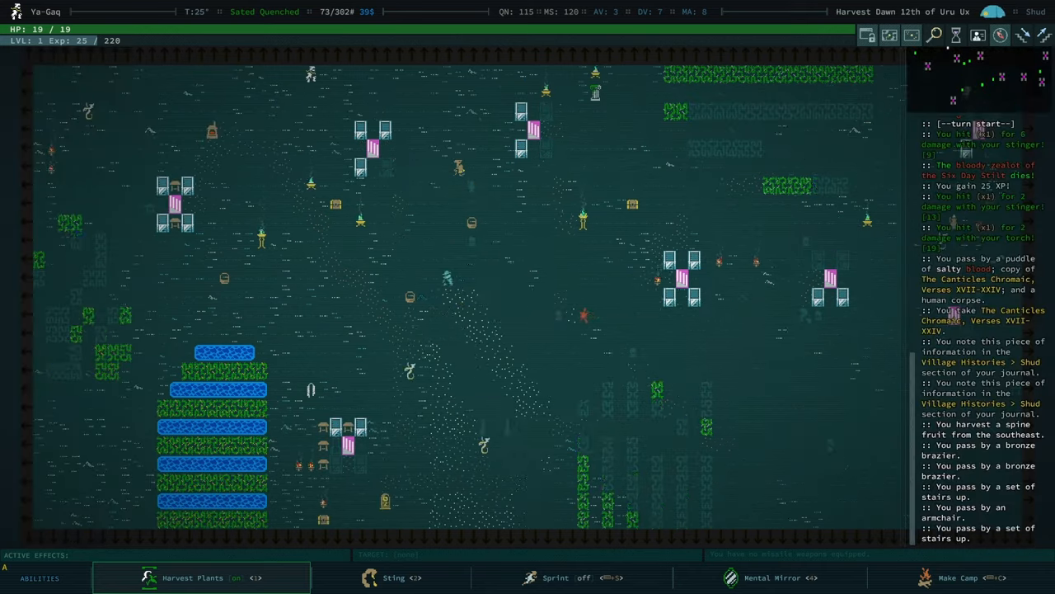
key(g)
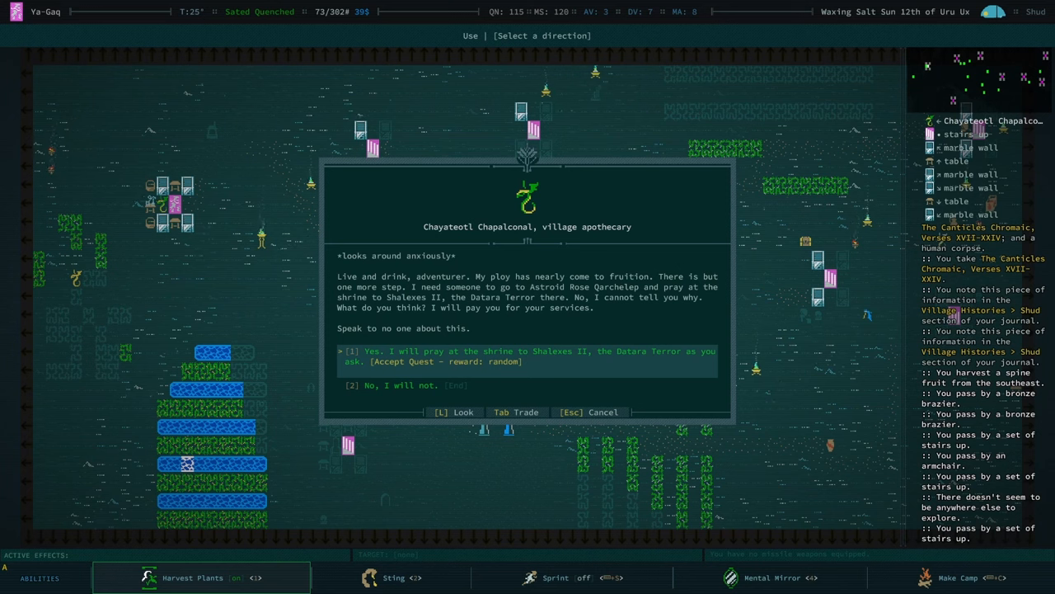
Step: Agree to pray at the shrine and acknowledge the new Godly Book Table quest
click(527, 355)
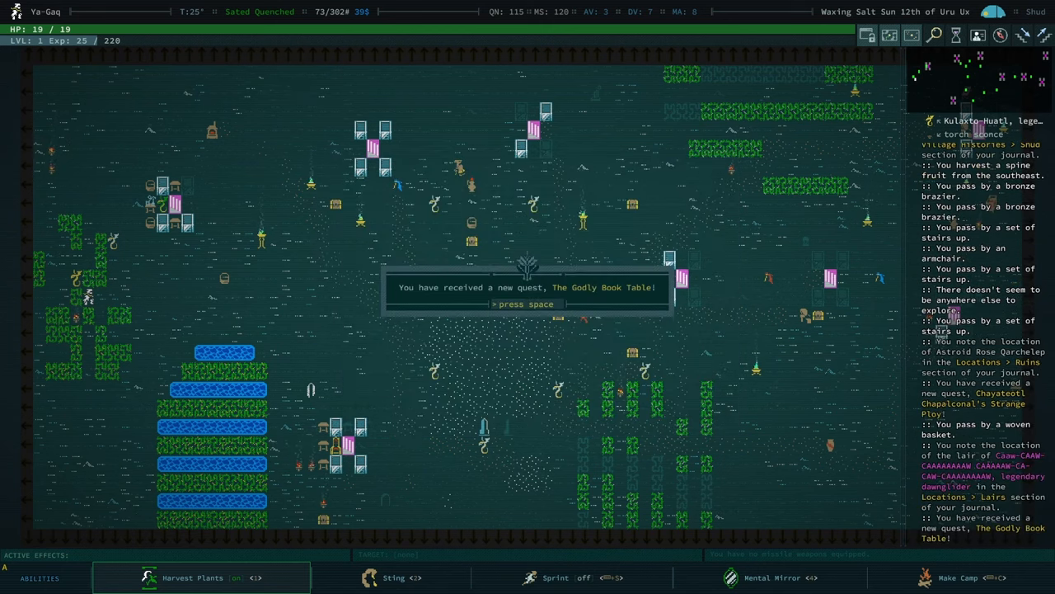
key(space)
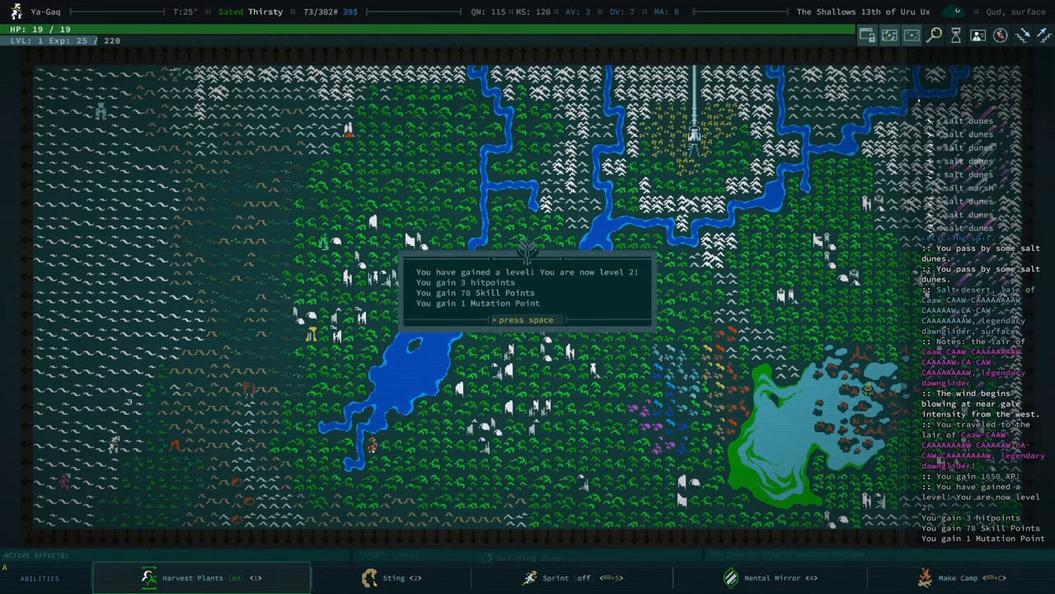
Step: Acknowledge the level-ups to level 4 and check the unspent skill and mutation points
key(space)
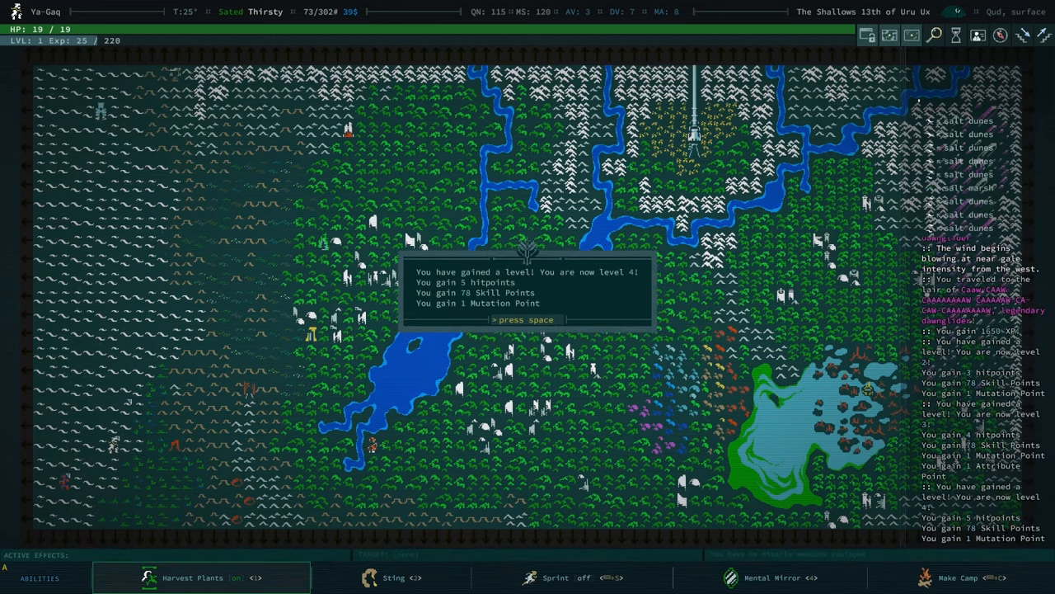
key(Space)
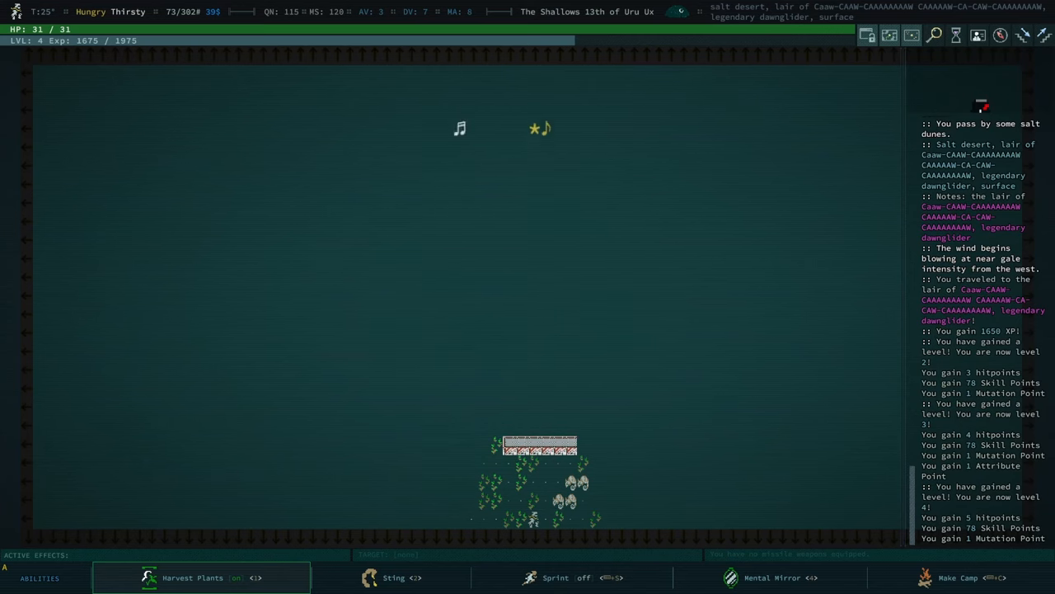
key(c)
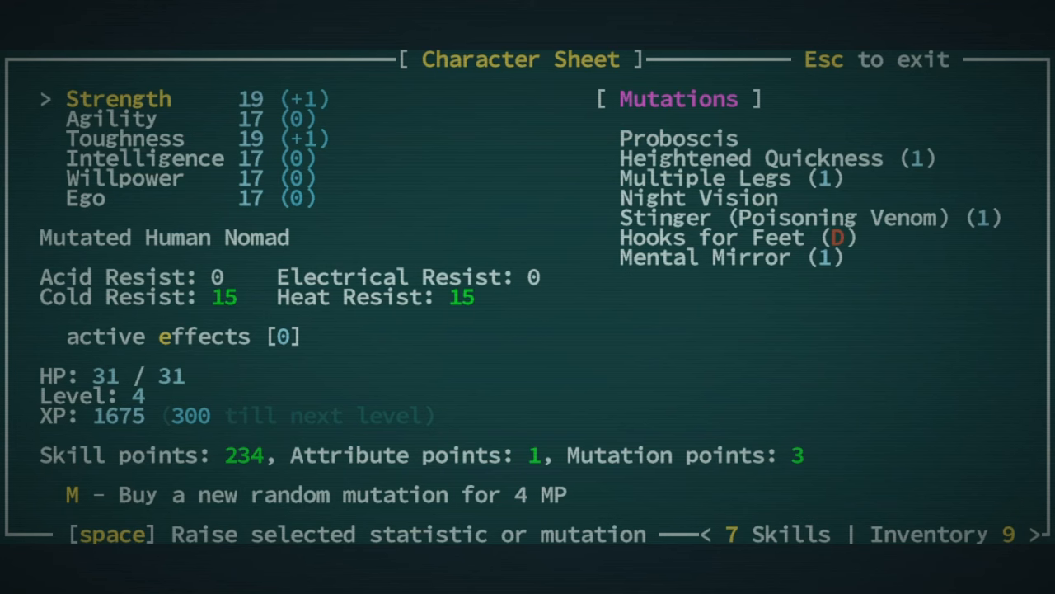
Step: Spend the attribute point to raise Intelligence to 18
key(down)
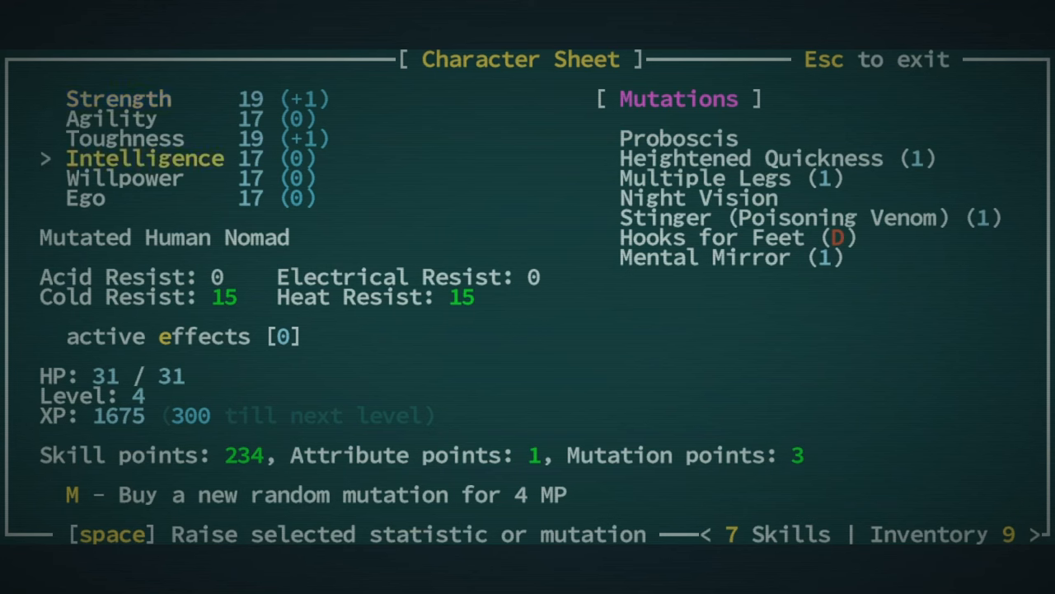
key(space)
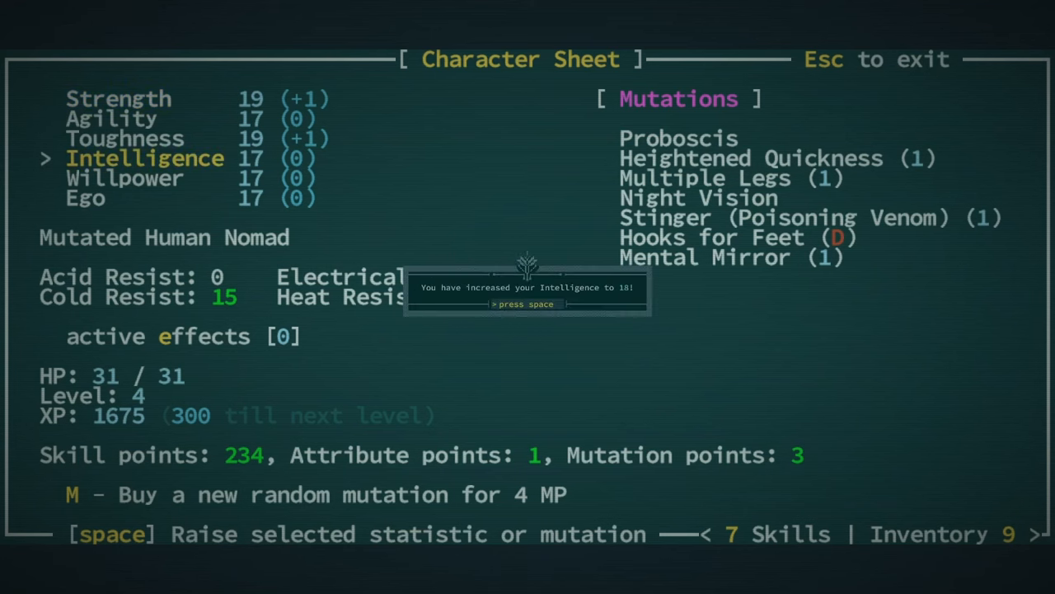
key(space)
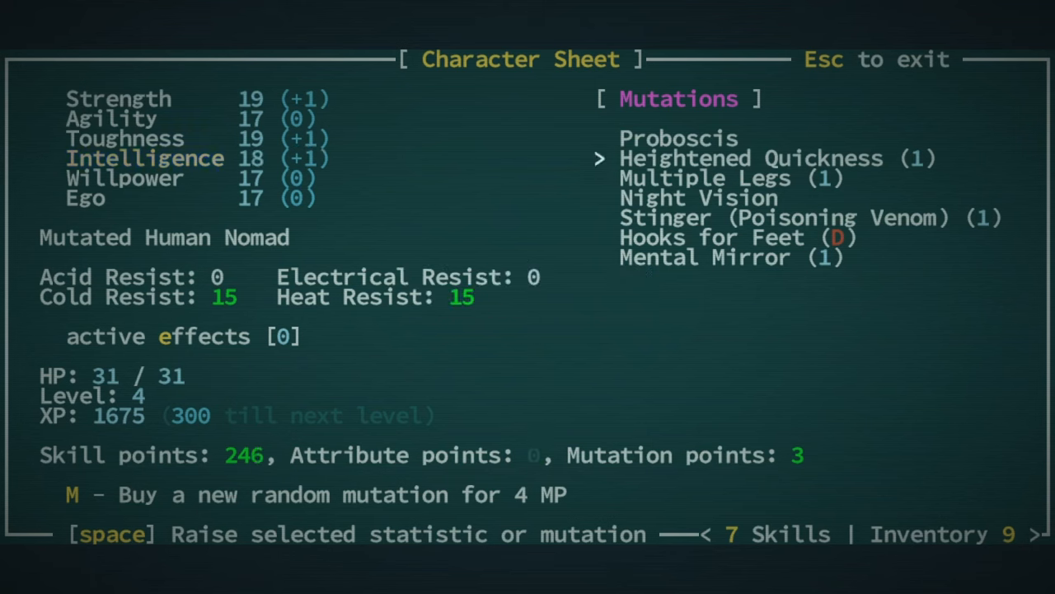
Step: Spend a mutation point to advance Multiple Legs to rank 2
key(Down)
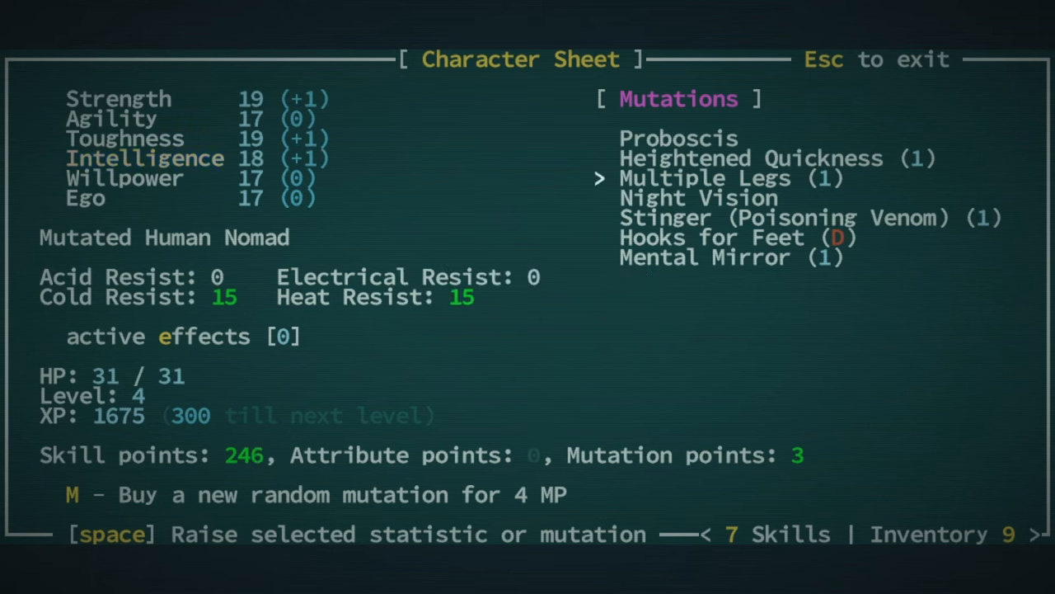
key(space)
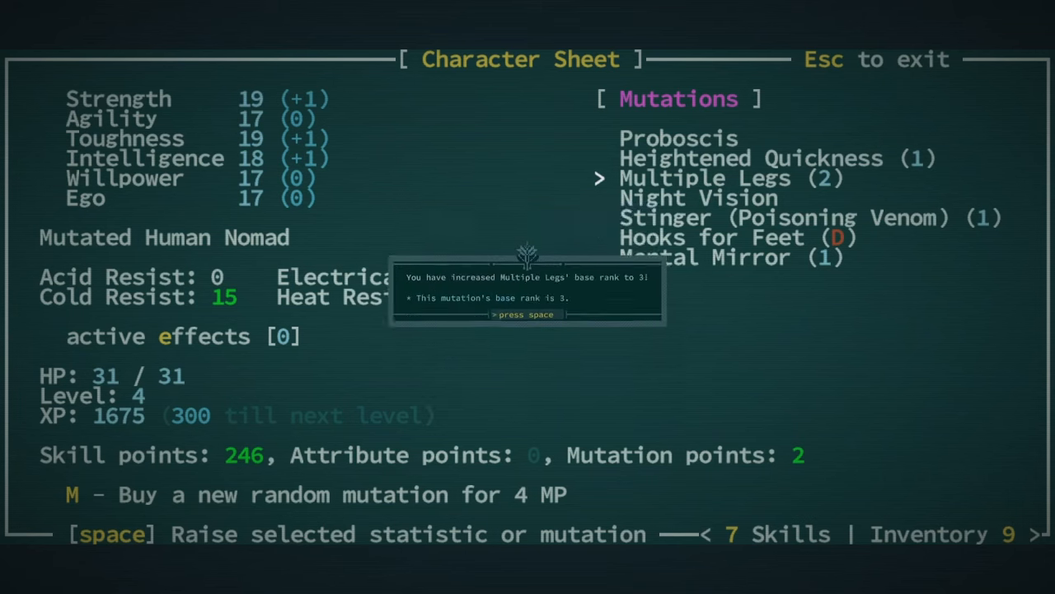
key(space)
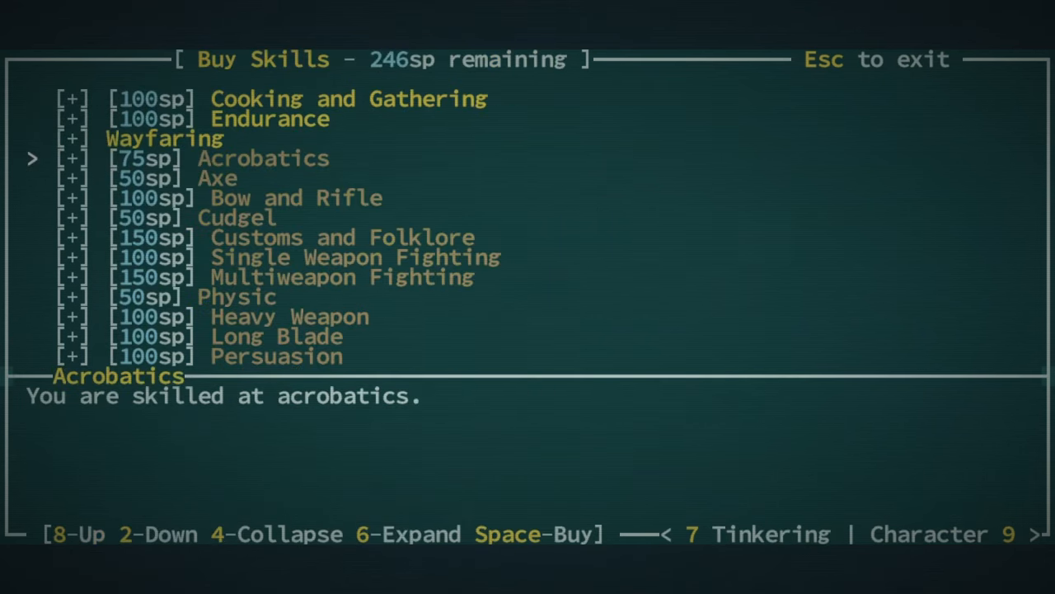
Step: Buy Long Blade for 100 skill points, leaving 146, and review its techniques
key(2)
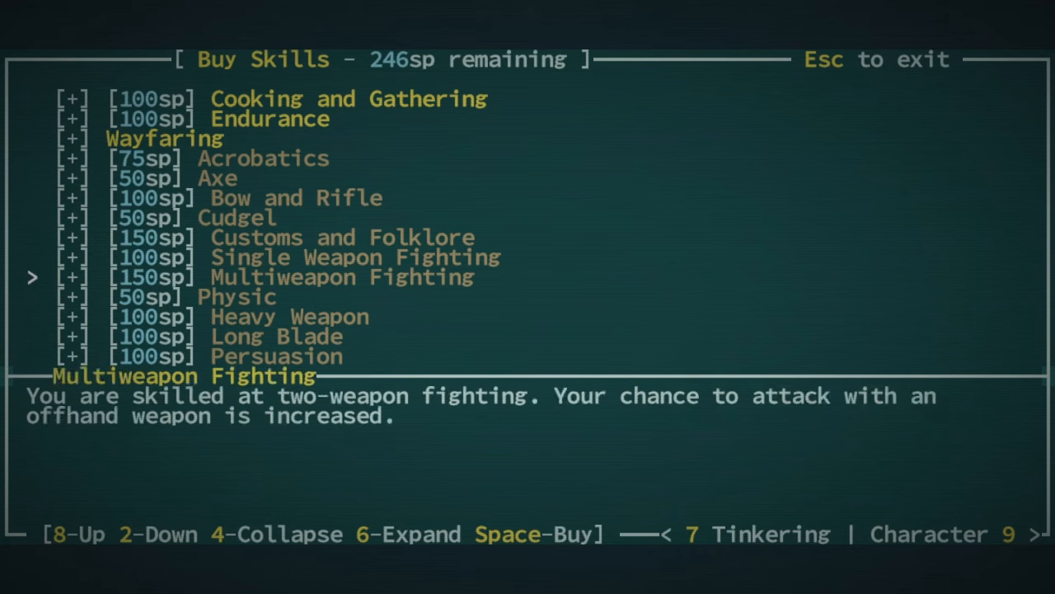
key(2)
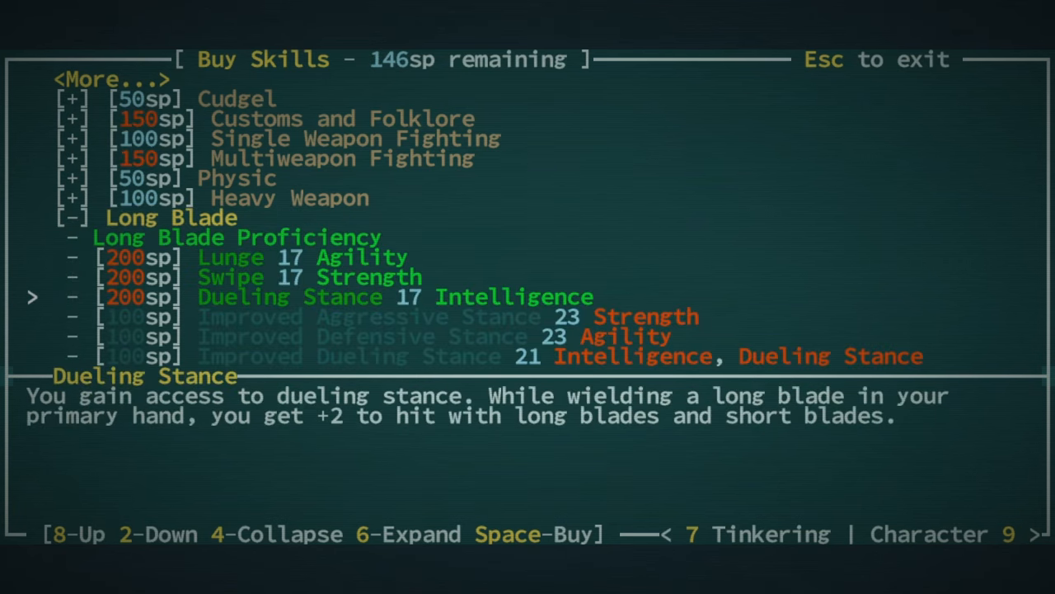
key(Escape)
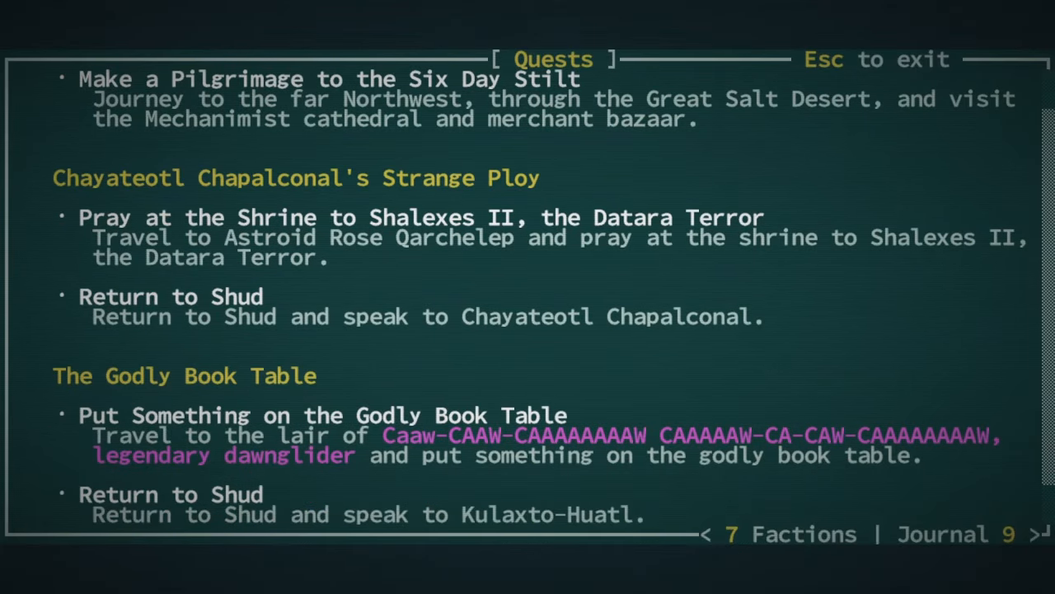
Step: Close the quest log after reviewing the shrine prayer and godly book table quests
key(Escape)
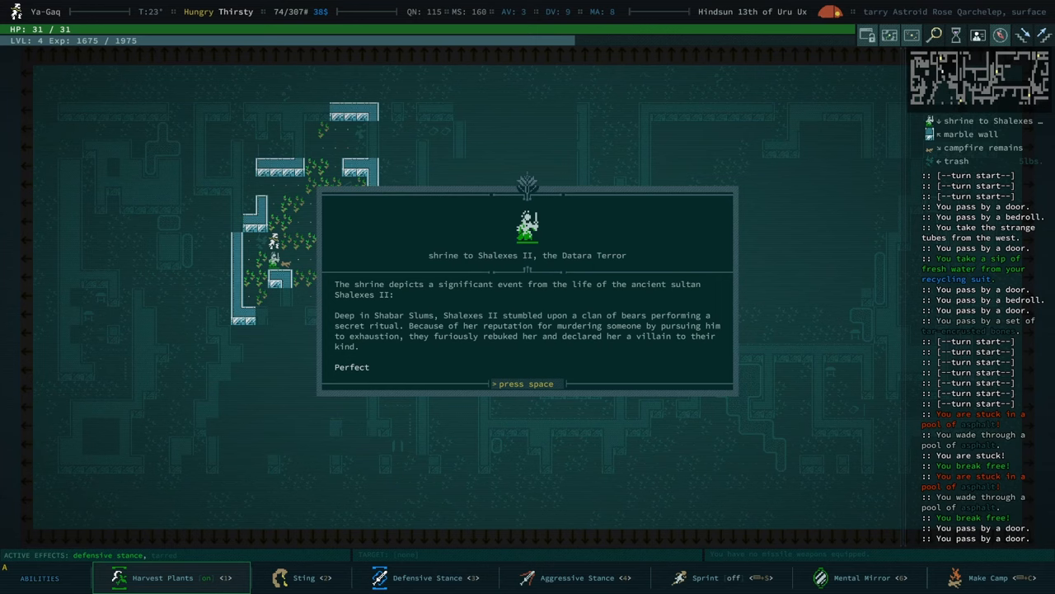
Step: Pray at the Shalexes II shrine, reach level 5, and pick a physical mutation to advance
key(space)
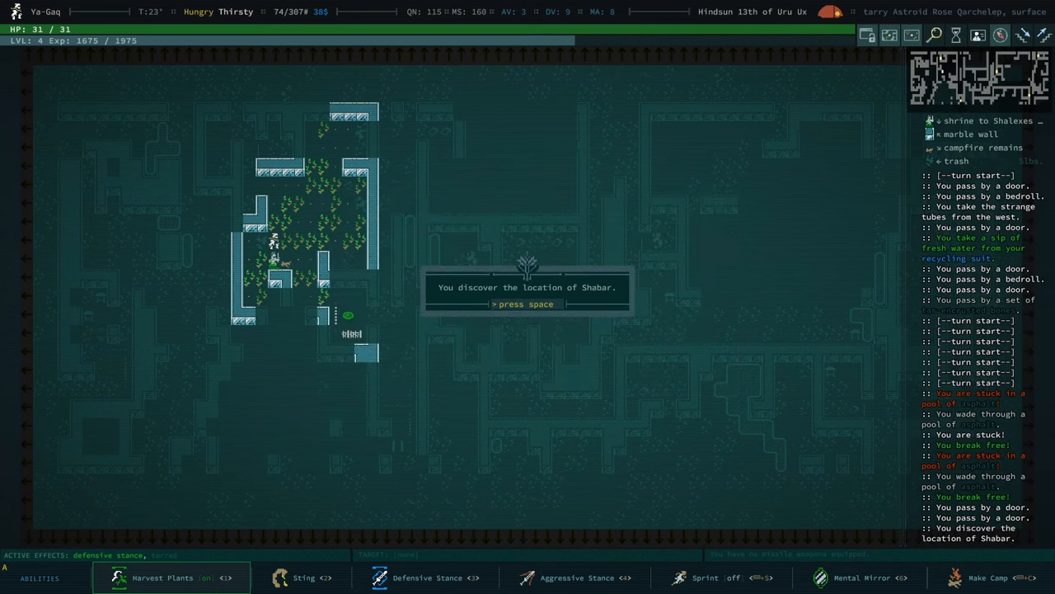
key(space)
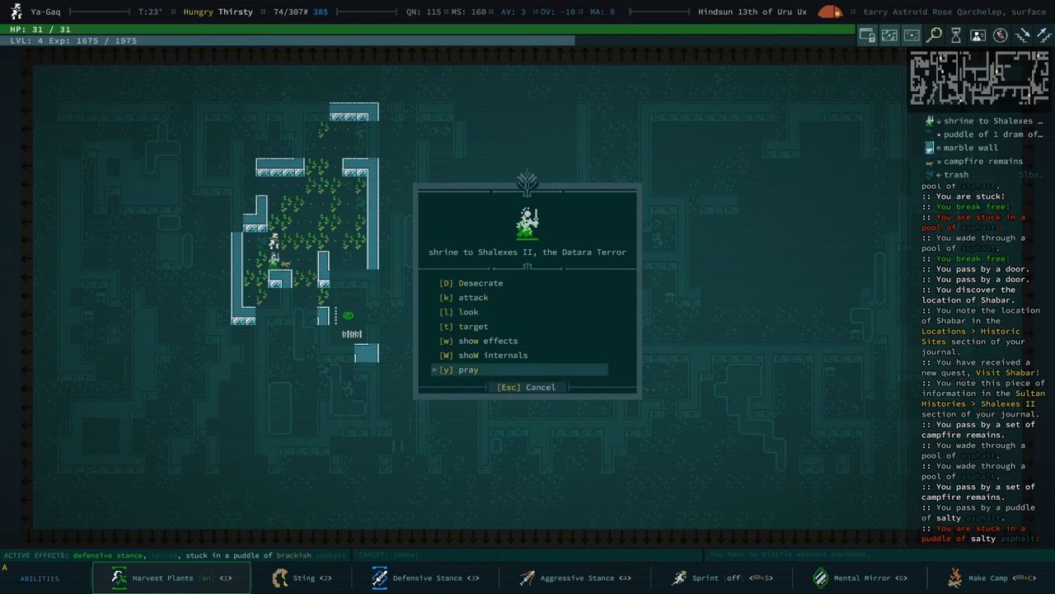
click(468, 369)
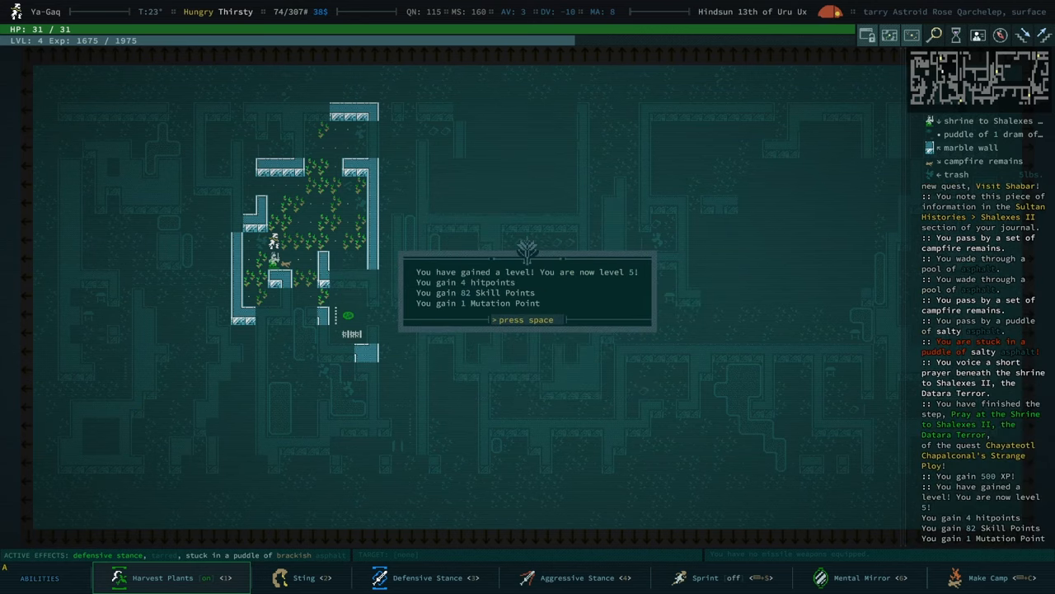
key(Space)
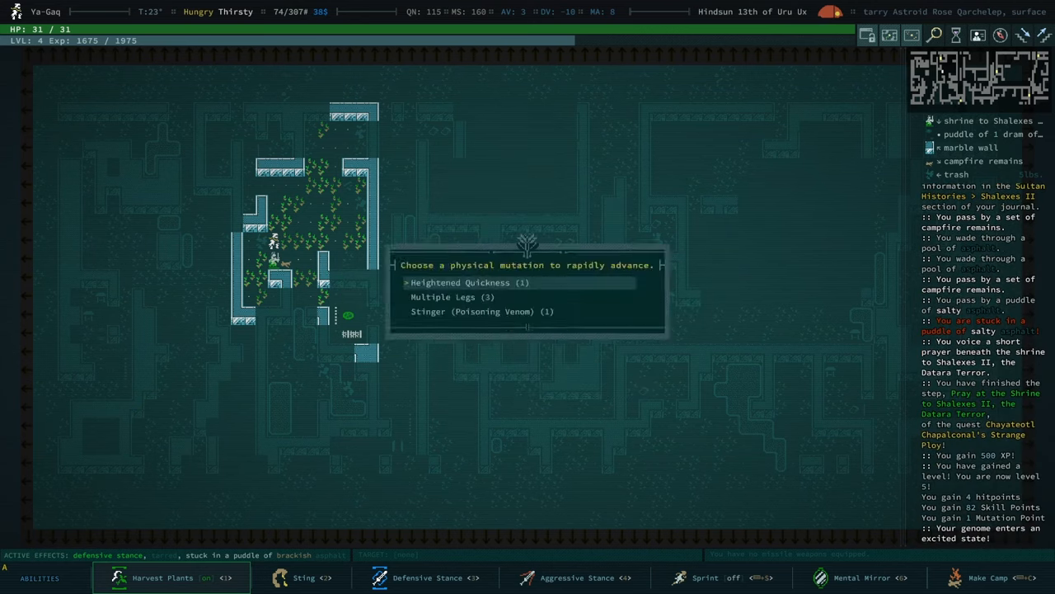
click(483, 312)
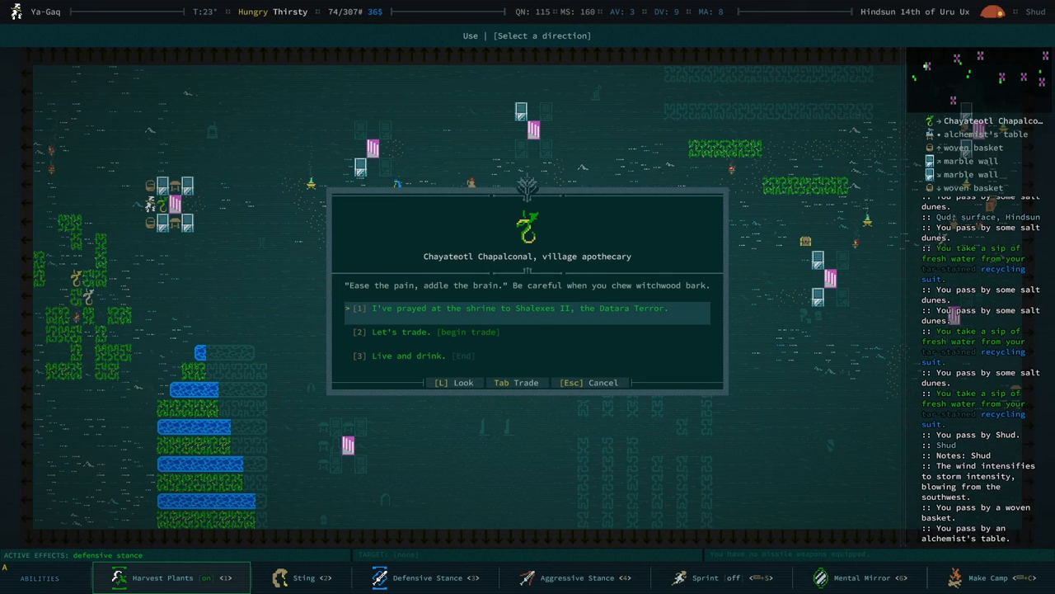
Step: Report the shrine prayer to Chayateotl, completing Strange Ploy and gaining Quill Fling
click(514, 309)
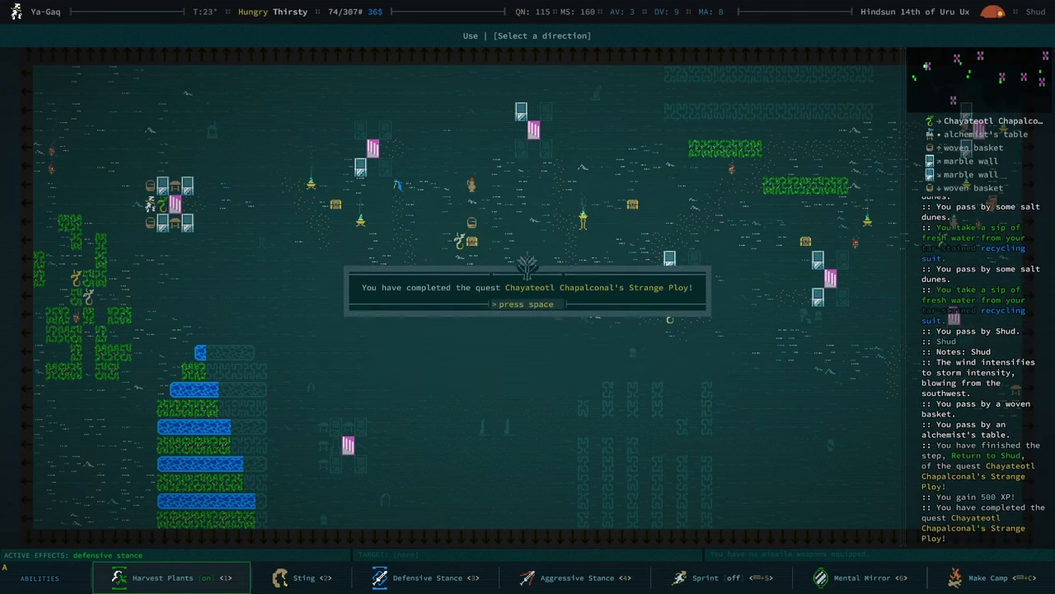
key(space)
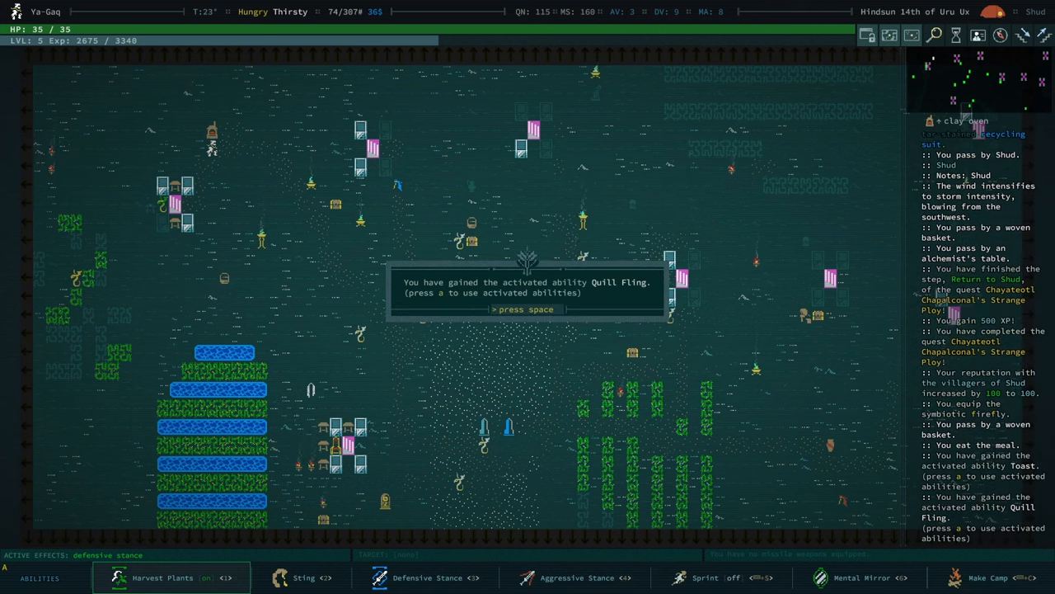
key(space)
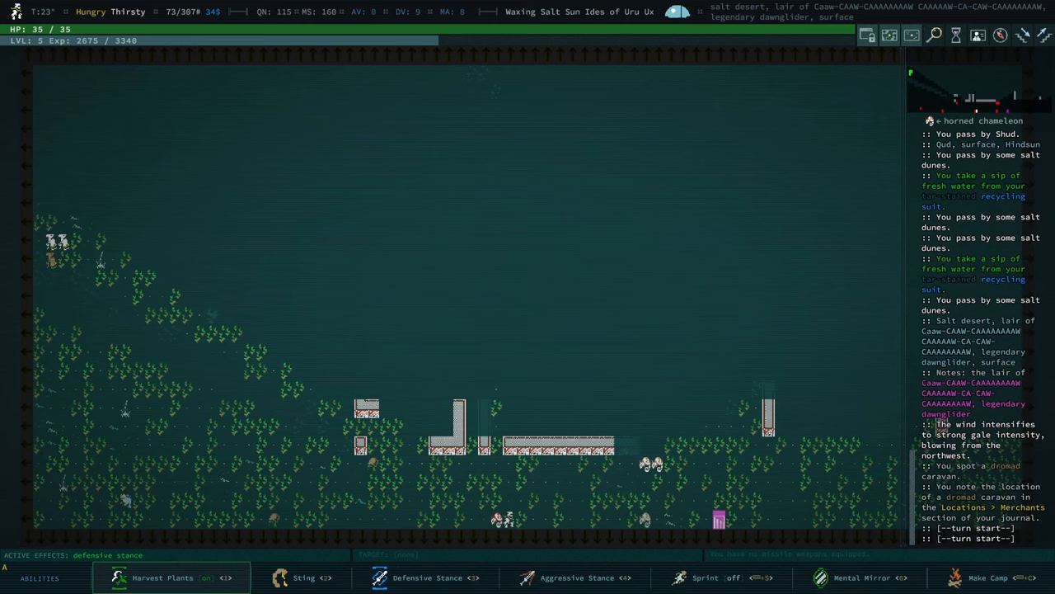
Step: Kill the horned chameleon for 125 XP at 20 HP, then view equipment
click(297, 578)
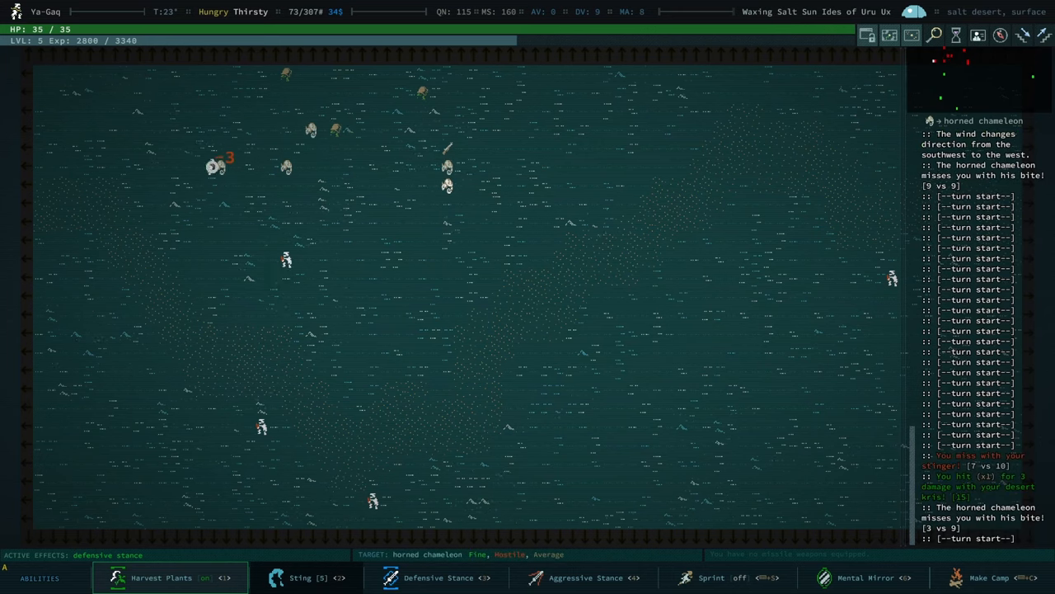
click(300, 575)
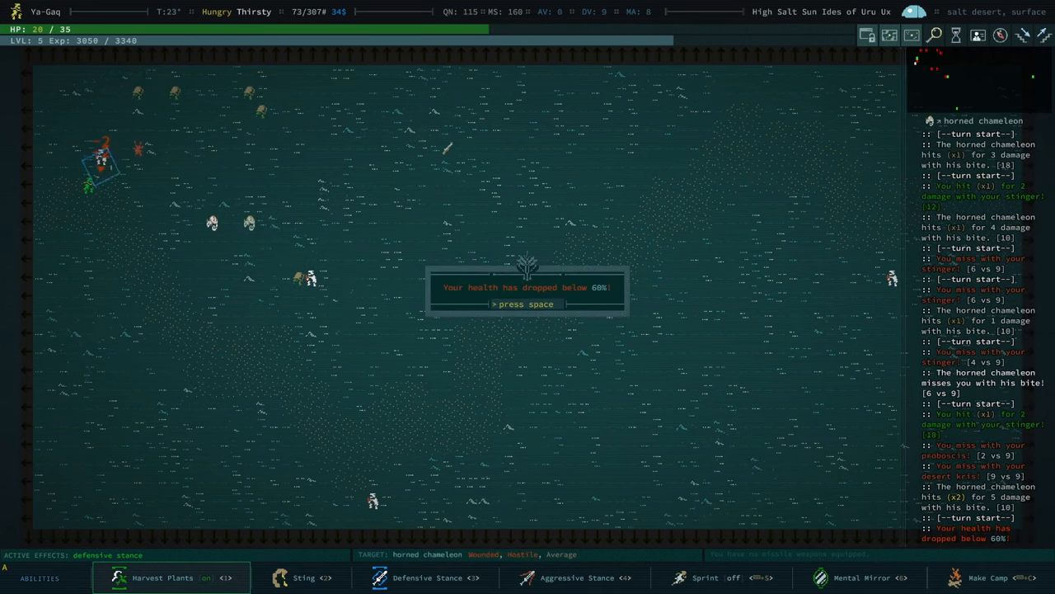
key(space)
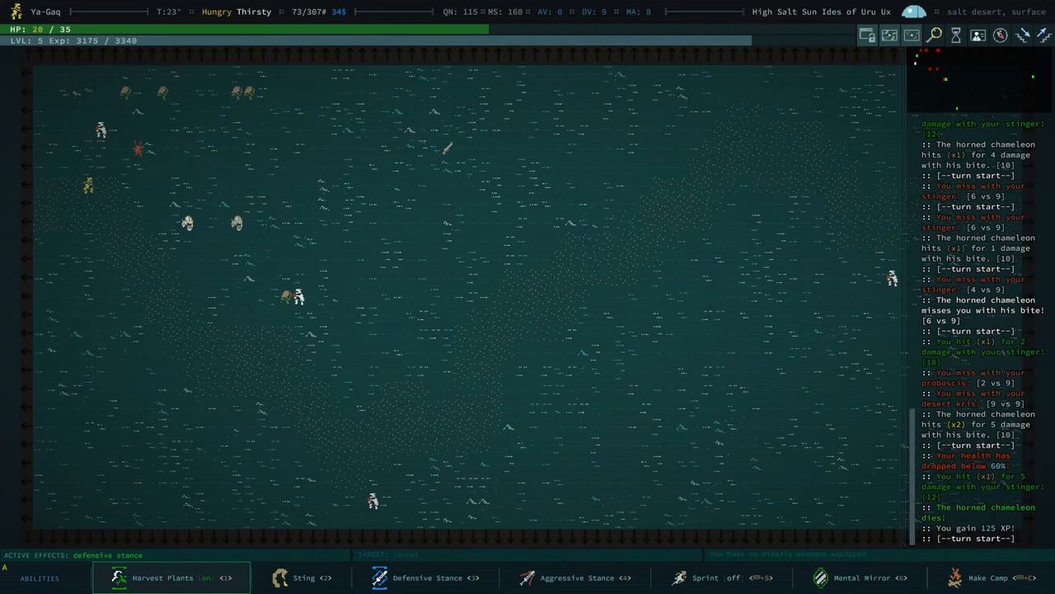
key(e)
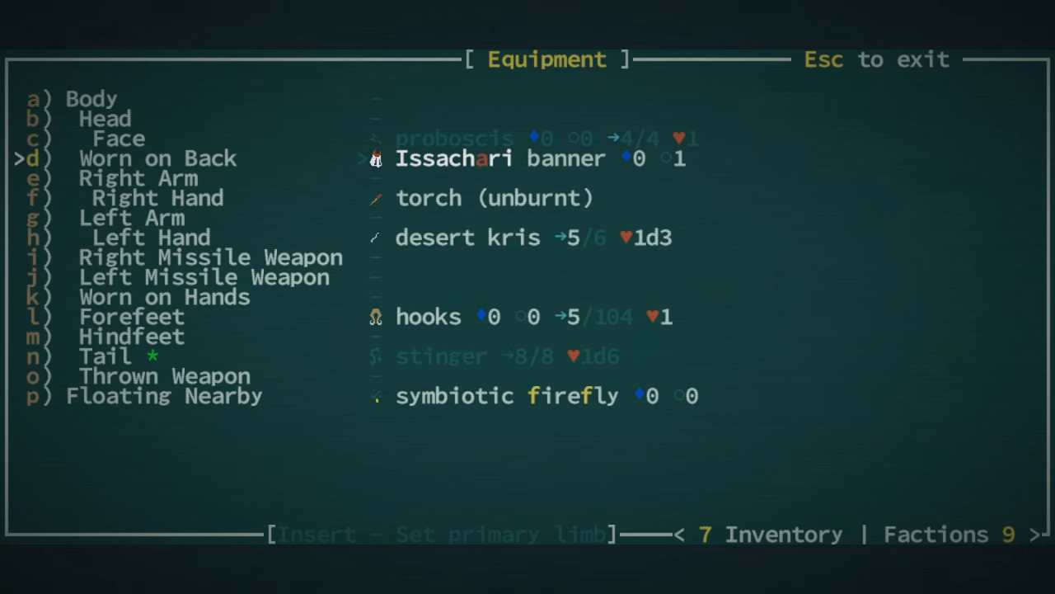
Step: Pick up an item from the ground before killing the irritable tortoise for level 6
key(Escape)
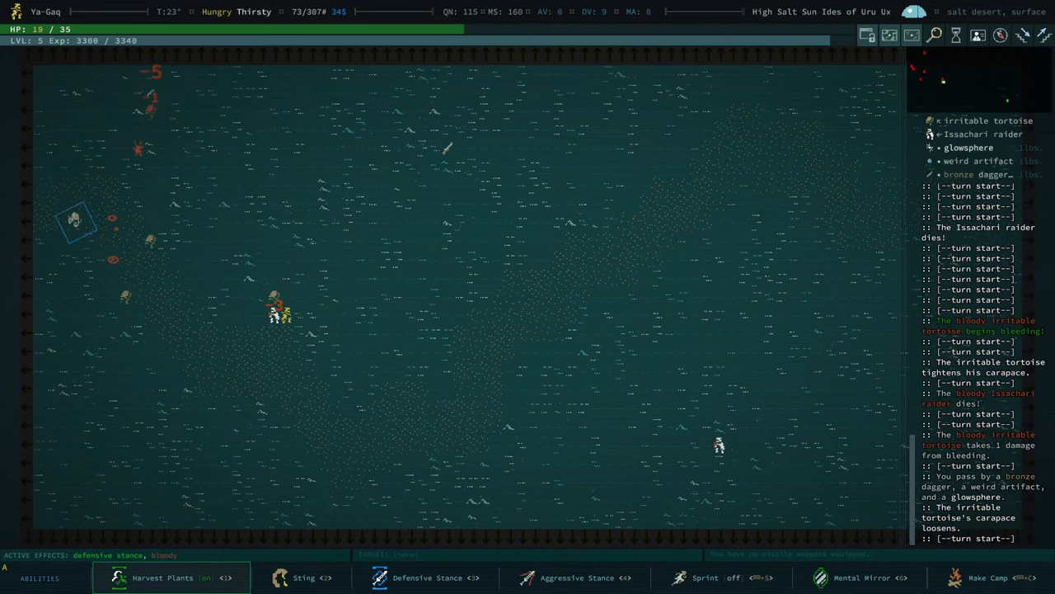
key(g)
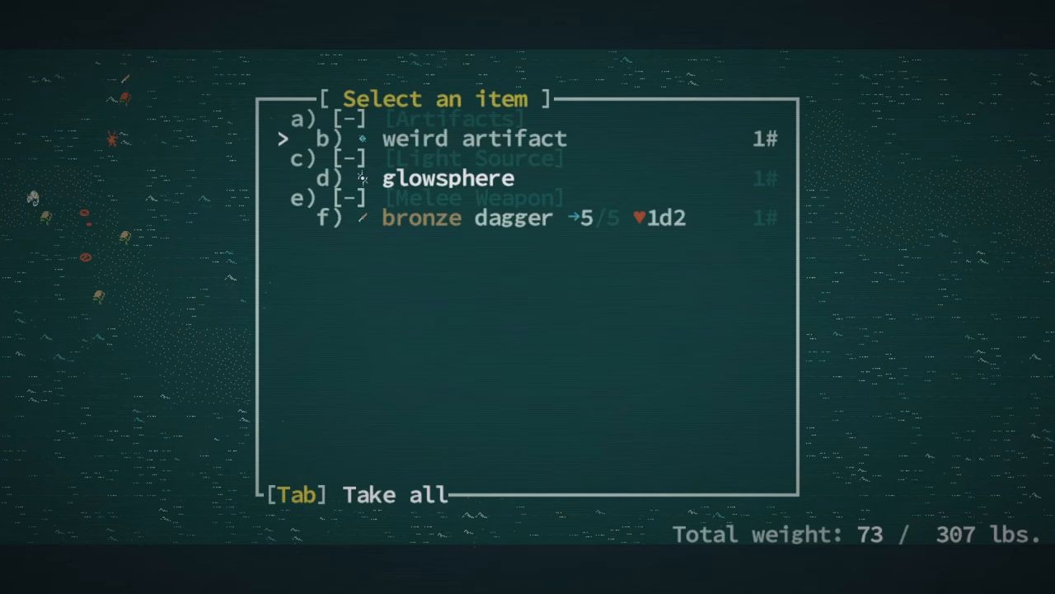
key(Tab)
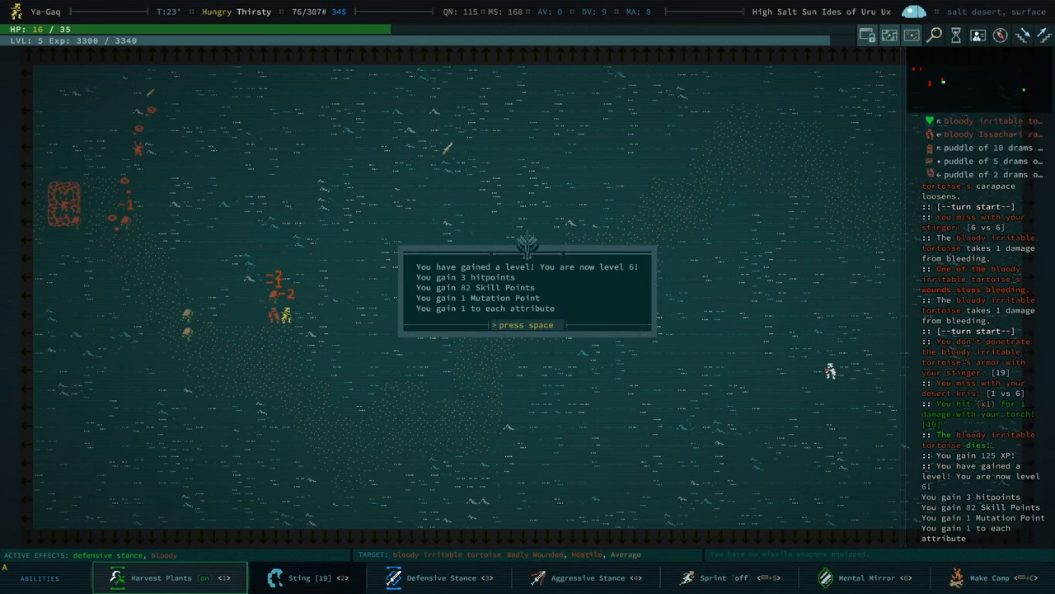
Step: Dismiss the level-up message and buy Lunge for 200 skill points
key(space)
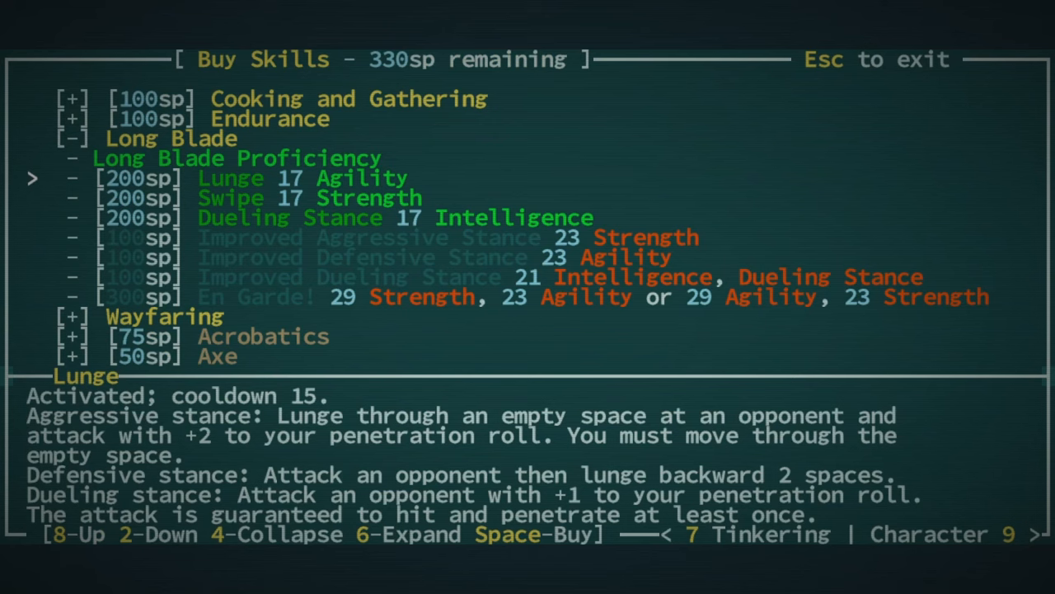
key(Space)
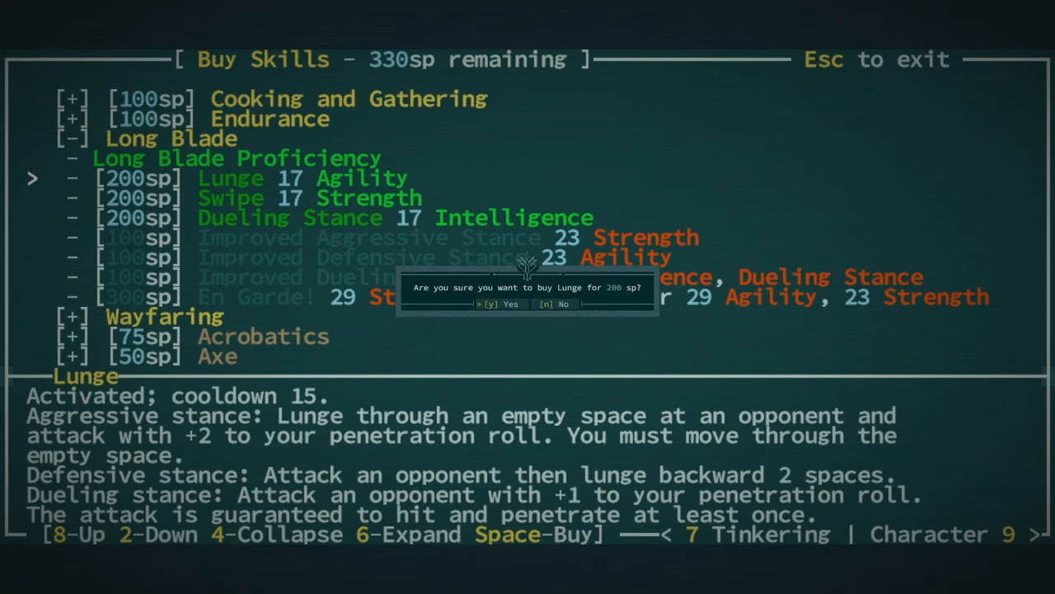
key(y)
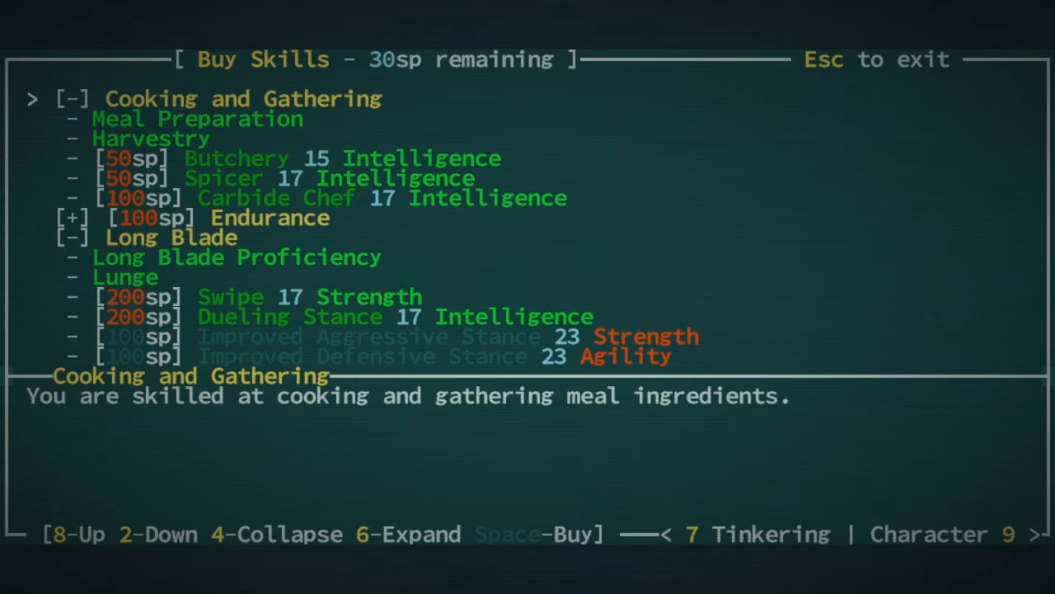
key(Escape)
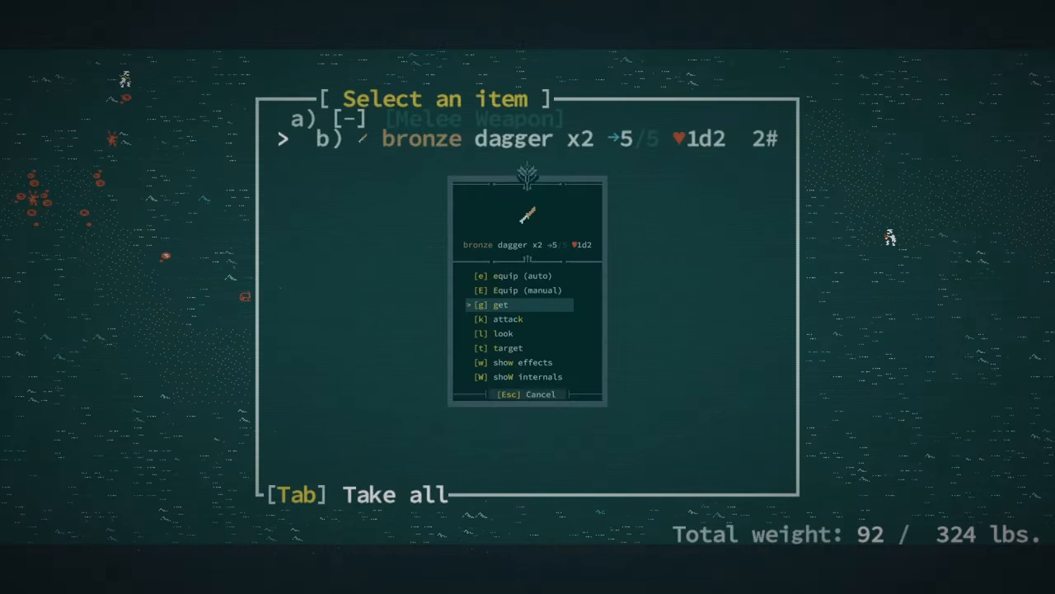
Step: Pick up both bronze daggers and dismiss the can't-cook message
click(498, 305)
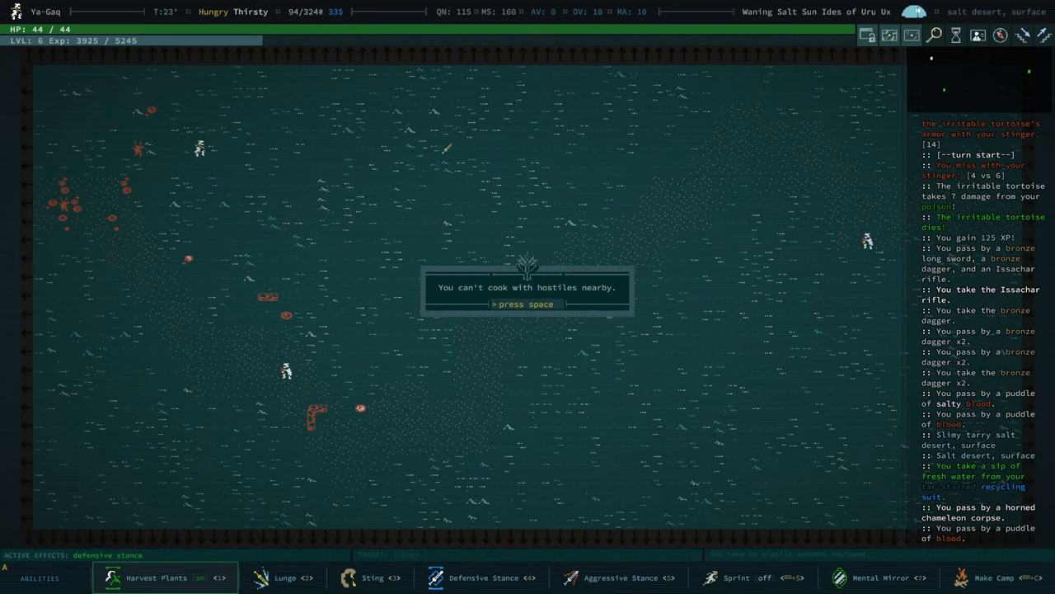
key(space)
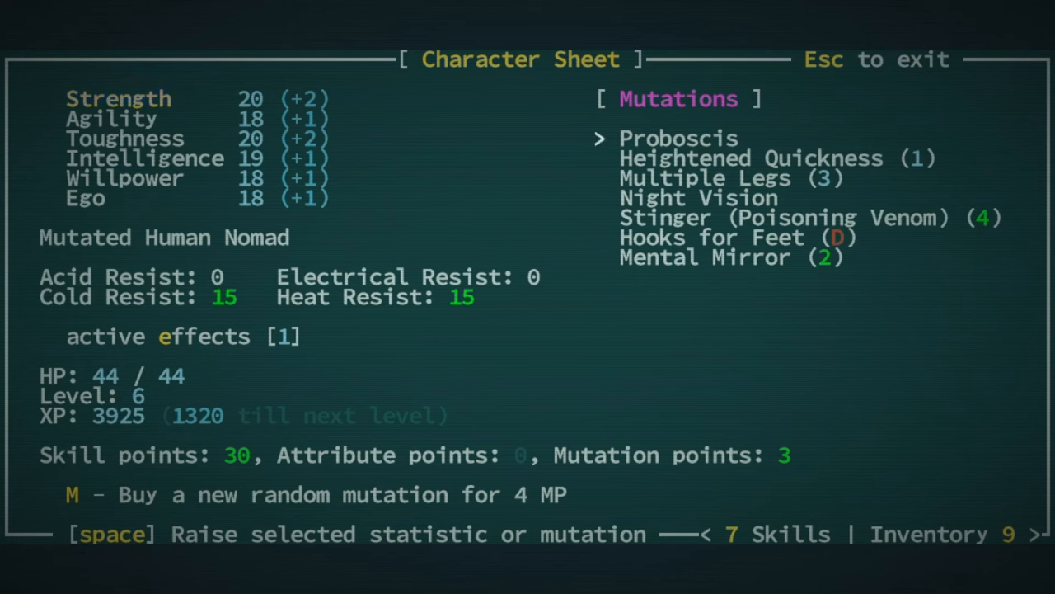
Step: Spend a mutation point to raise Multiple Legs to rank 4
key(space)
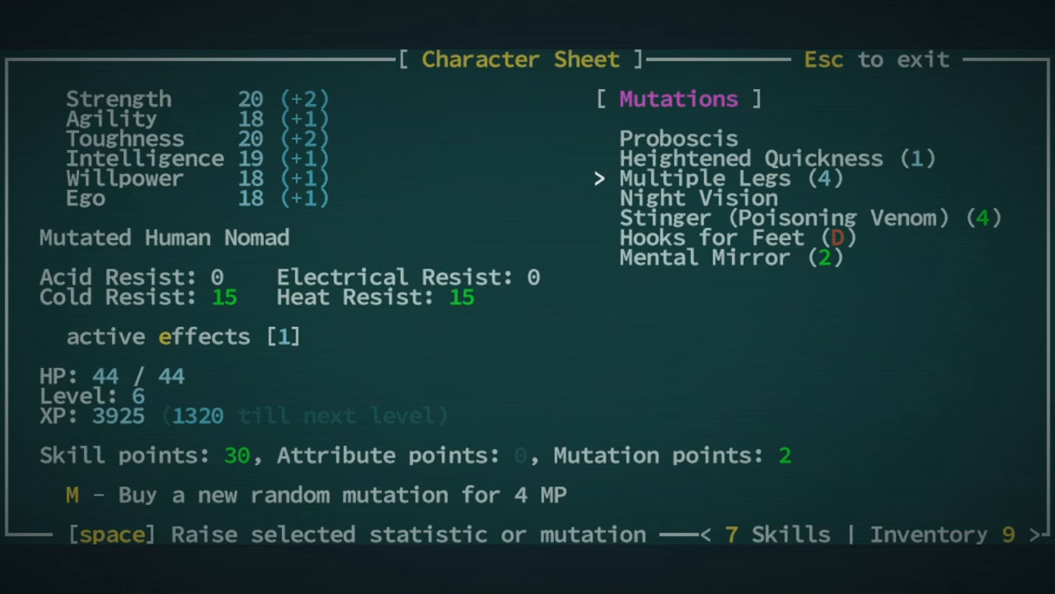
key(Escape)
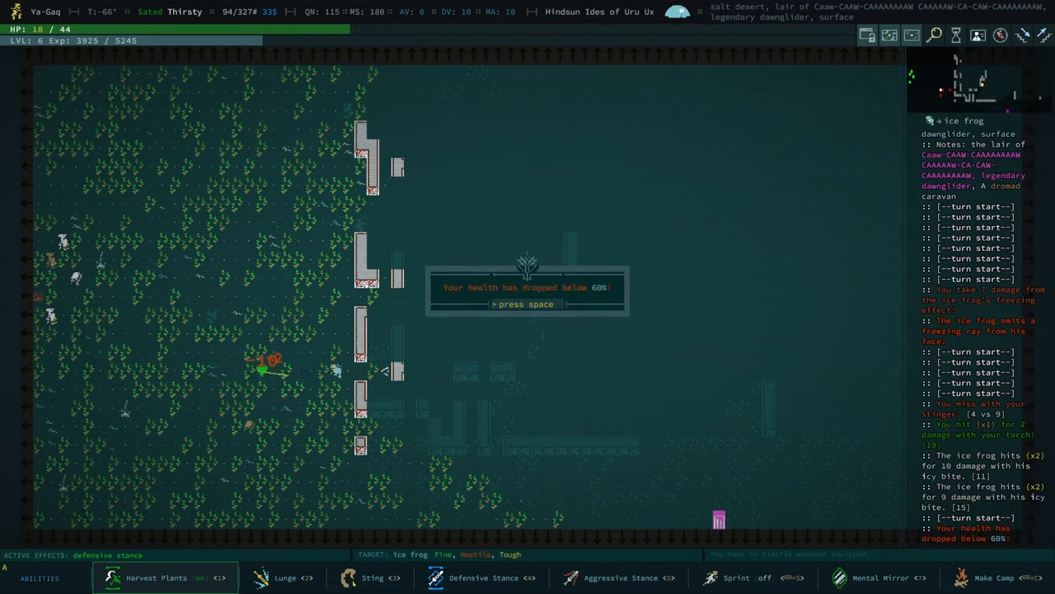
Step: Try eating witchwood bark, die to the ice frog, then exit the game summary
key(space)
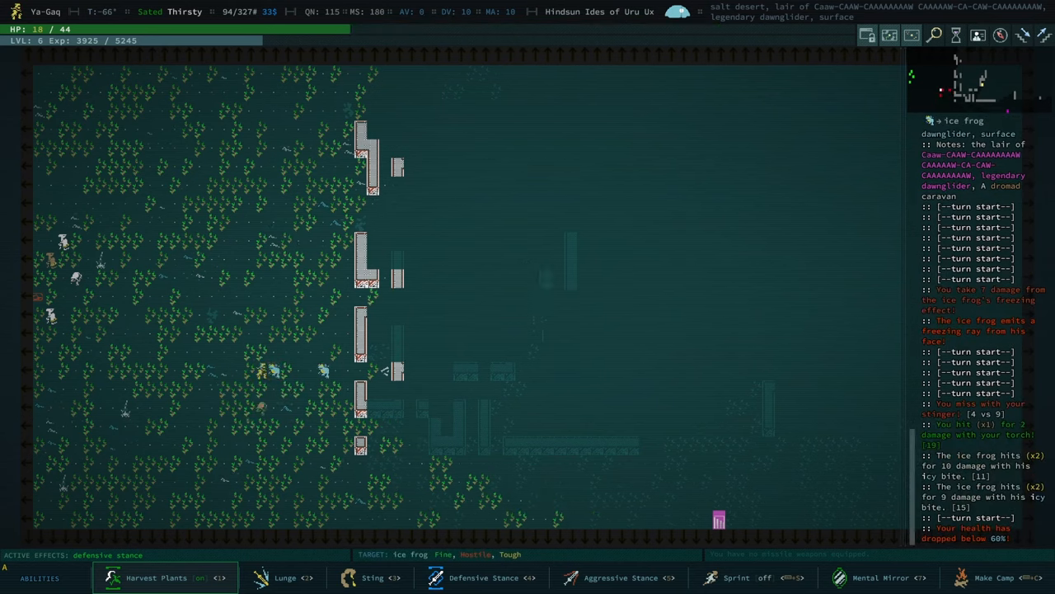
key(i)
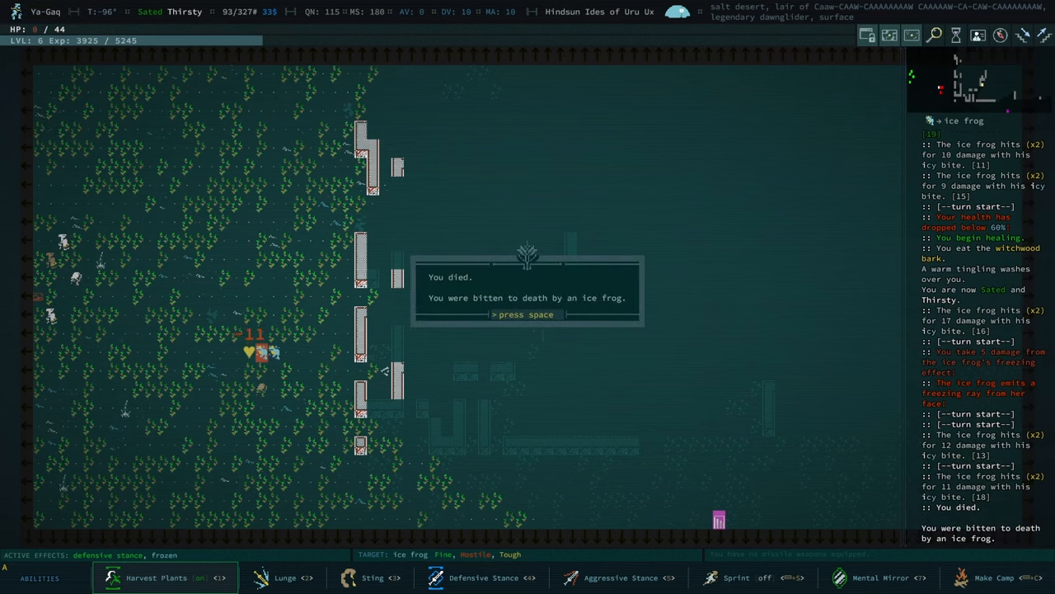
key(space)
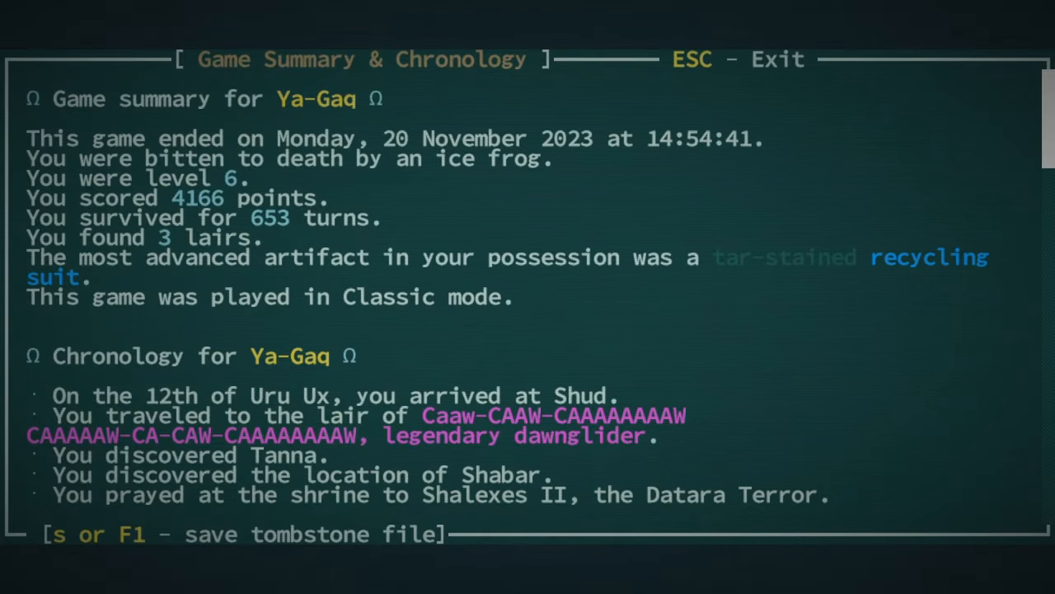
key(Escape)
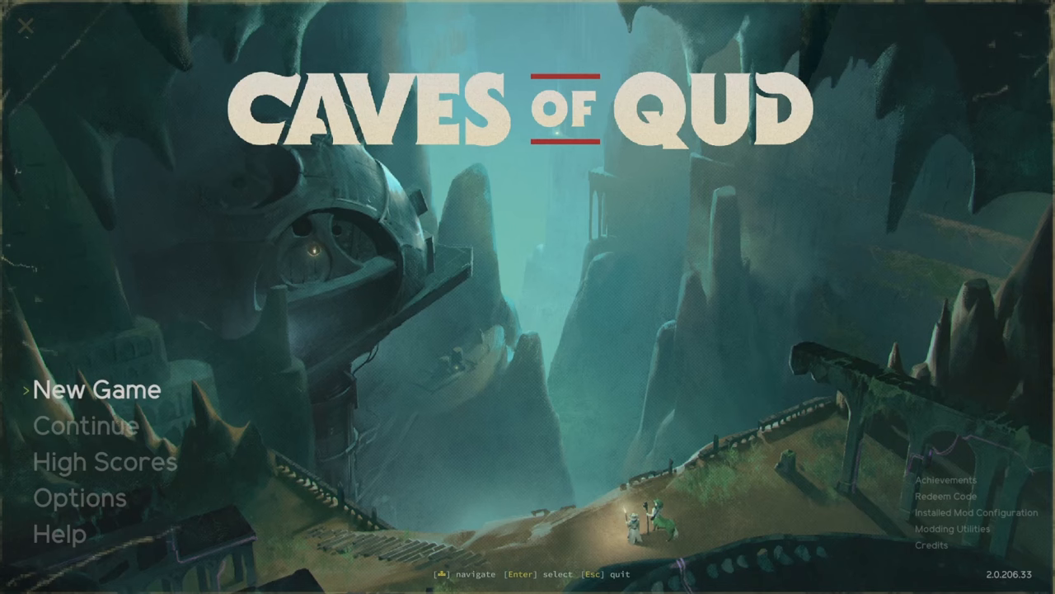